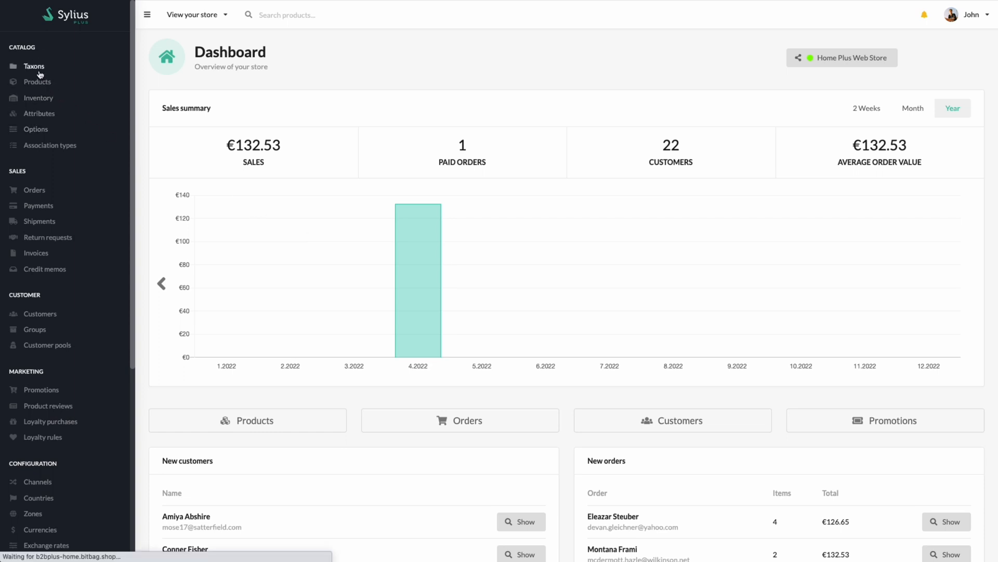
Step: Go to the catalog's taxons and start a new taxon under T-Shirts
left_click(33, 66)
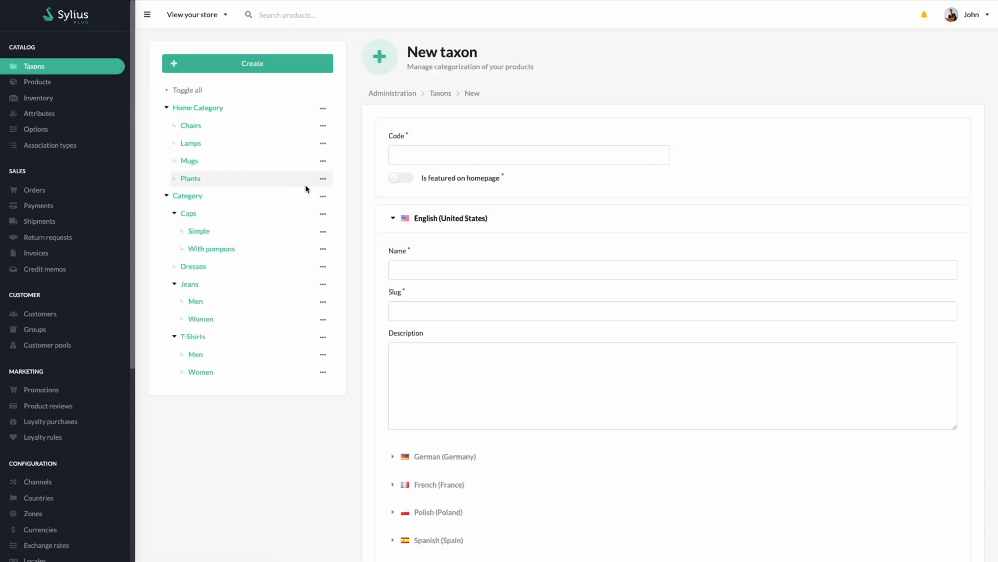
mouse_move(317, 299)
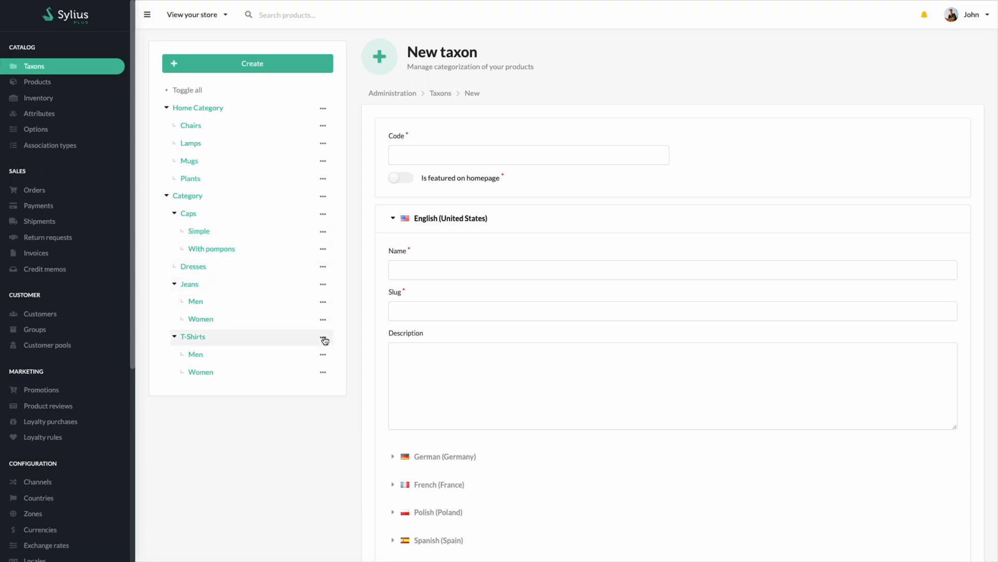
left_click(323, 338)
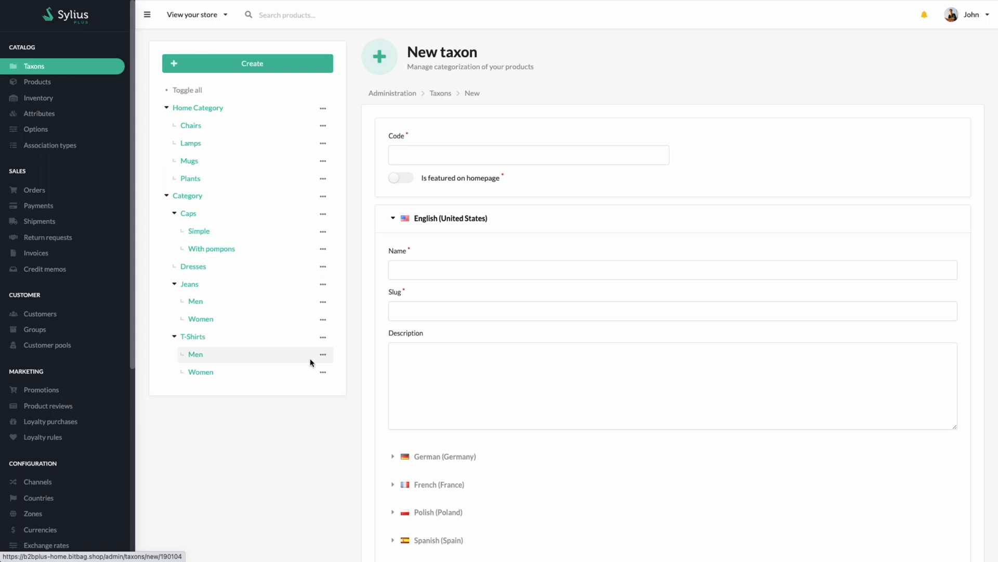
Step: Give the new taxon code sport_t-shirt and name Sport T-shirt
left_click(527, 154)
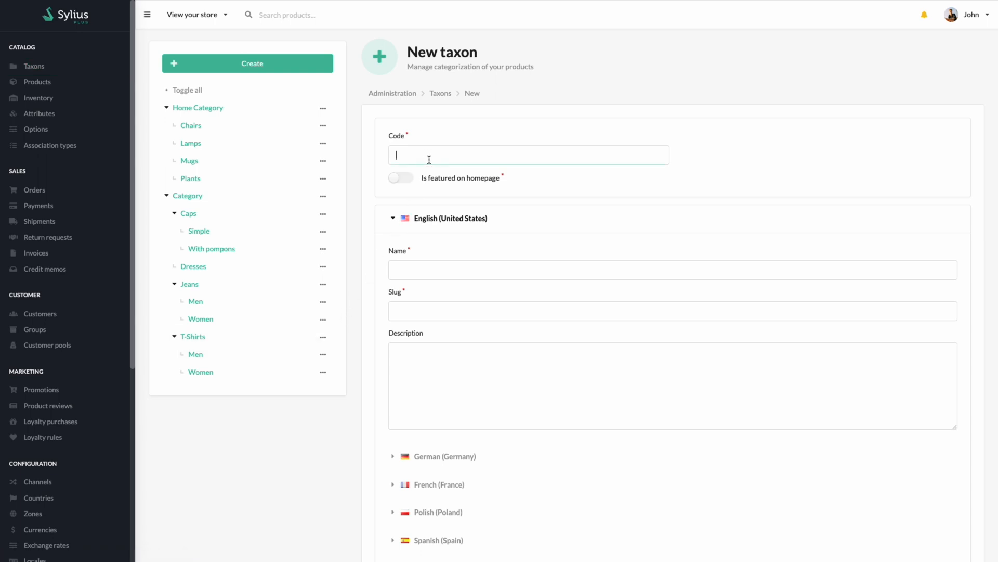
type("sport")
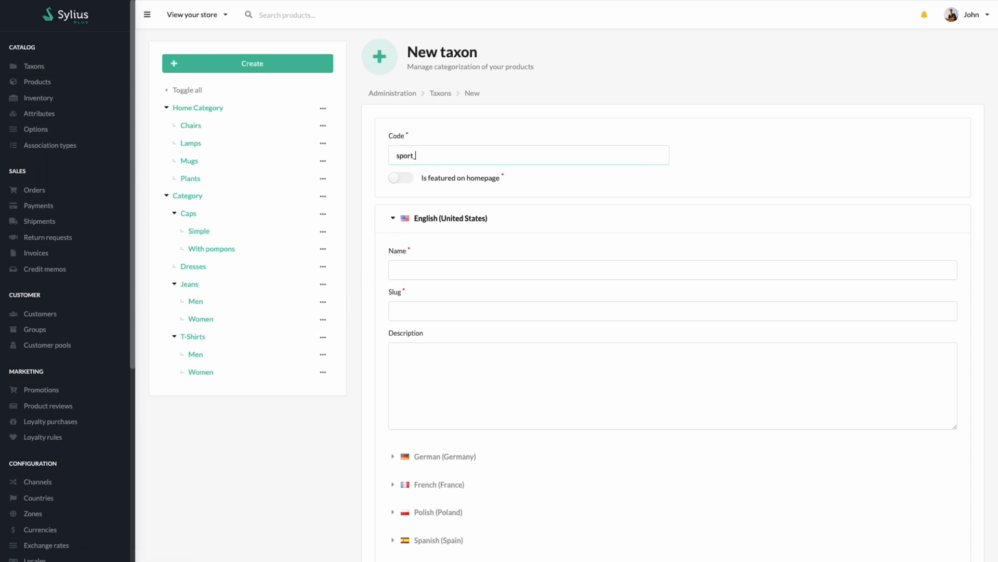
type("_t-shirt")
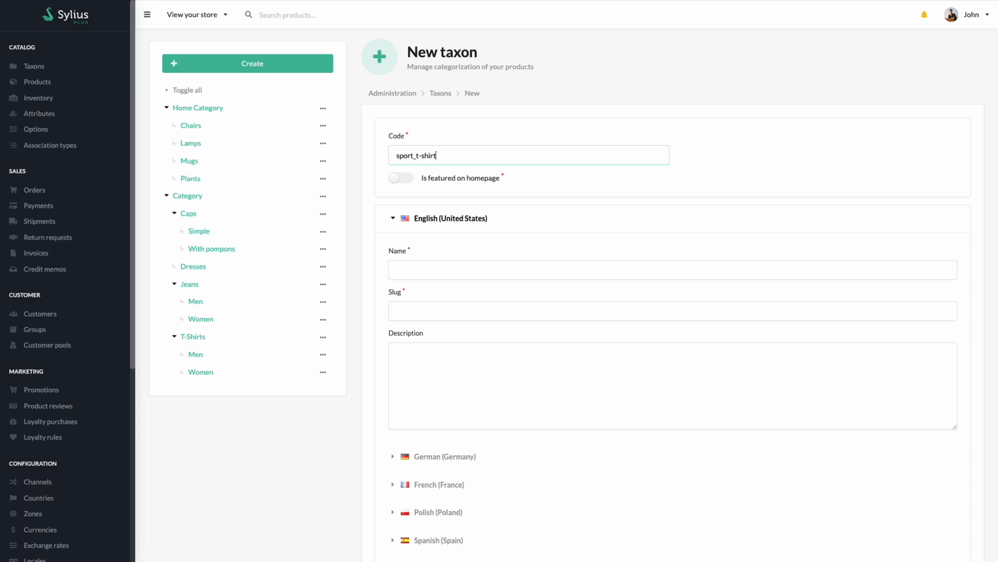
left_click(637, 270)
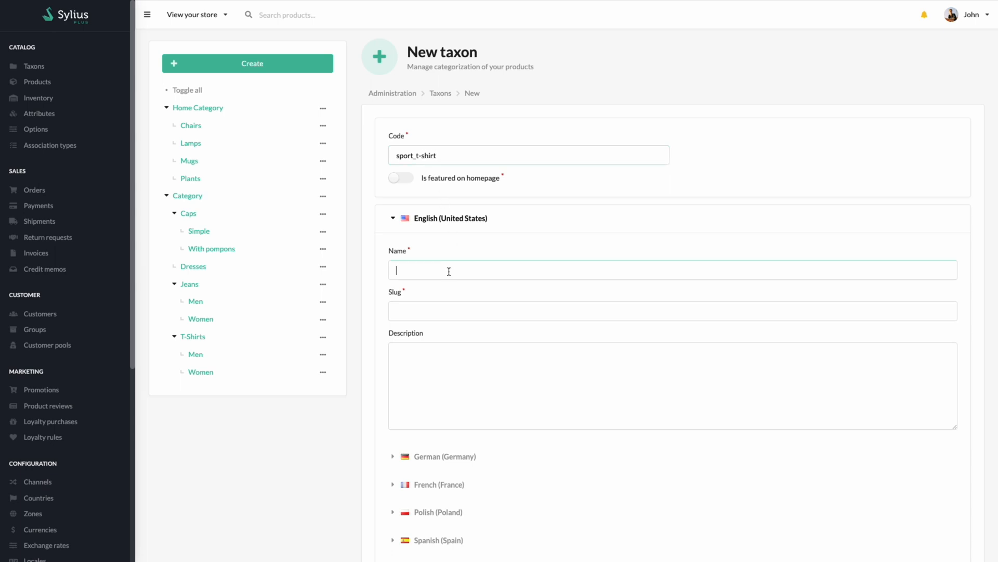
type("Sport T-shirt")
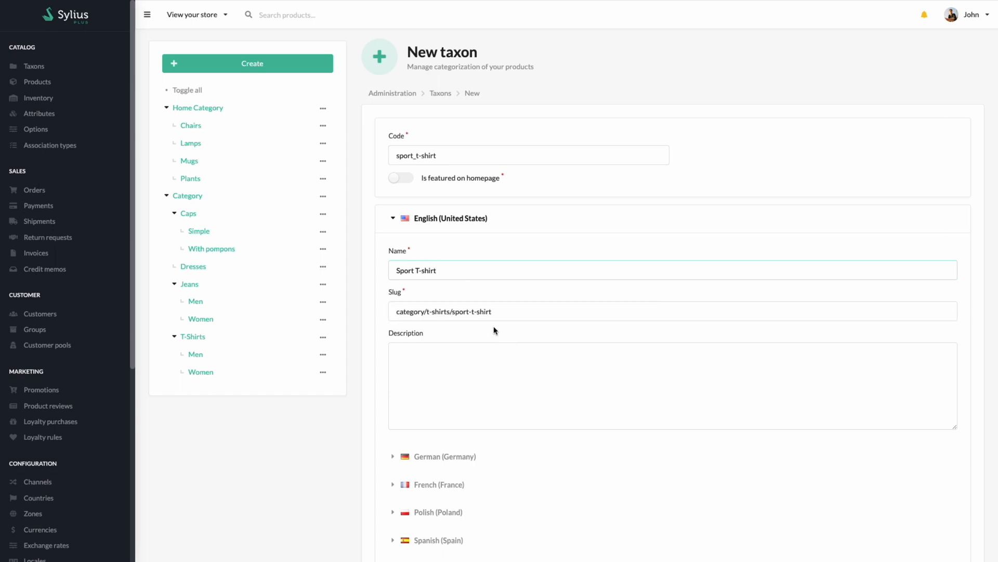
scroll("down", 3)
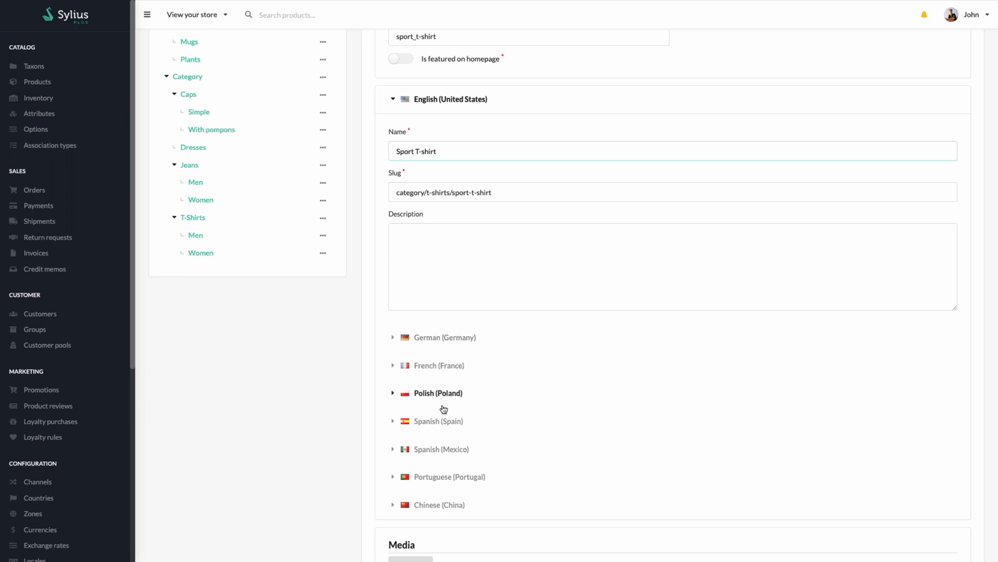
scroll("down", 3)
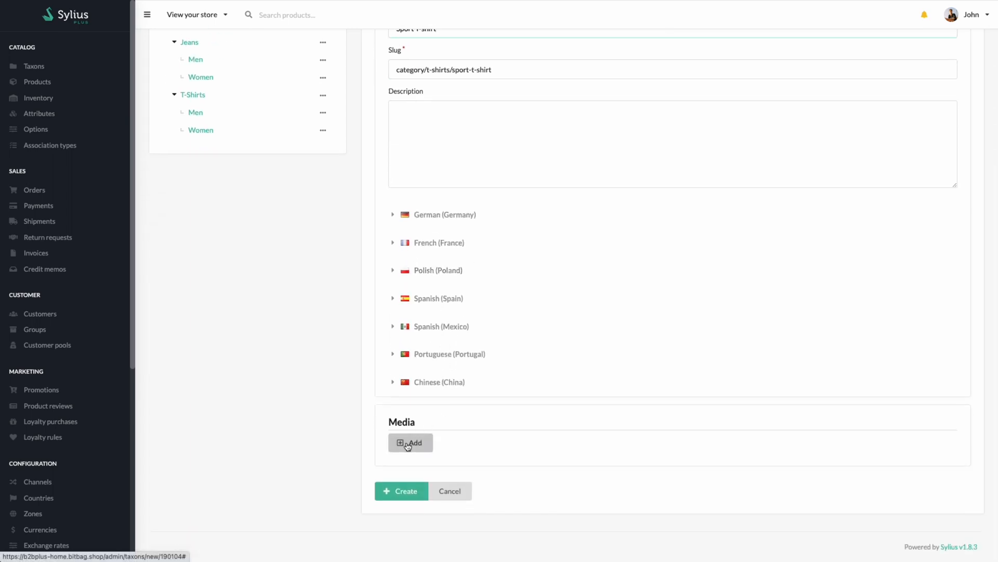
Step: Attach two football shirt images as taxon media and create the Sport T-shirt taxon
left_click(410, 442)
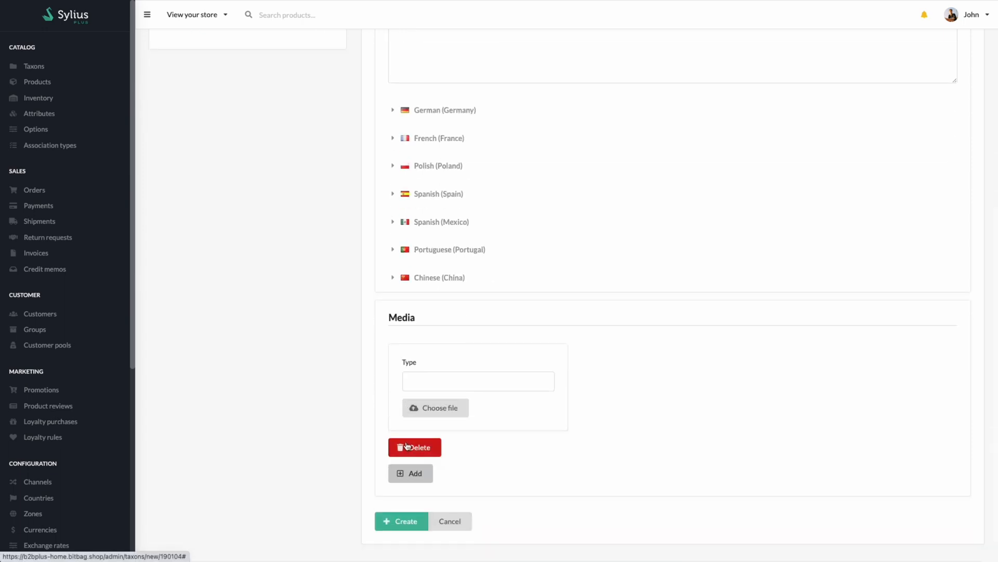
left_click(436, 407)
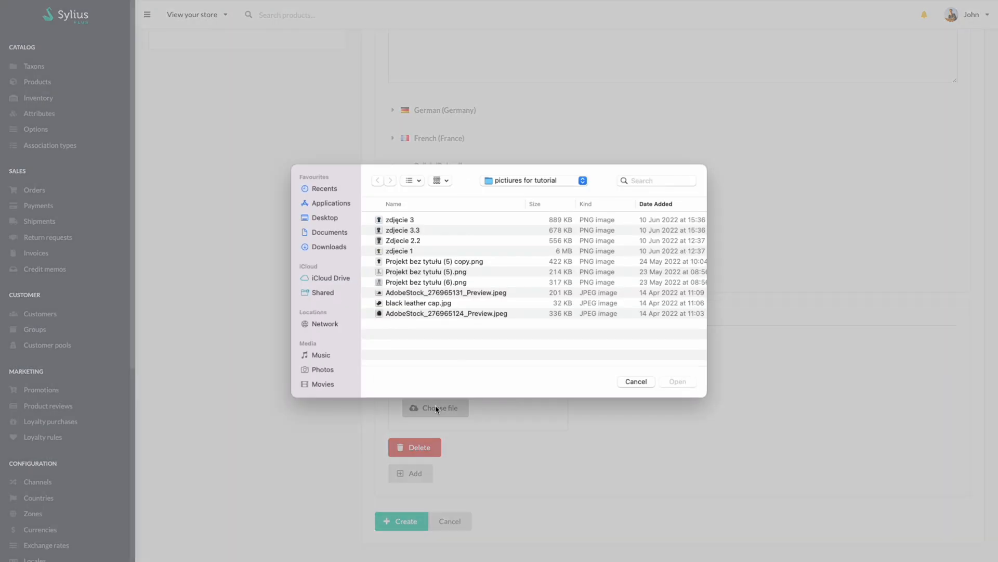
left_click(635, 381)
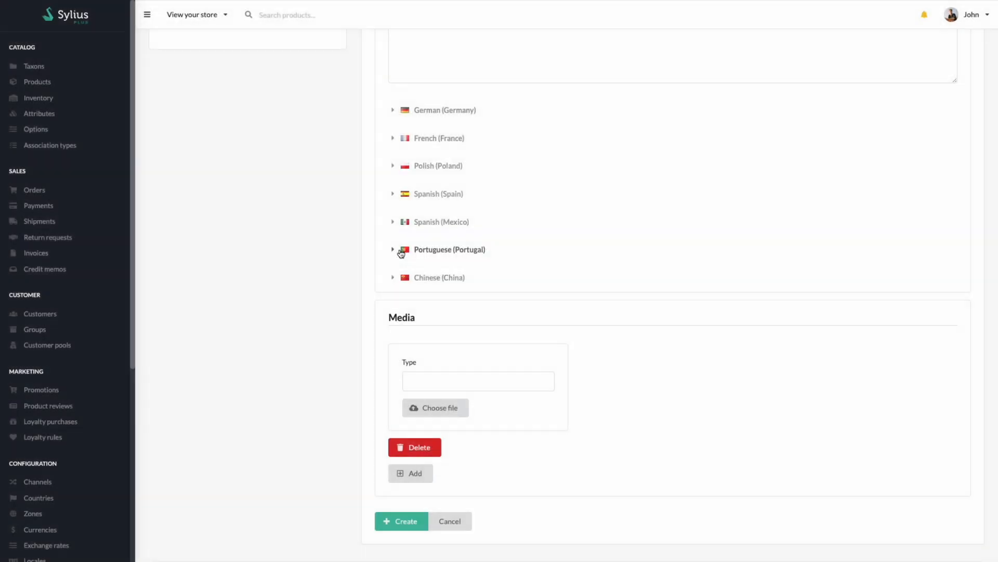
left_click(435, 408)
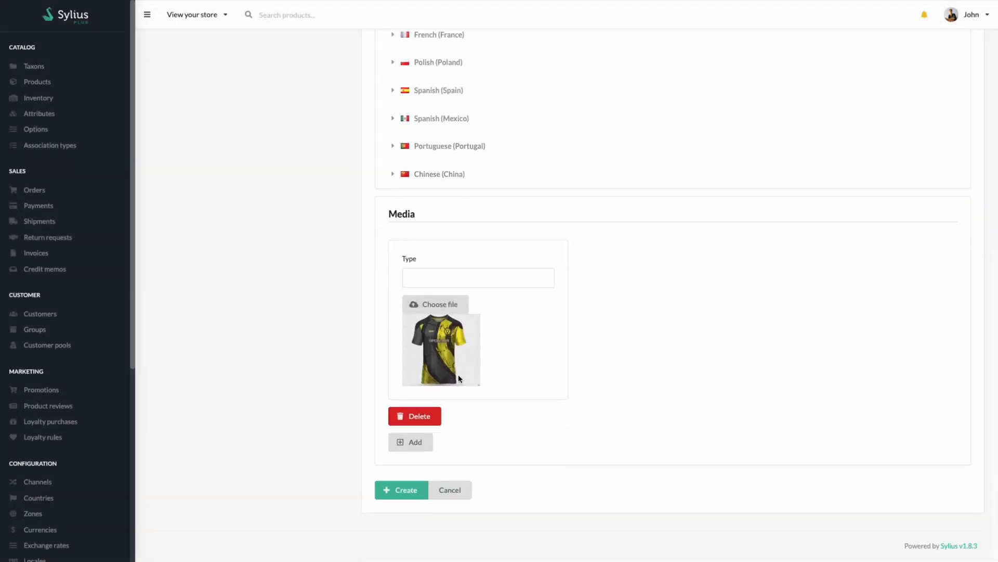
left_click(410, 442)
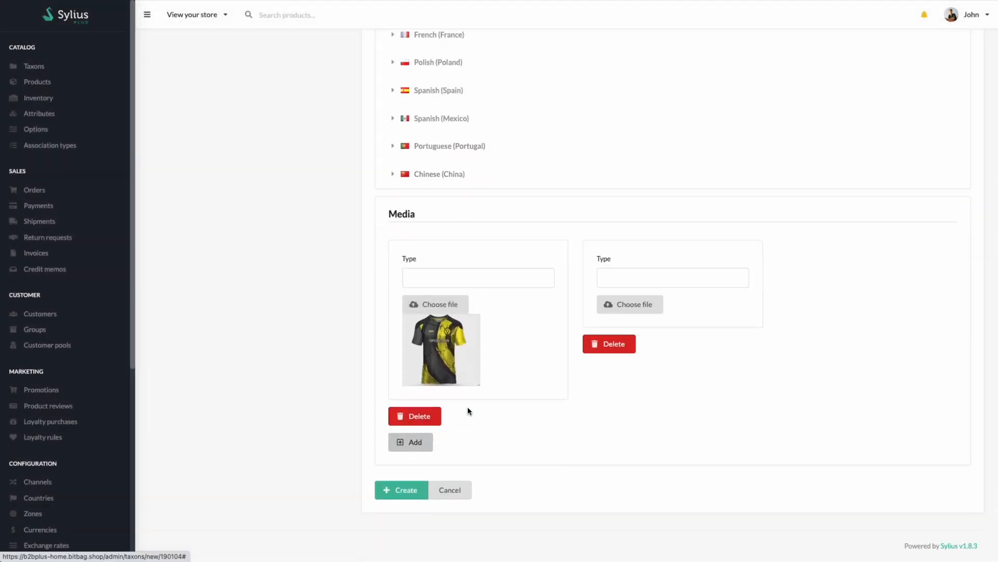
left_click(629, 304)
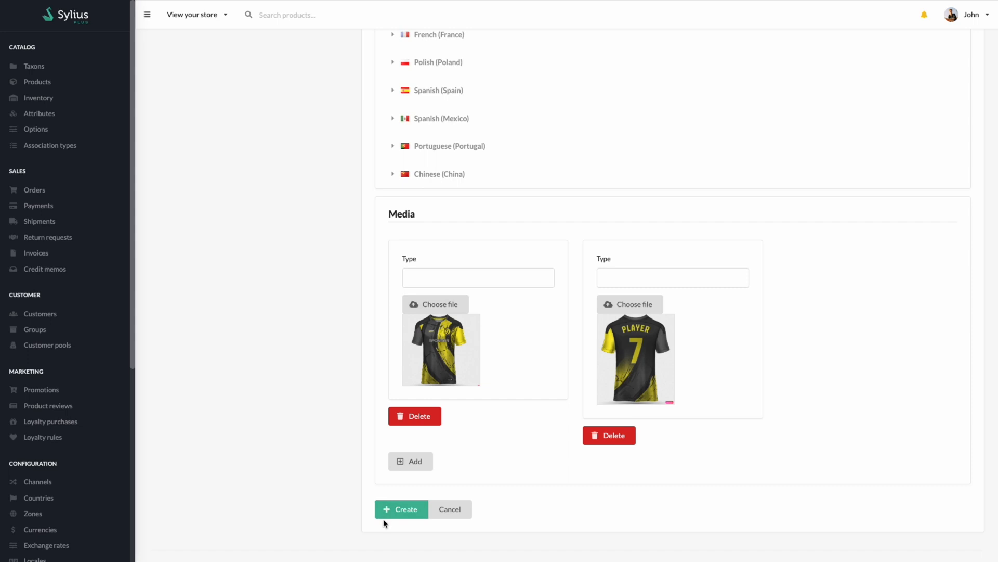
left_click(401, 509)
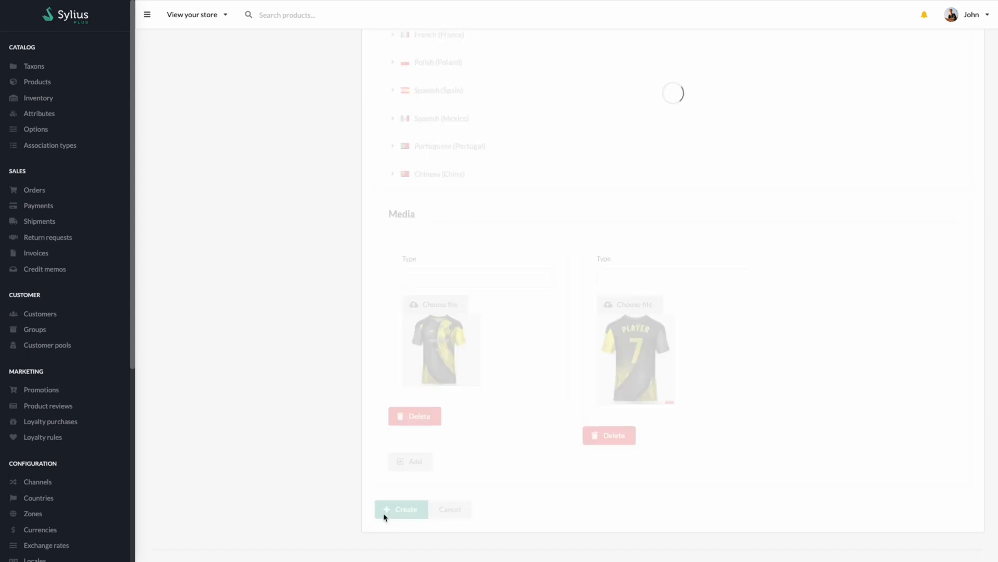
Step: Open the empty Sport T-shirt product list and show the Simple and Configurable product choices
left_click(400, 508)
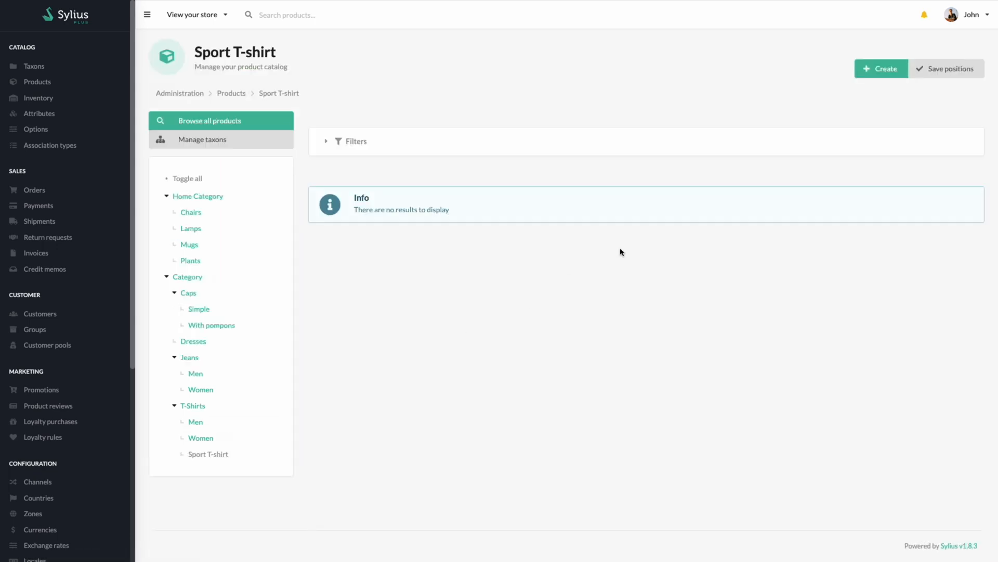
mouse_move(635, 242)
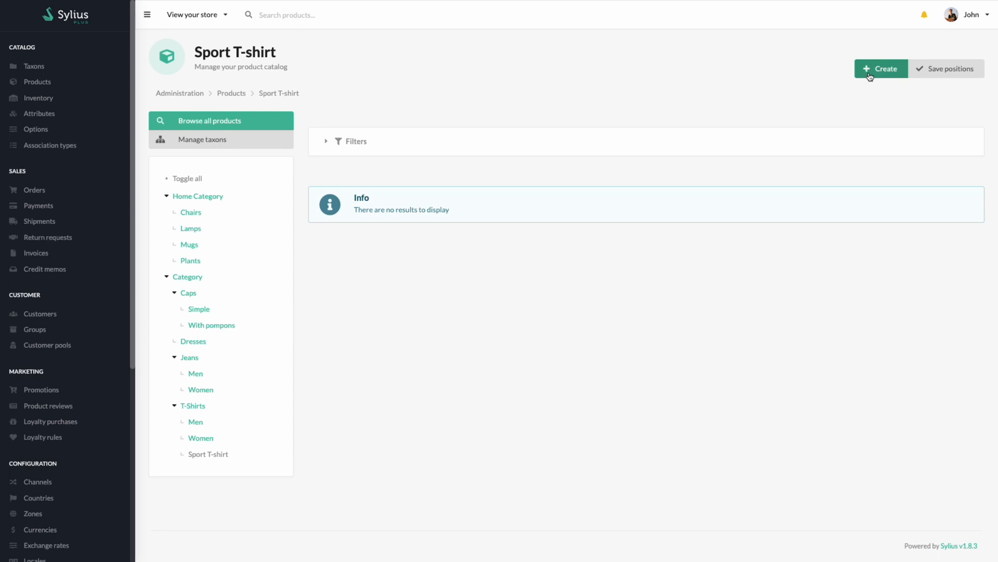
left_click(882, 69)
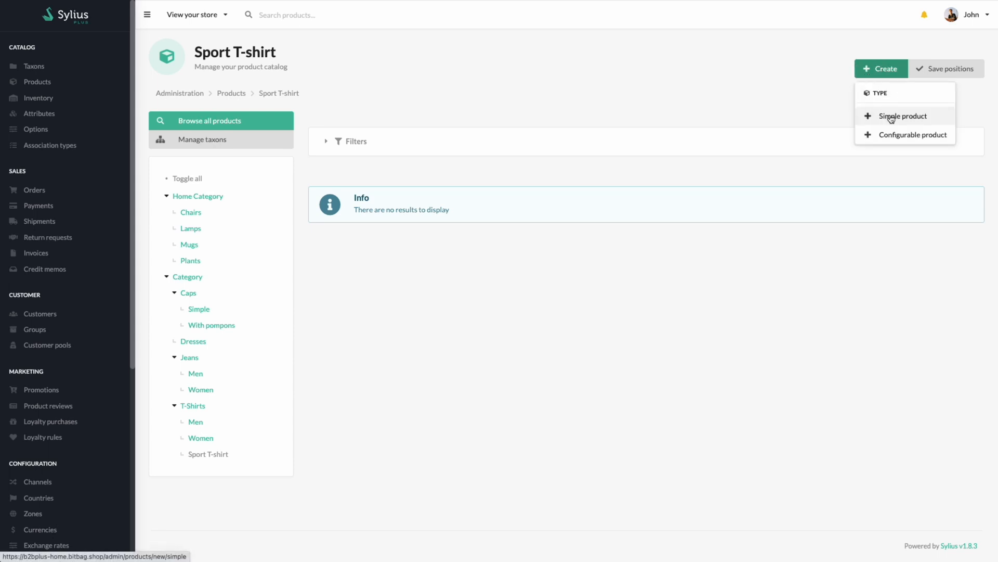
mouse_move(910, 134)
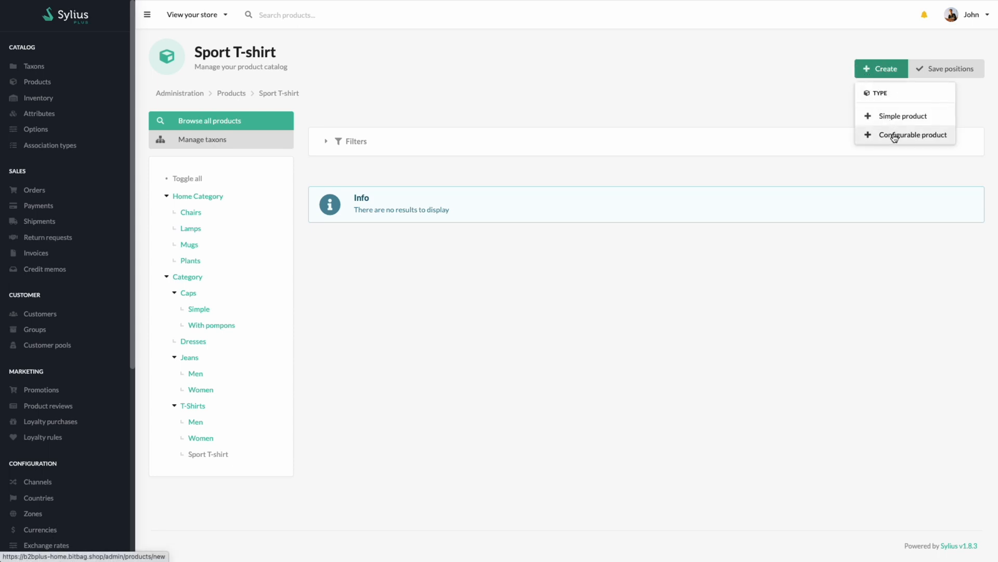
Step: Start a configurable product coded football_t-shirt, enabled in both channels, using T-Shirt size
left_click(912, 134)
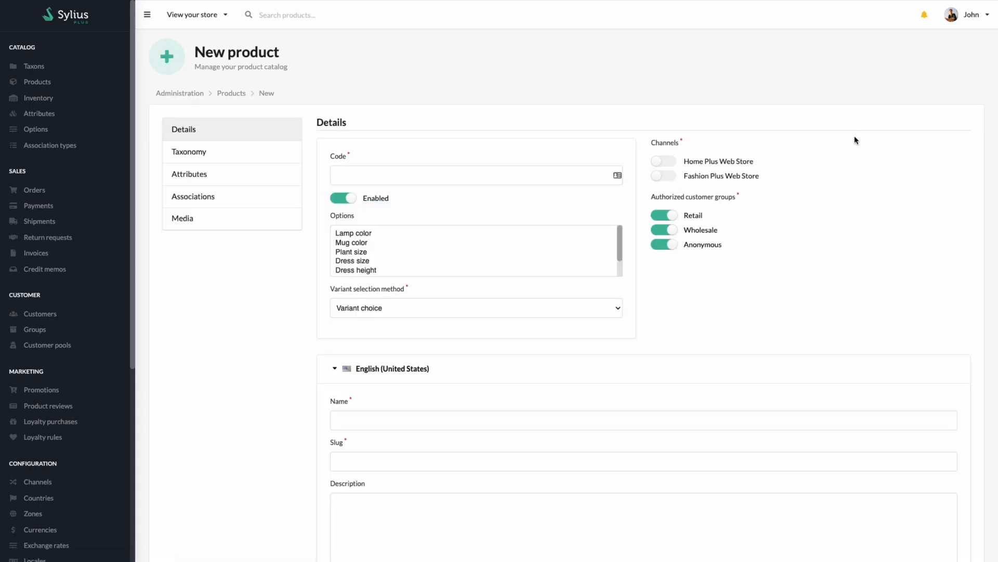
left_click(471, 175)
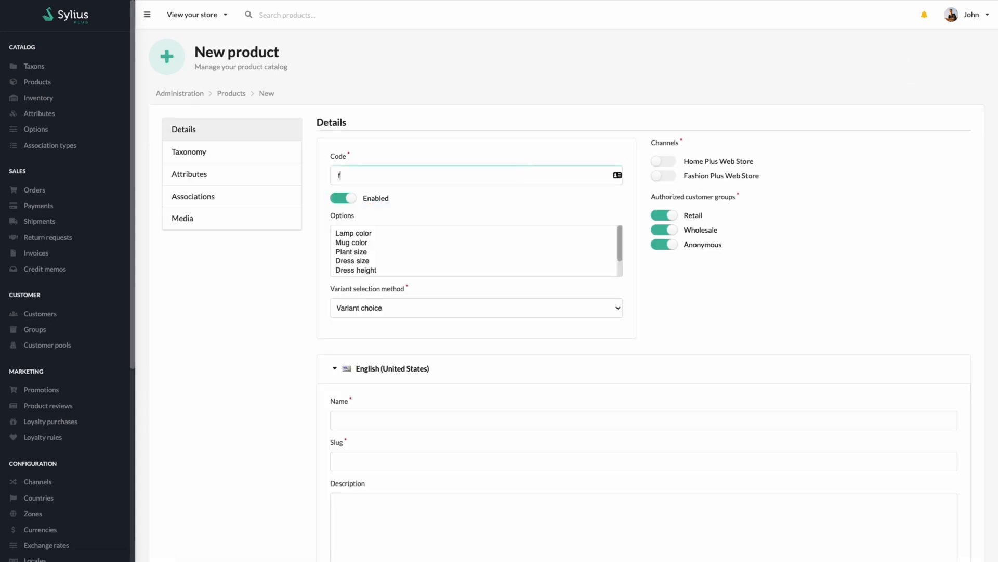
type("football_")
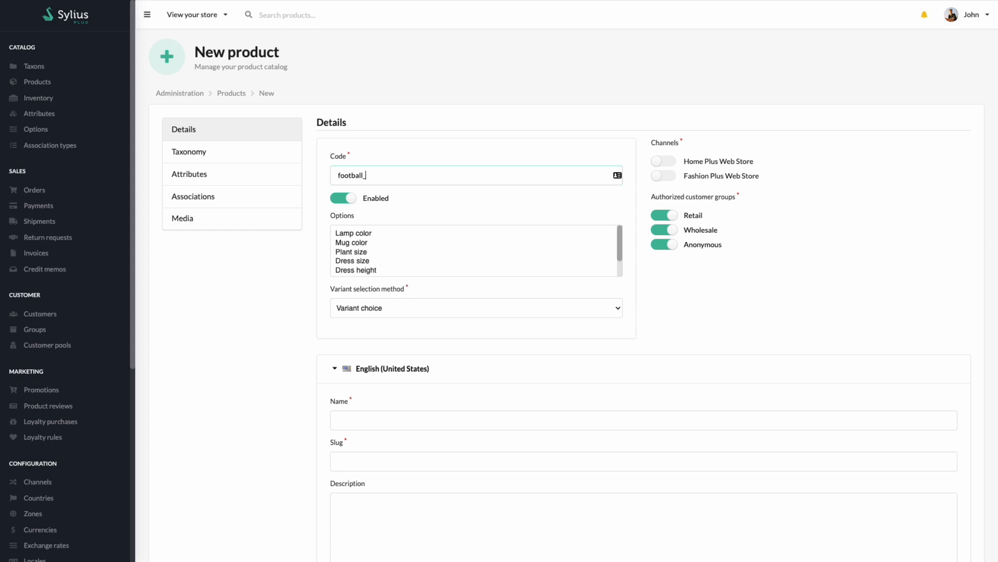
type("t-shirt")
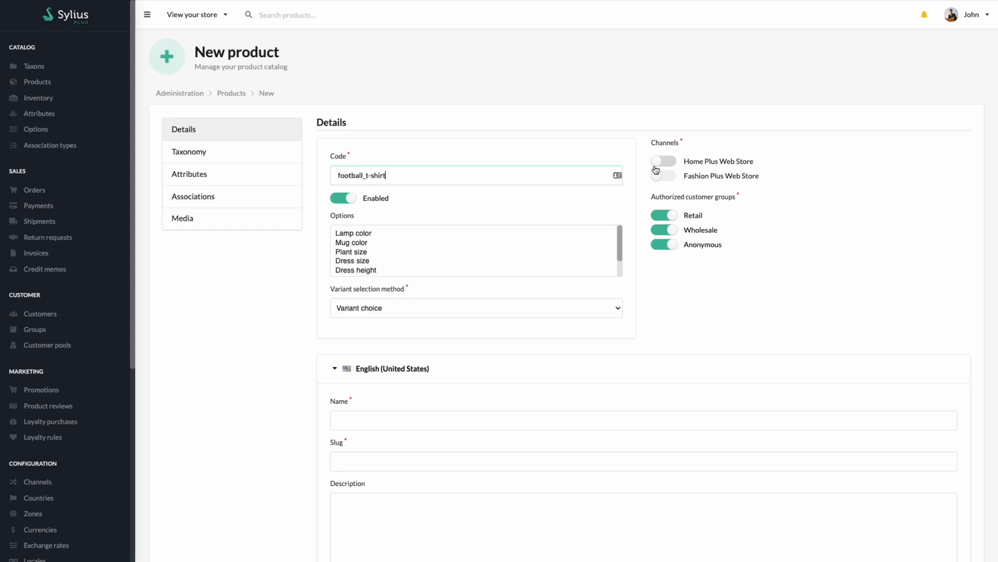
left_click(663, 160)
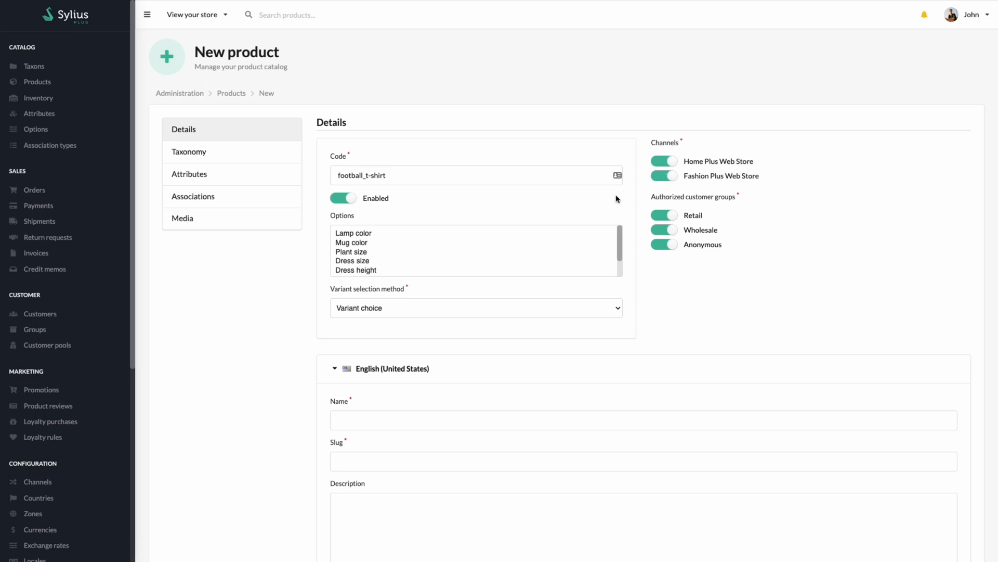
scroll("down", 3)
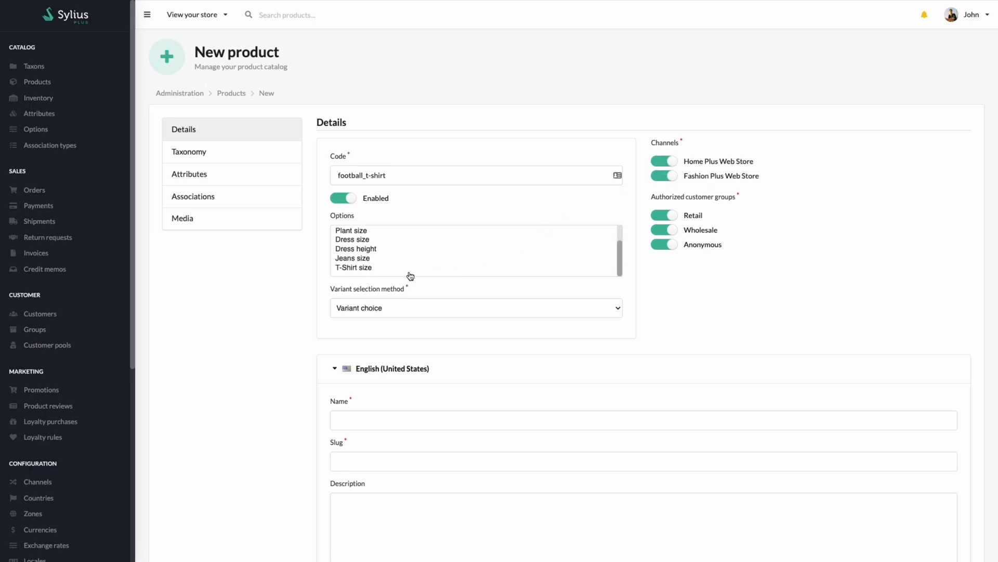
left_click(352, 267)
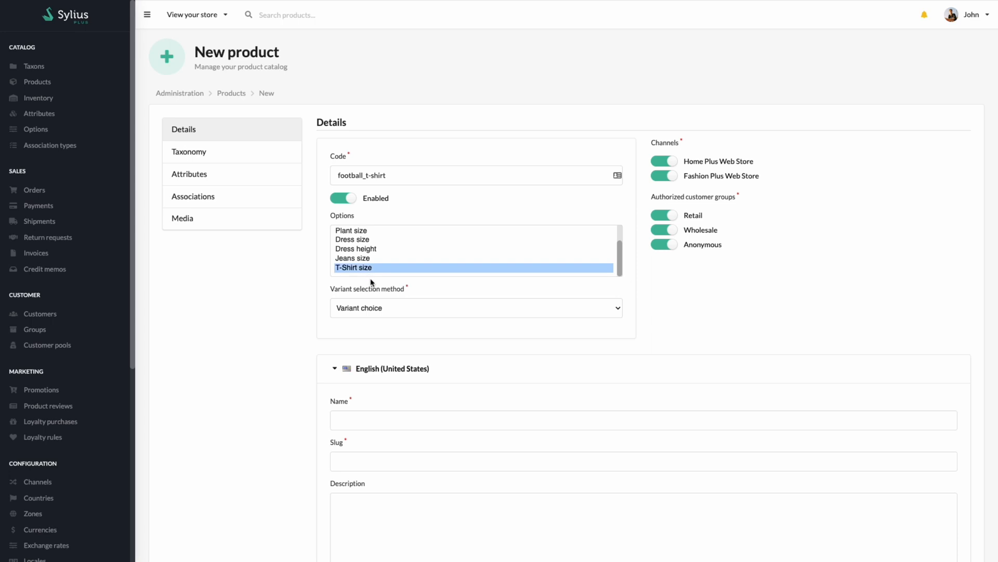
left_click(475, 307)
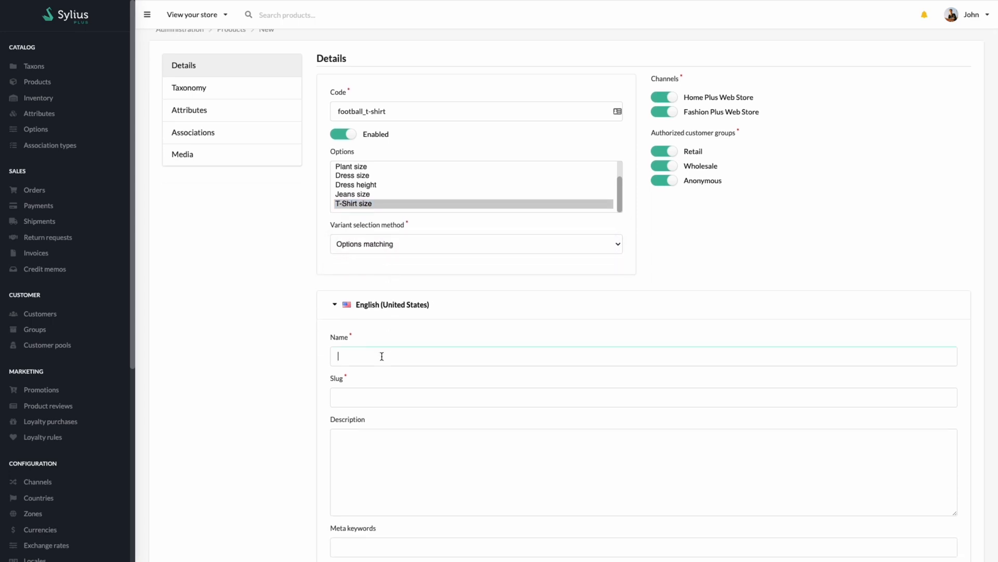
Step: Name the product Football T-shirt and create it
type("Foo")
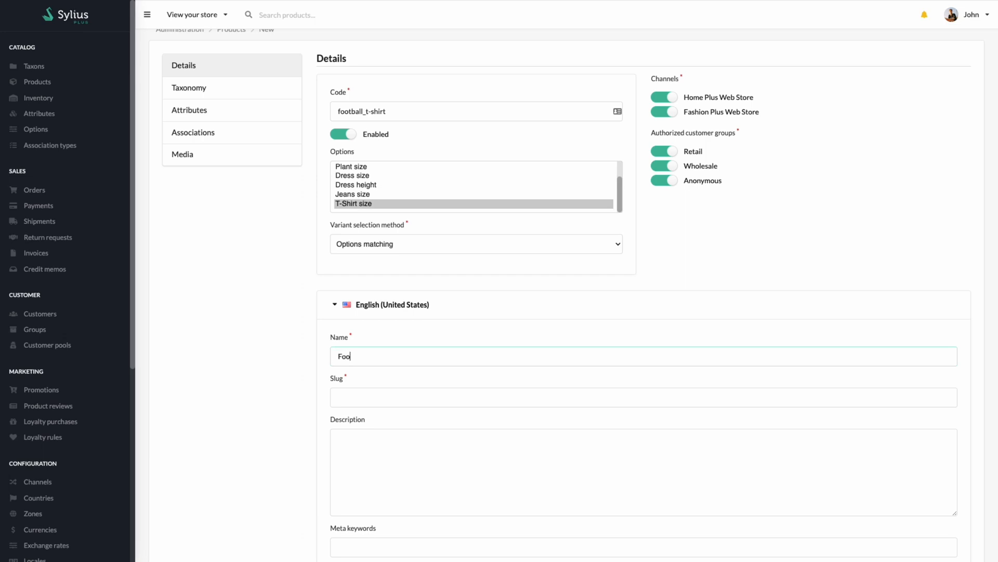
type("tball")
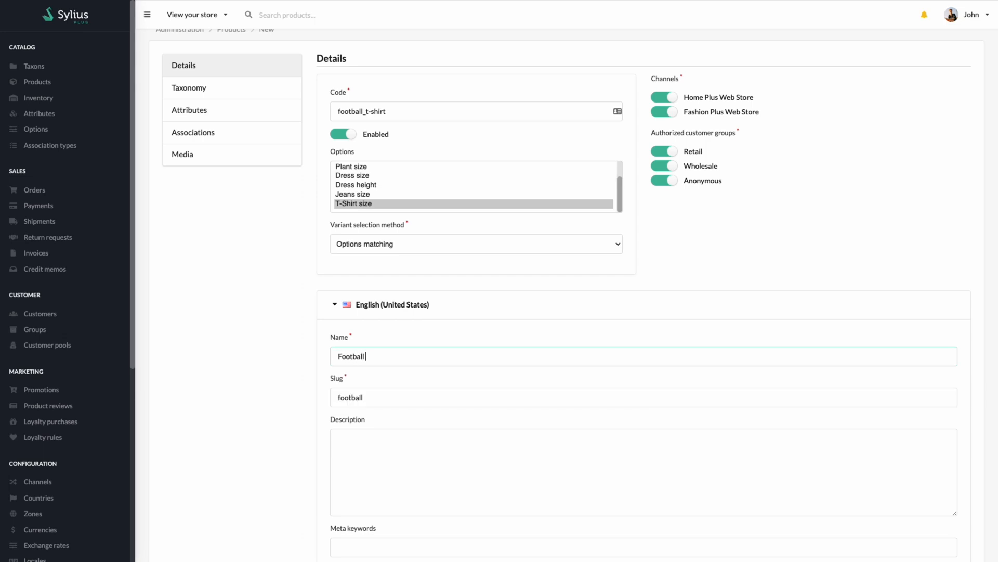
type("T-shirt")
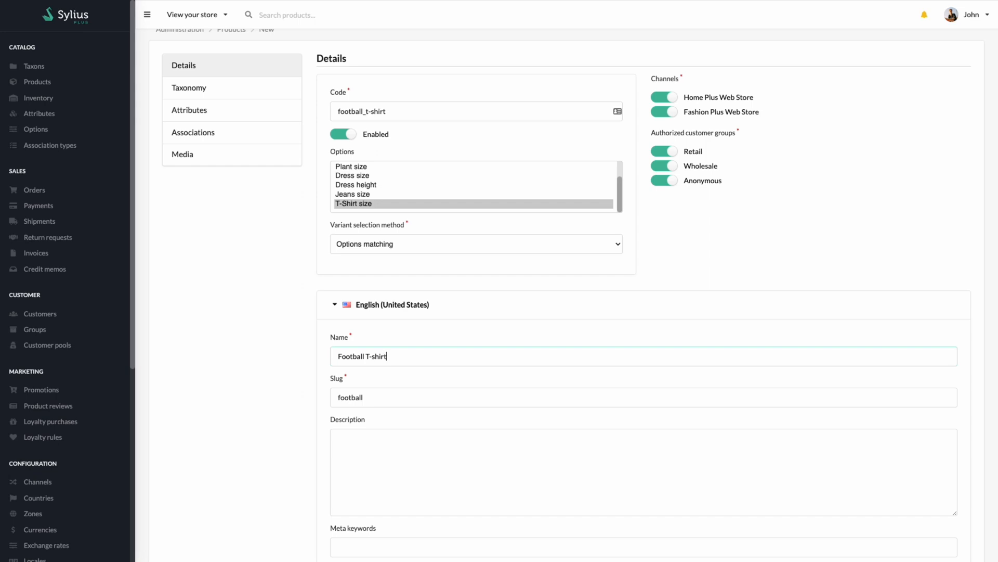
scroll("down", 3)
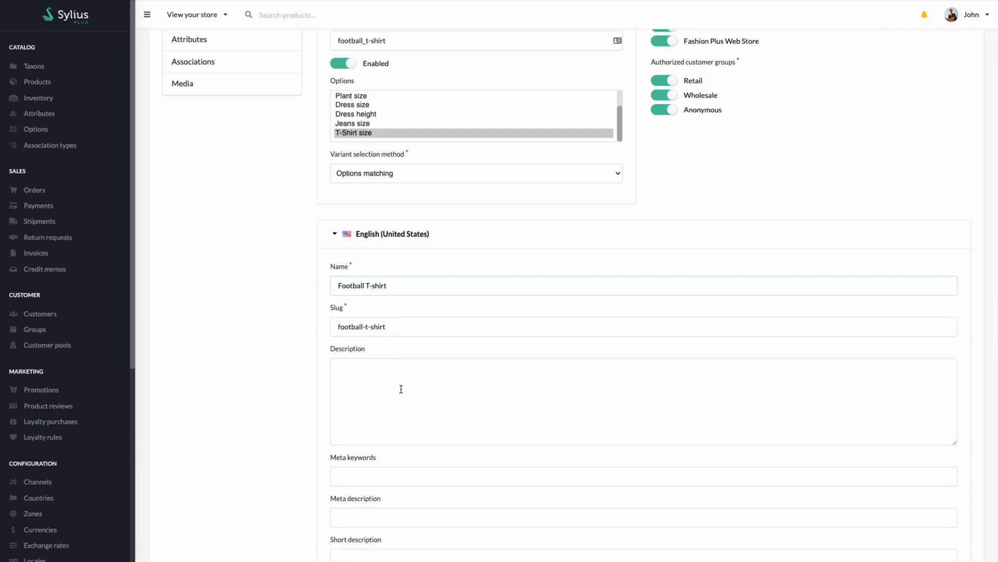
scroll("down", 3)
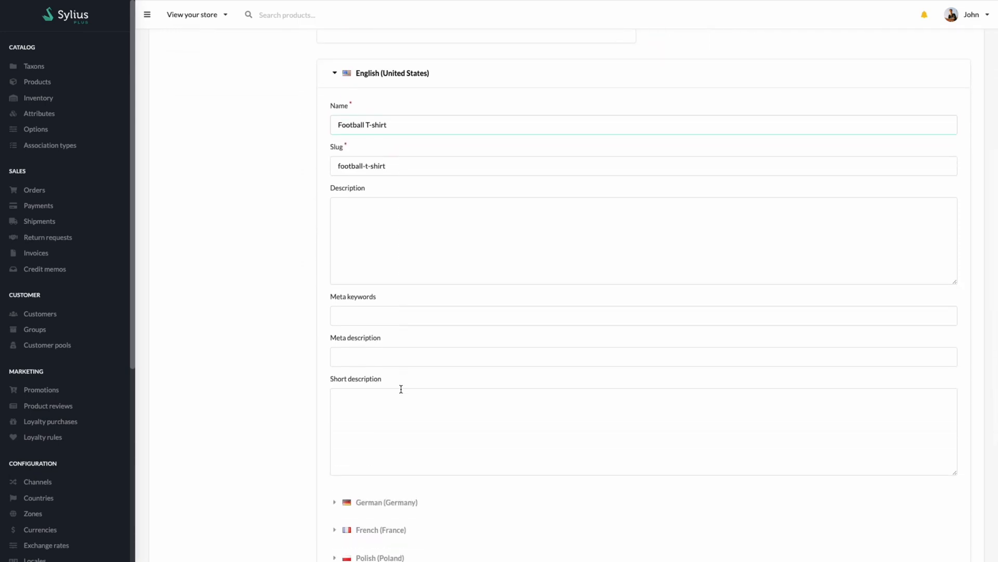
scroll("down", 3)
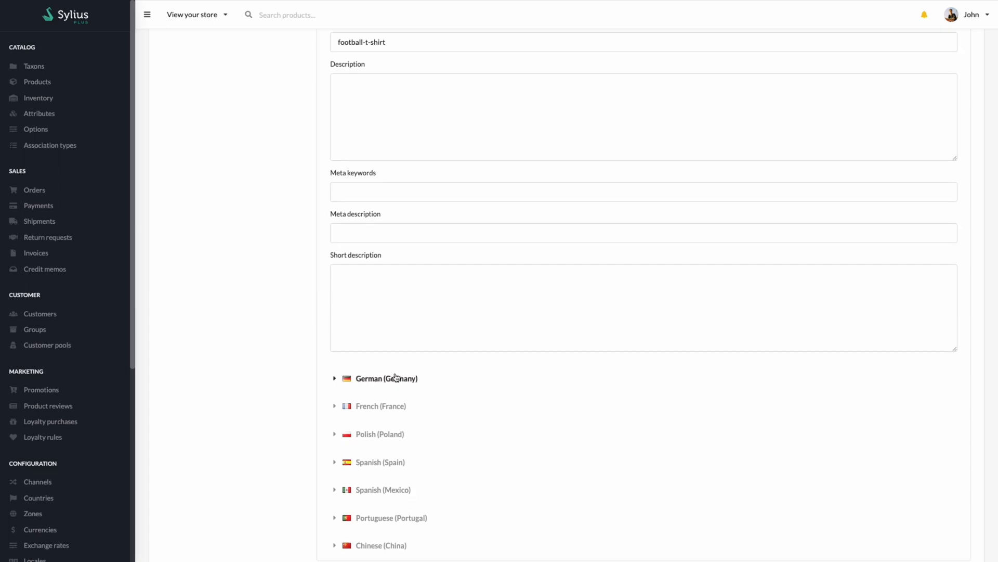
mouse_move(379, 435)
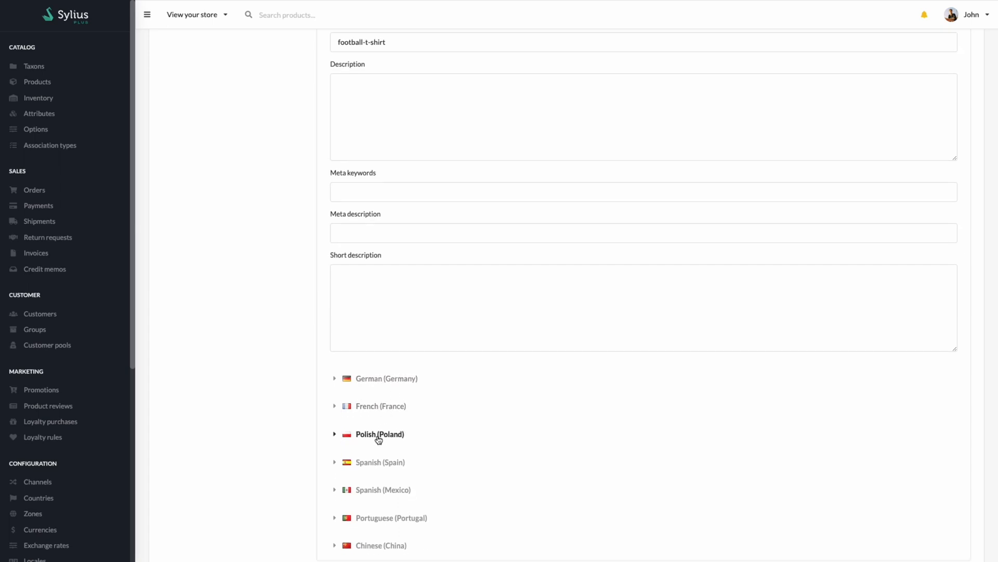
scroll("down", 3)
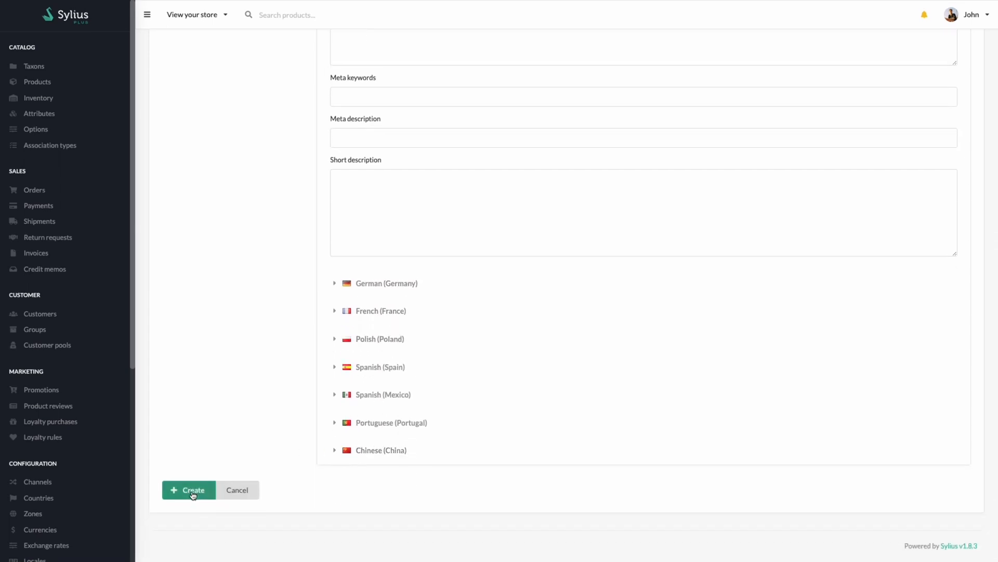
left_click(188, 489)
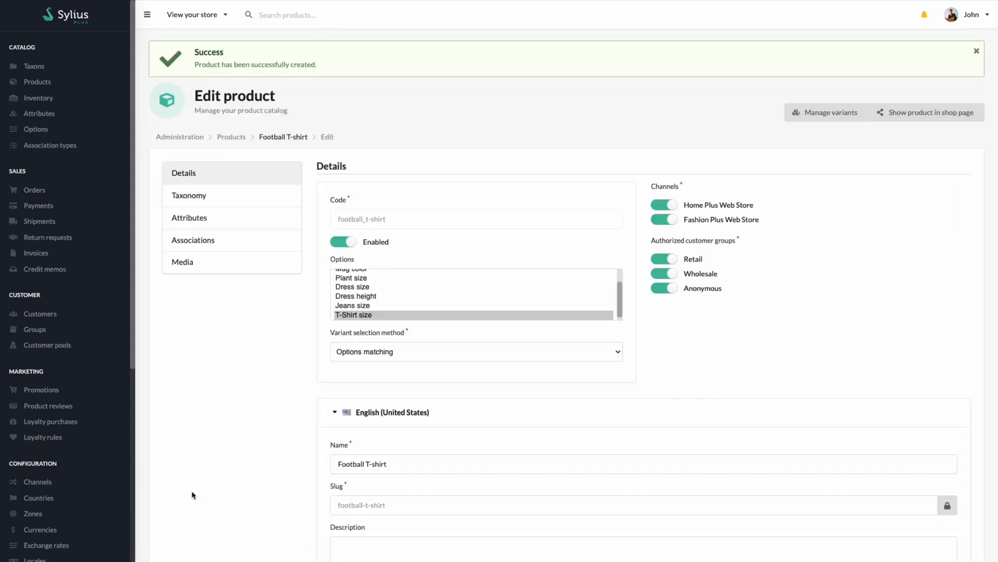
mouse_move(204, 196)
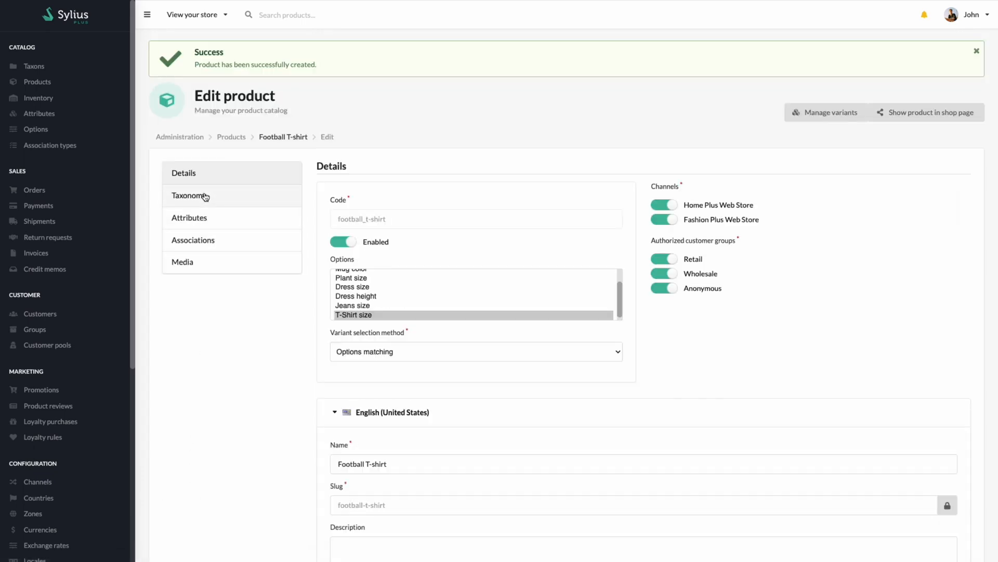
Step: Set Sport T-shirt as main taxon and assign the product to T-Shirts and Sport T-shirt
left_click(188, 195)
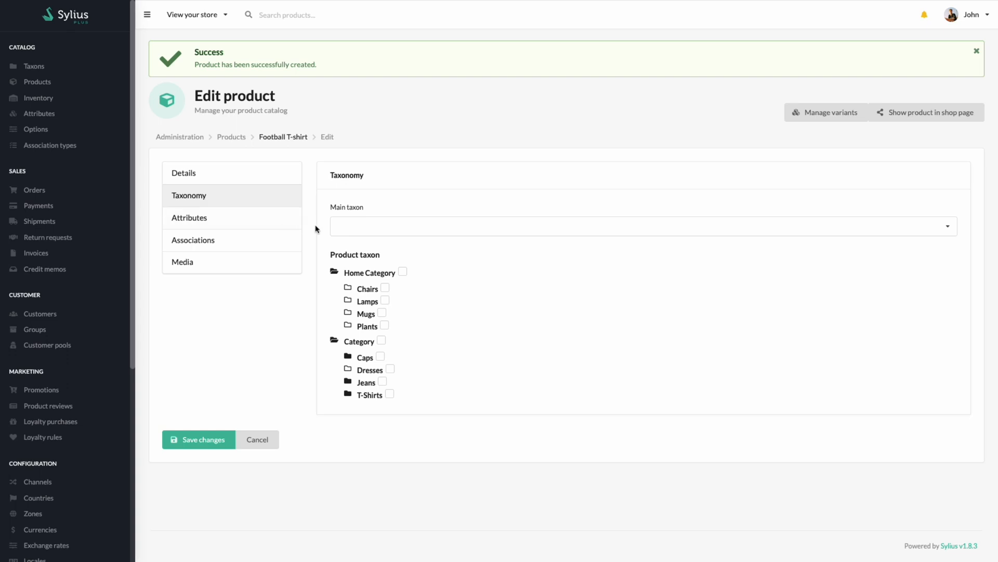
type("t")
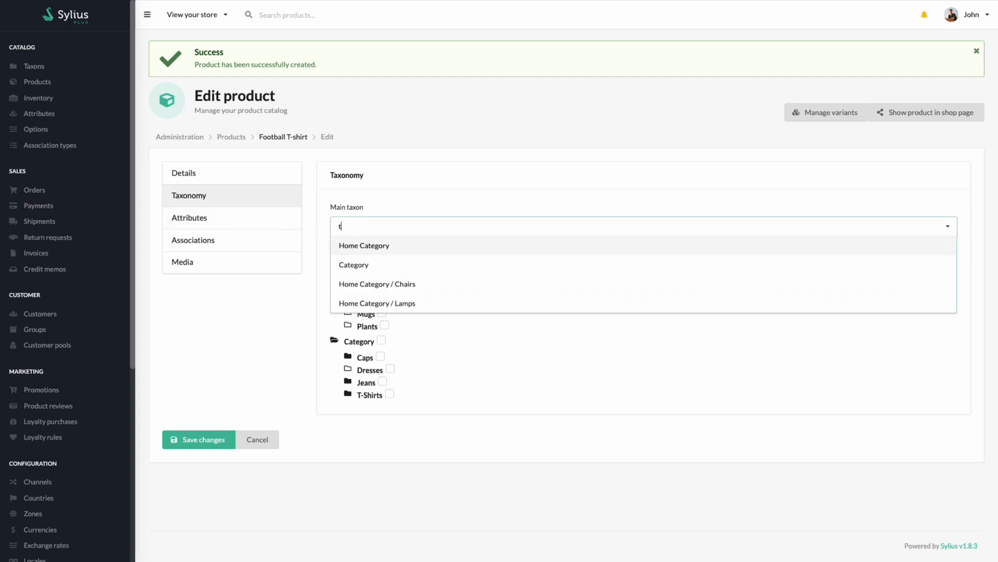
type("-")
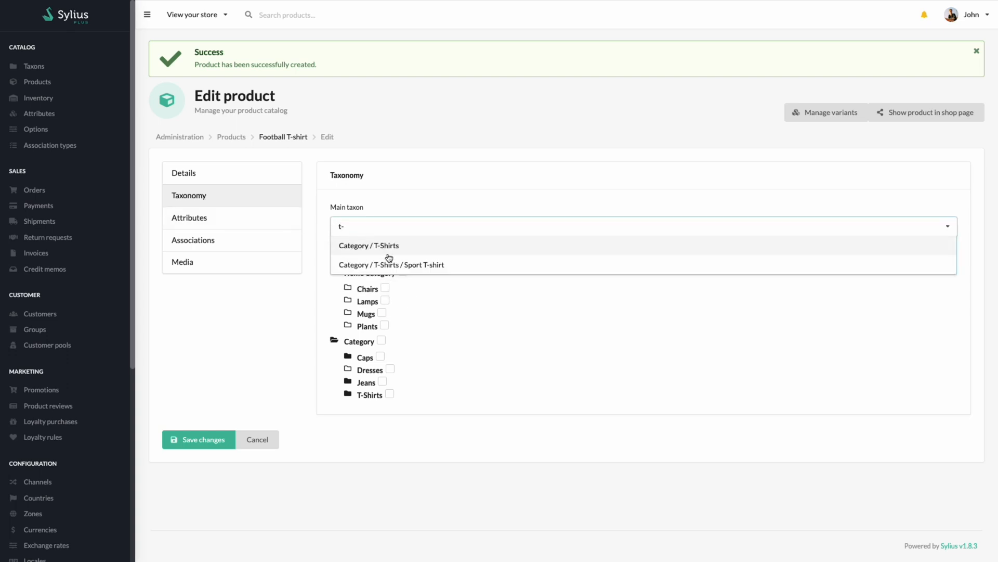
left_click(391, 264)
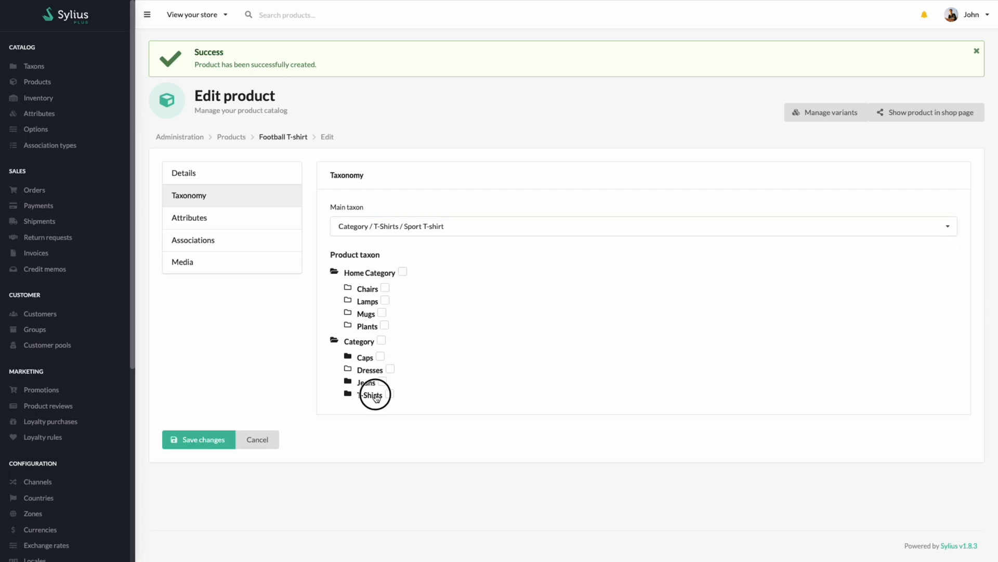
left_click(370, 394)
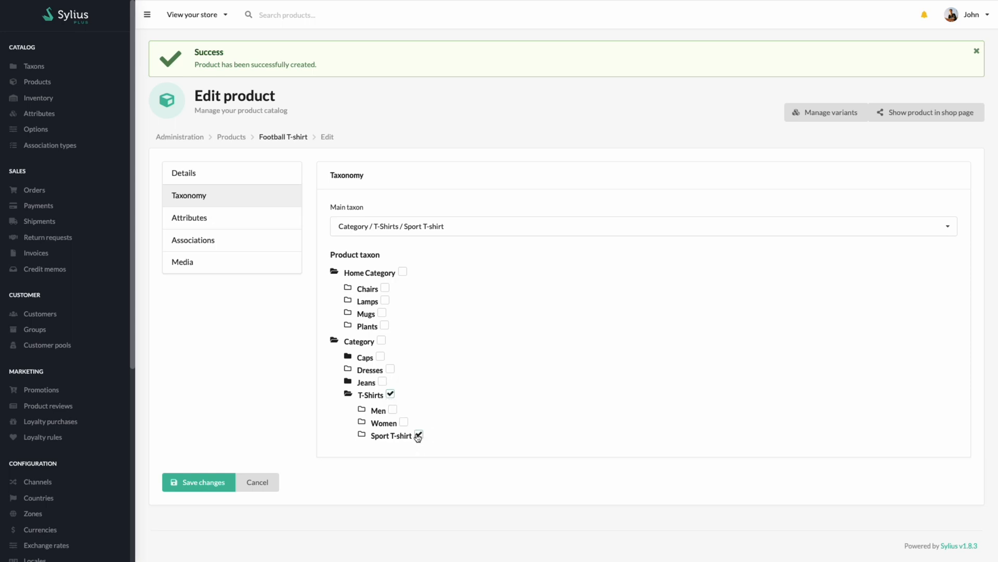
left_click(189, 217)
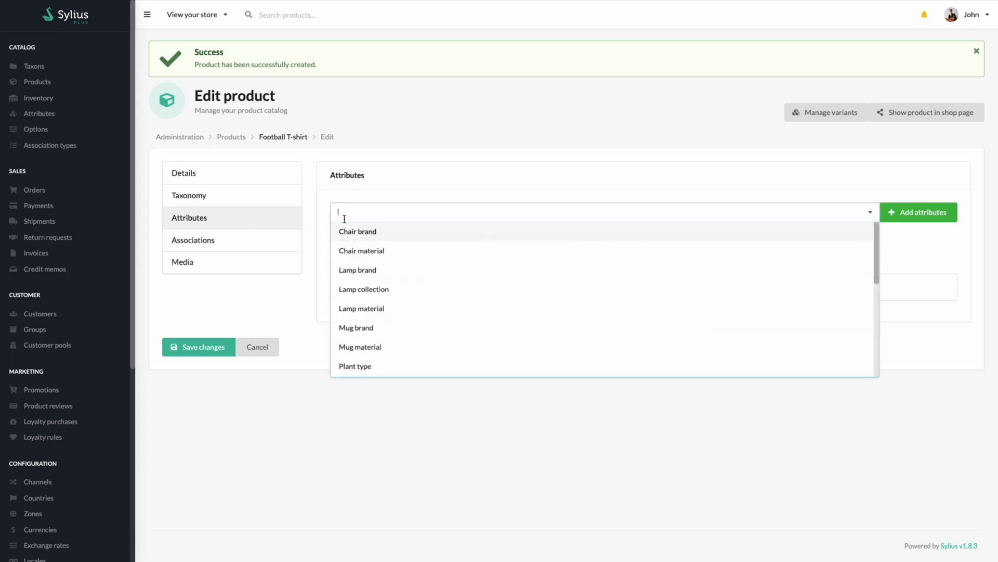
Step: Add T-Shirt brand 'Brand Name XXX' and T-Shirt collection 'Sport' attributes
type("t-s")
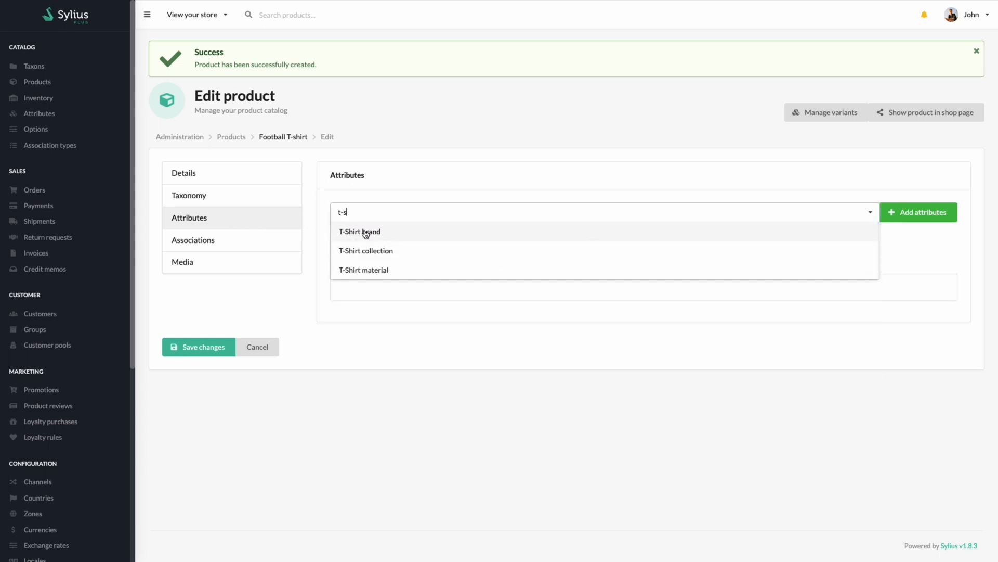
left_click(359, 231)
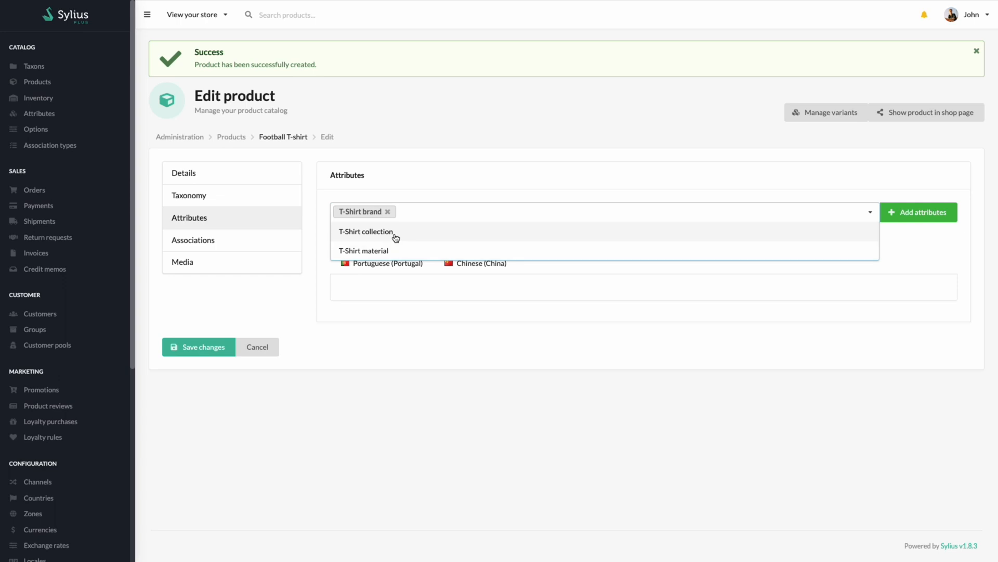
left_click(366, 231)
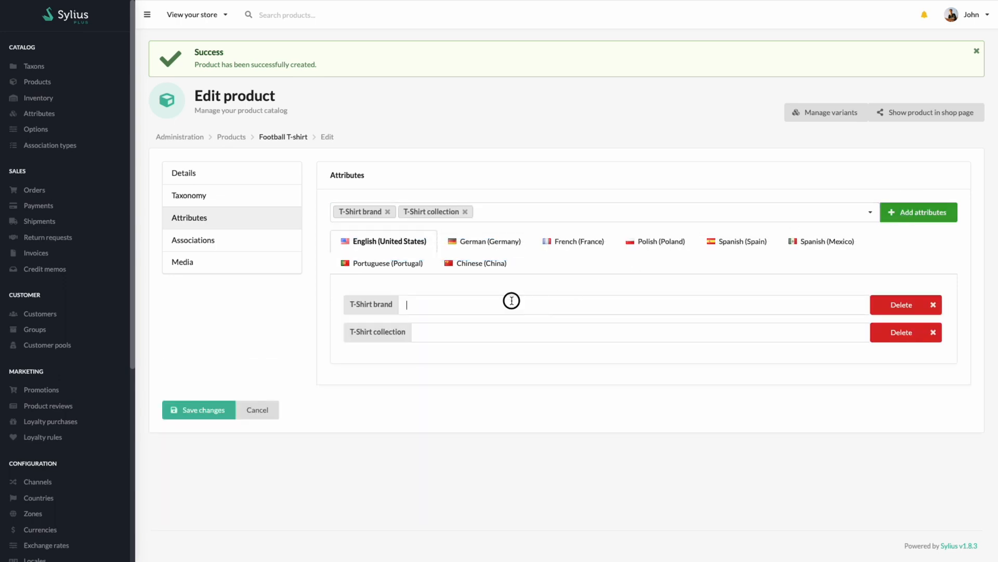
type("Brand N")
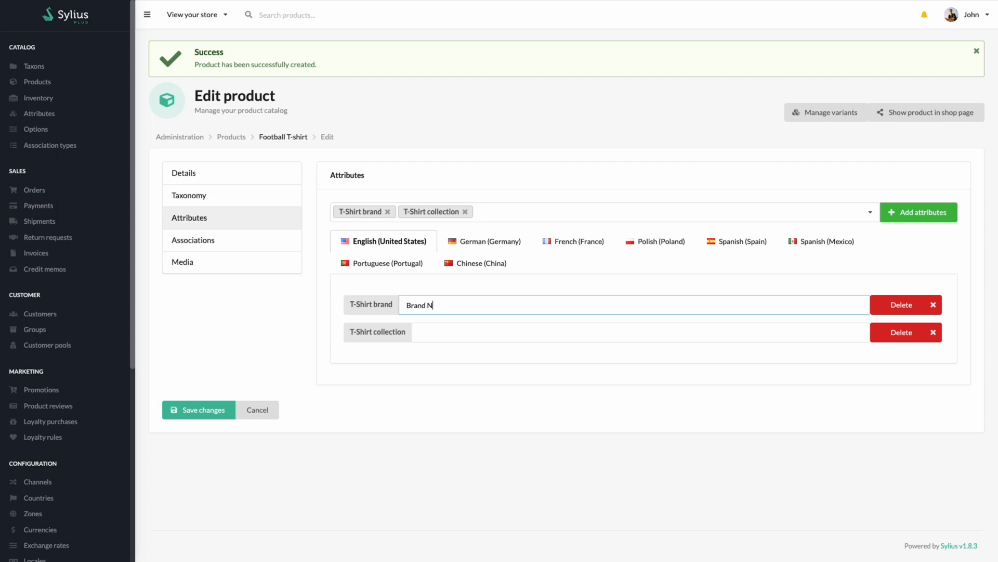
type("ame XXX")
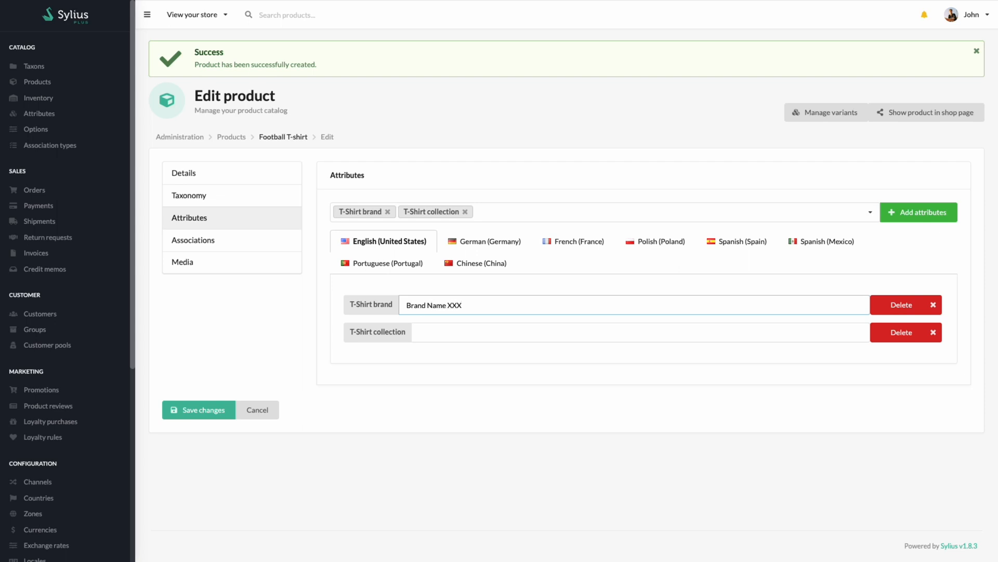
type("Sport")
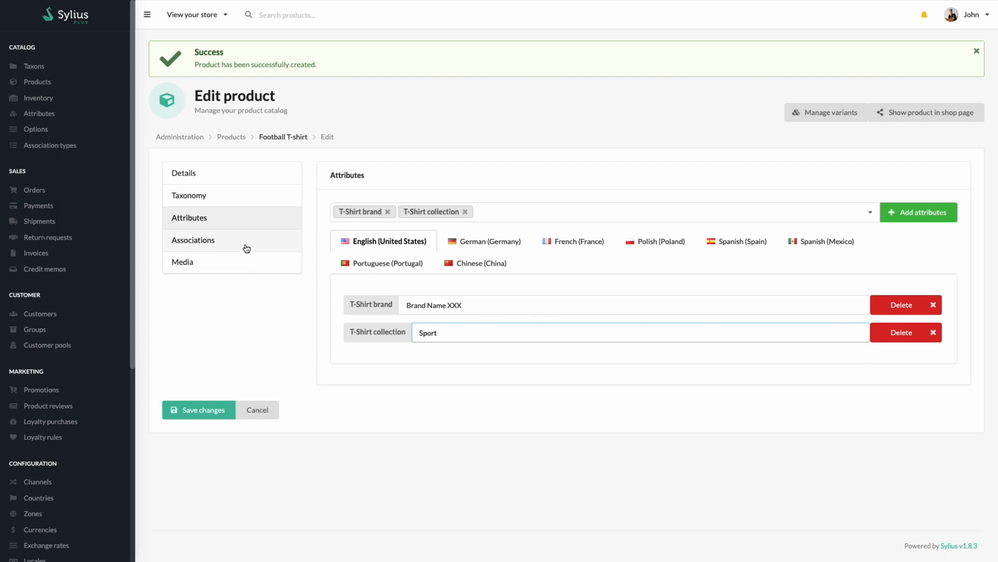
Step: Search 'Fo' in similar products and select Football T-shirt as an association
left_click(193, 240)
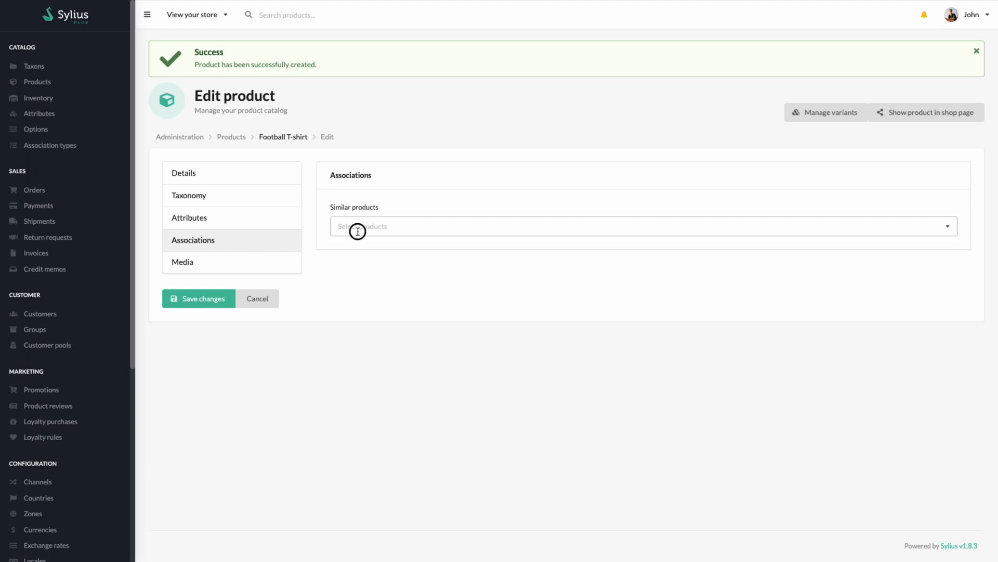
type("Fo")
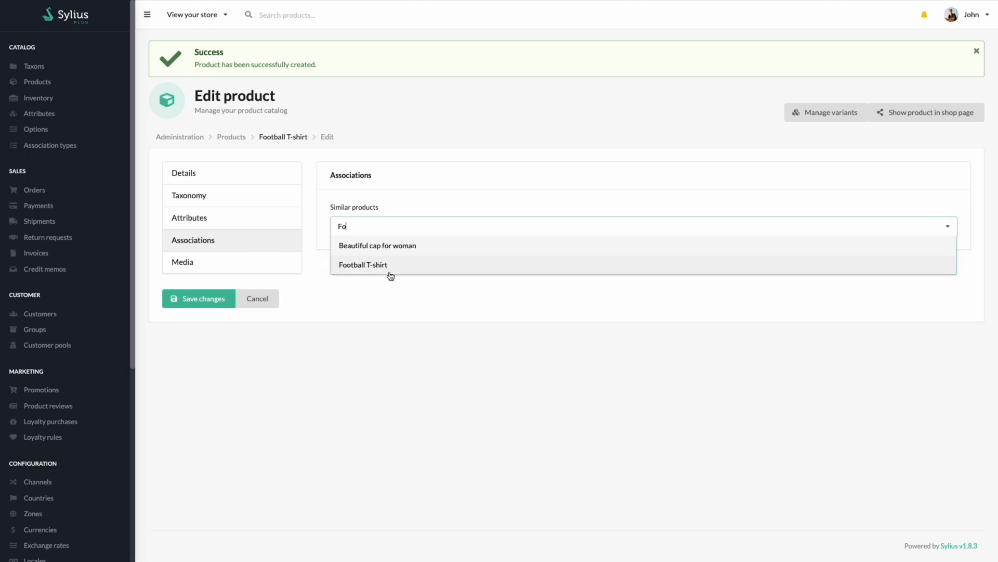
left_click(363, 264)
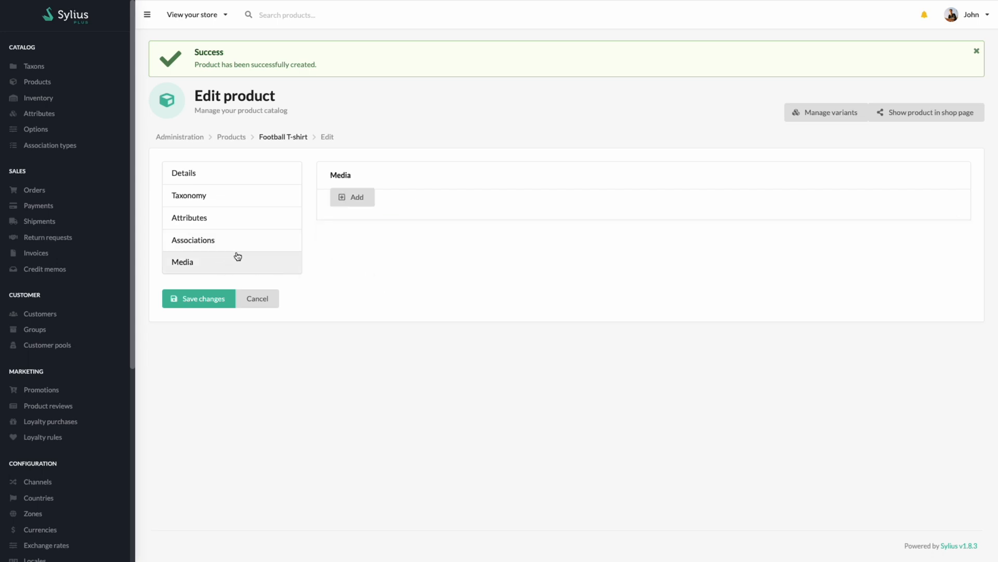
Step: Upload front and back jersey images as the product's media
left_click(352, 197)
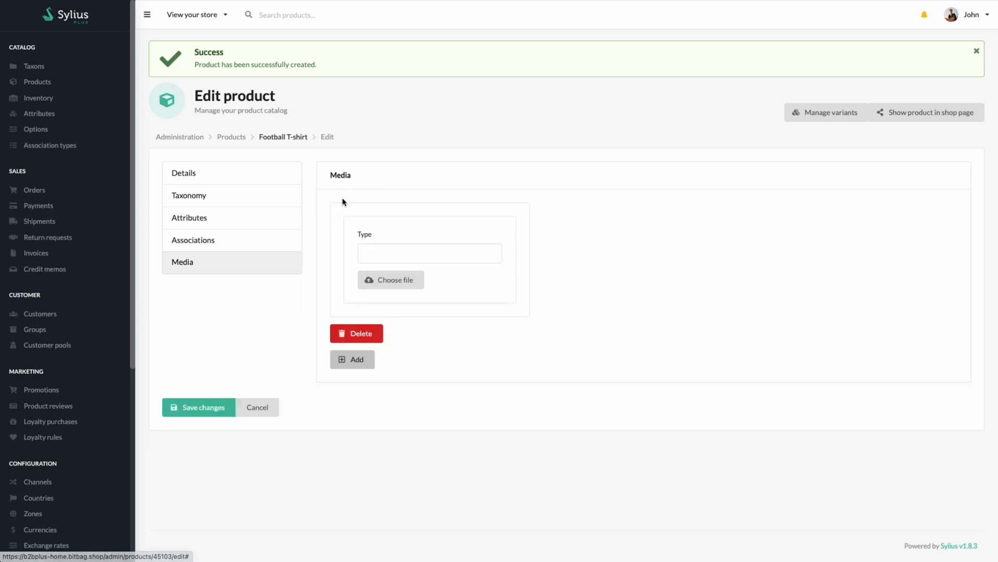
left_click(390, 280)
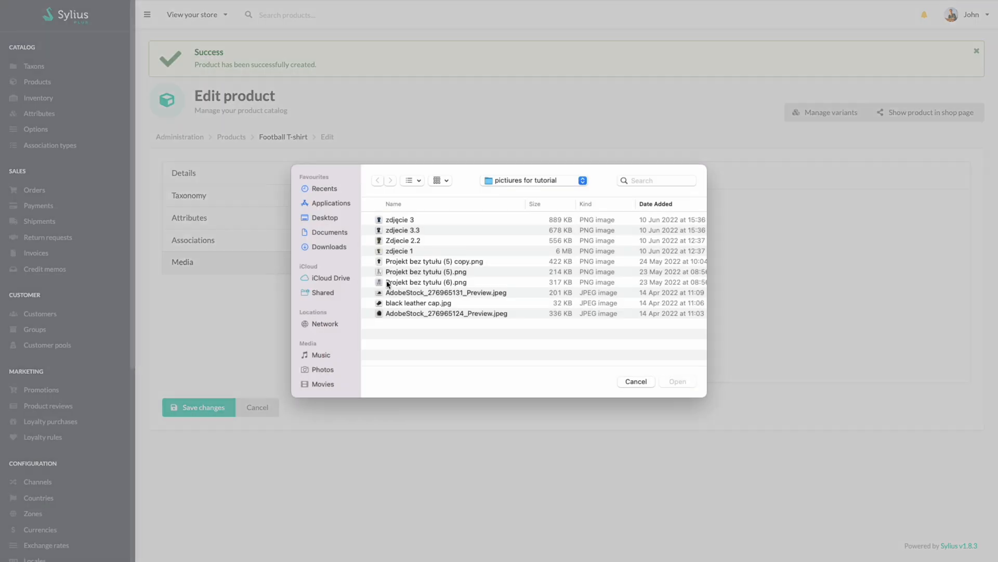
mouse_move(392, 228)
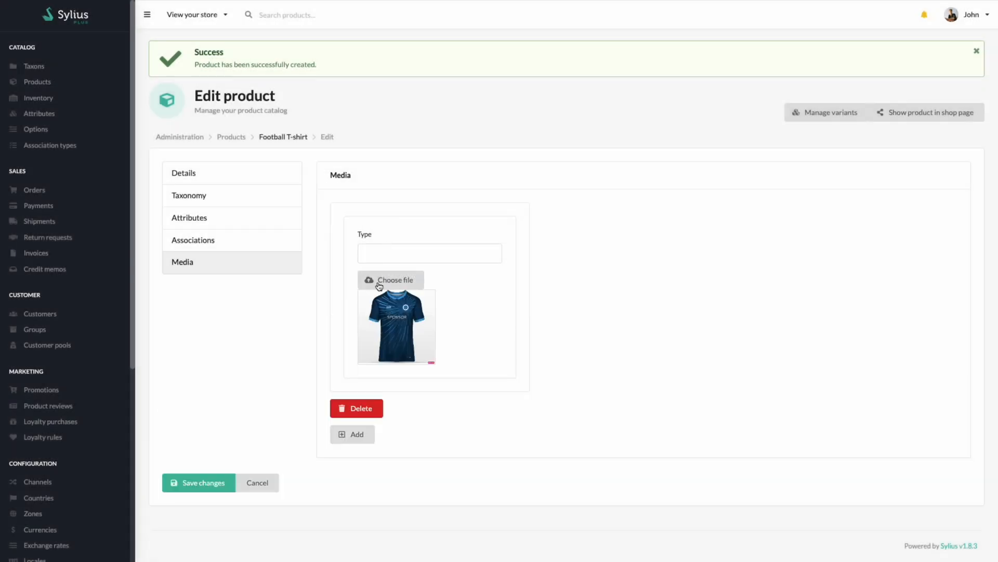
left_click(352, 434)
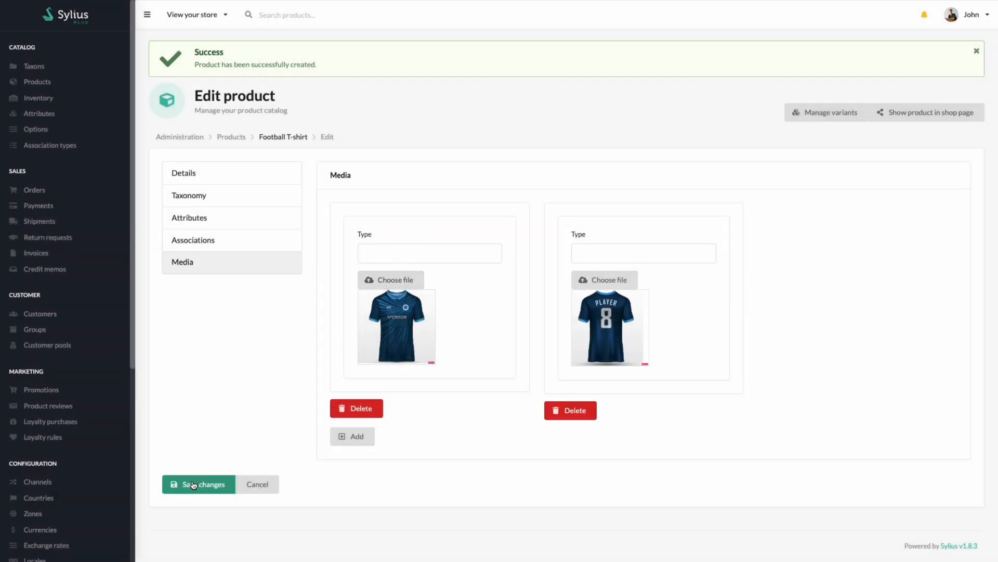
Step: Save the Football T-shirt product changes and show the variant management options
left_click(204, 484)
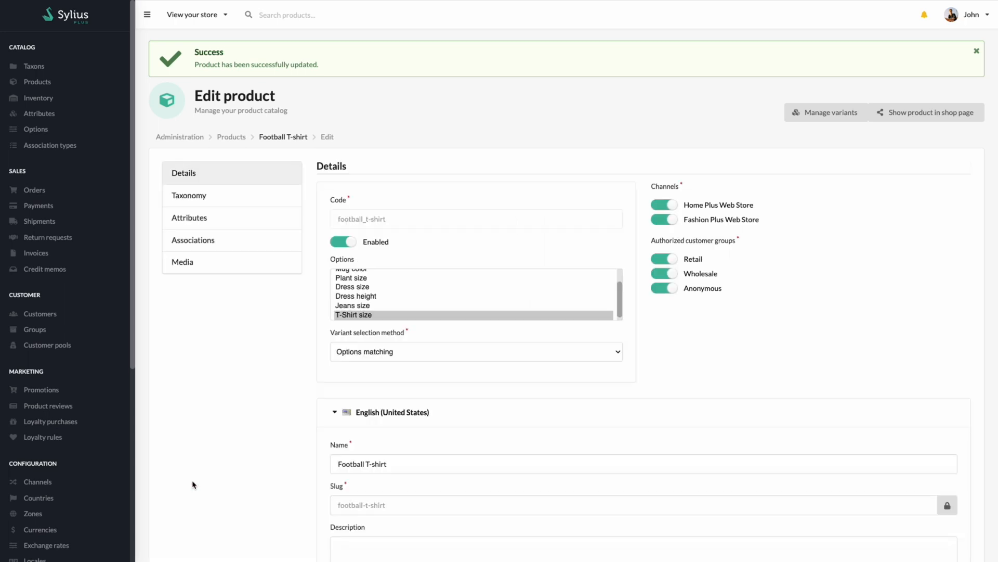
mouse_move(233, 468)
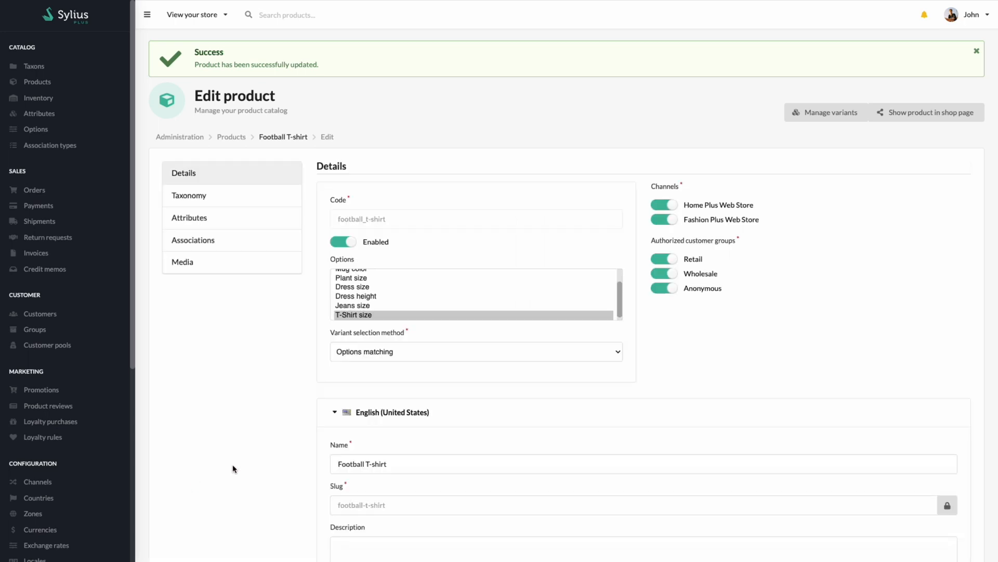
mouse_move(797, 156)
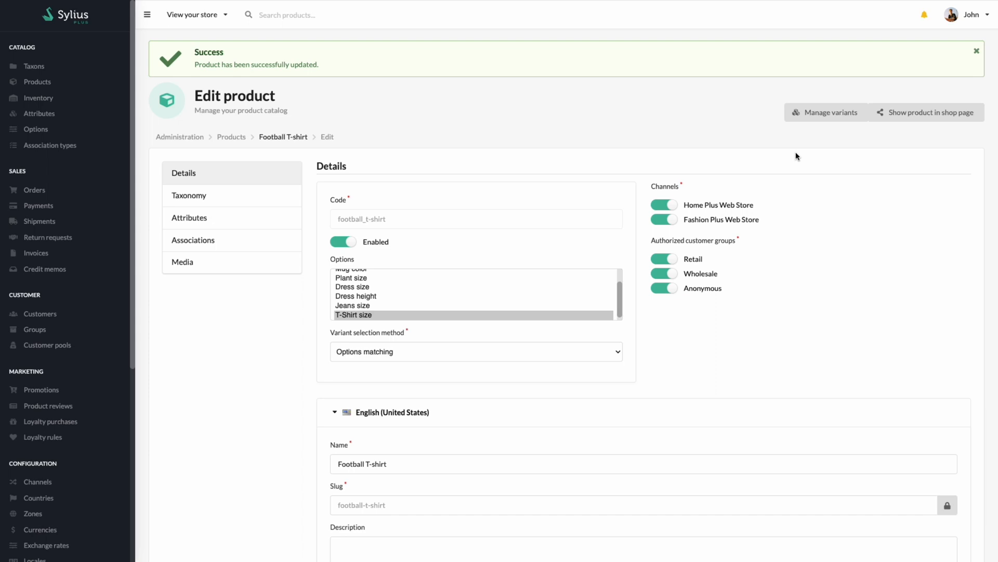
left_click(827, 112)
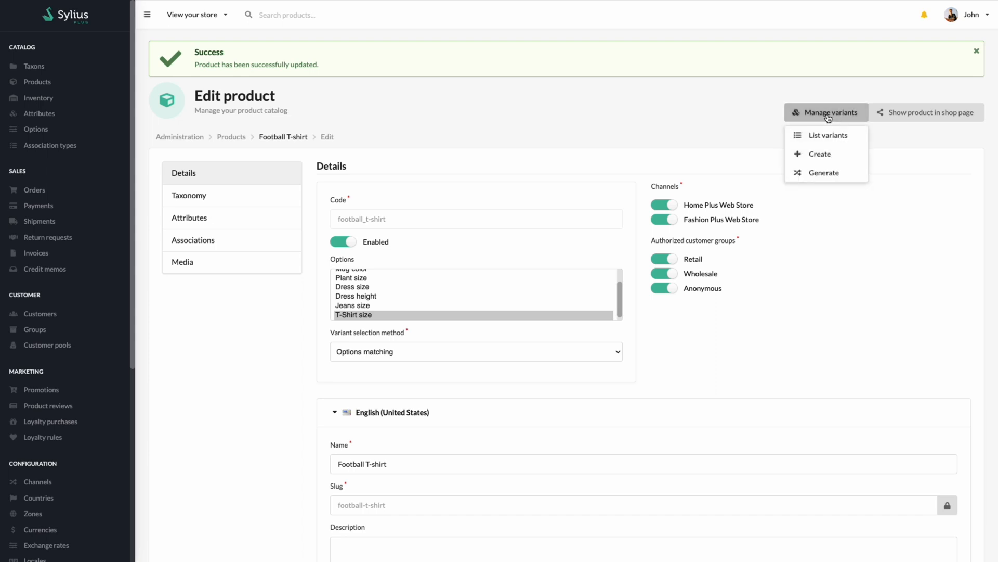
mouse_move(820, 153)
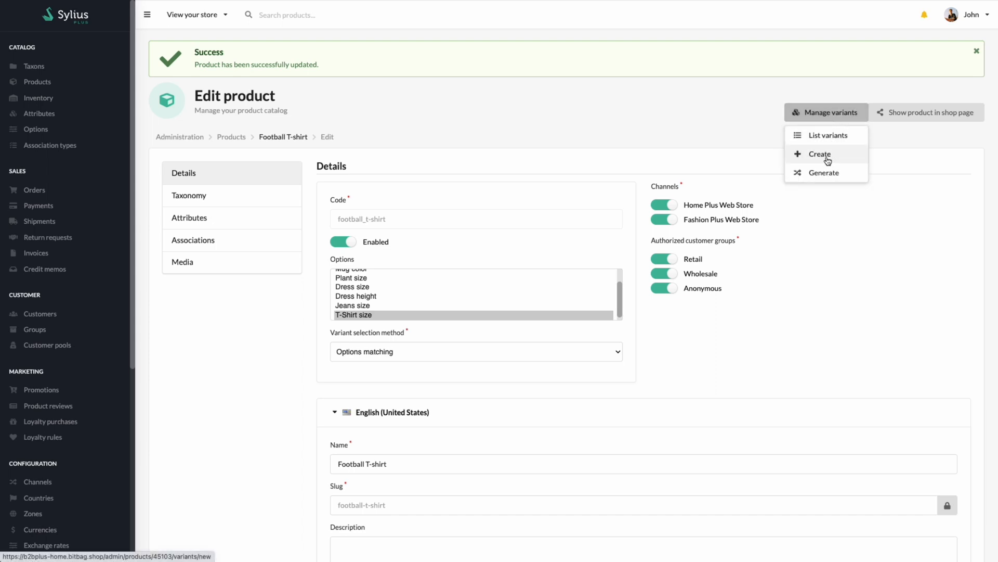
Step: Start a new variant named 'Football T-shirt Size S' with code football_t-shirt_size_s
left_click(820, 153)
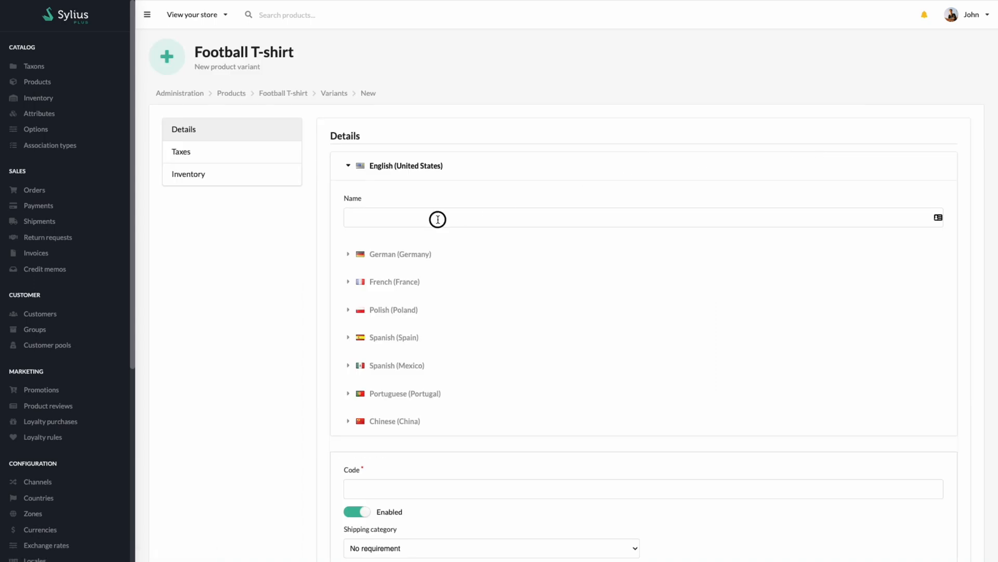
type("F")
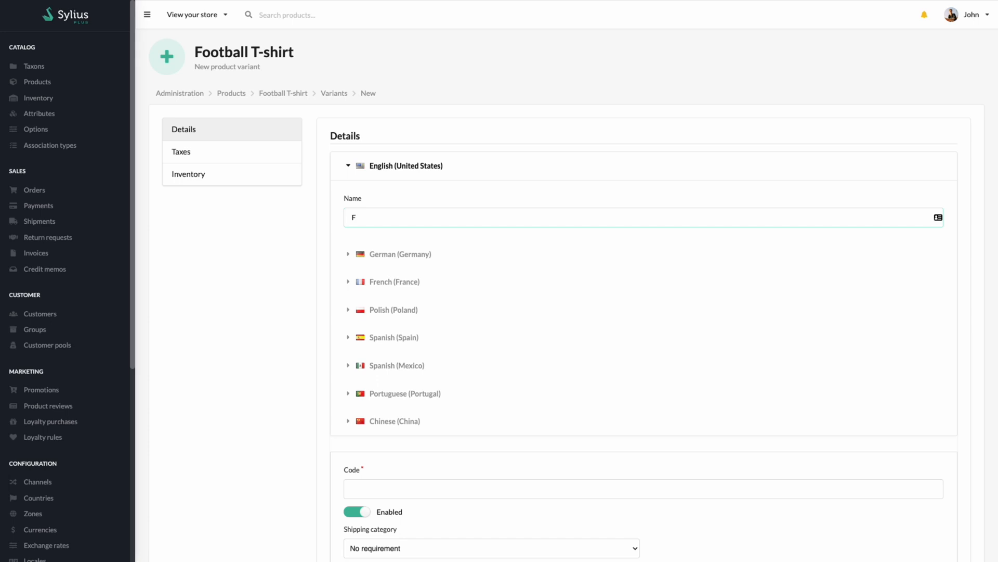
type("ootball")
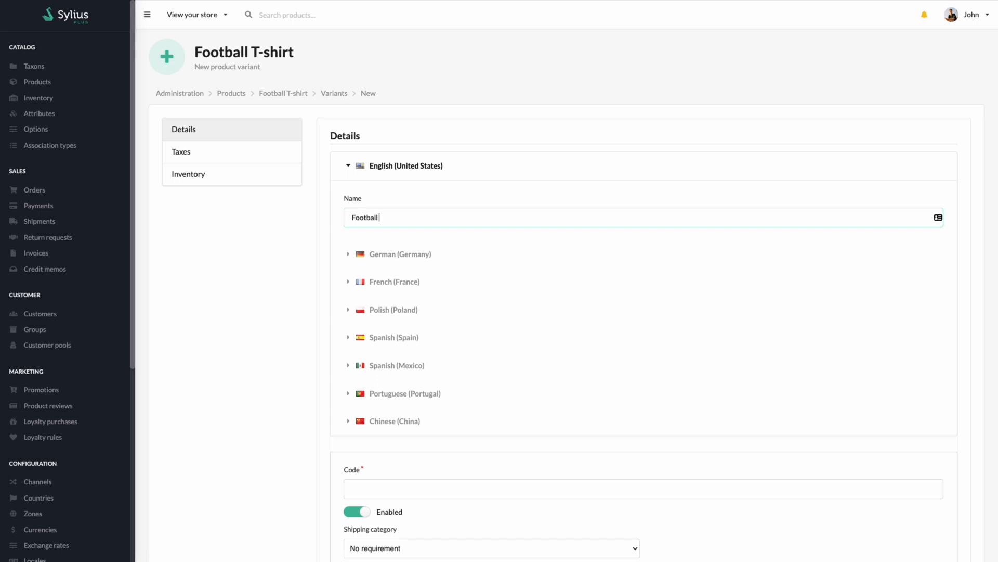
type("T-shirt")
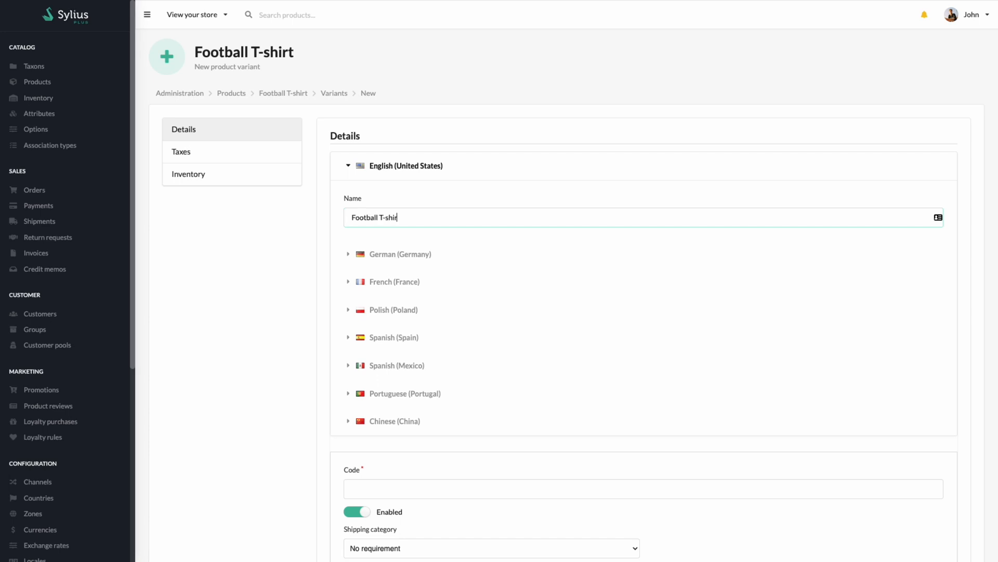
type("Size S")
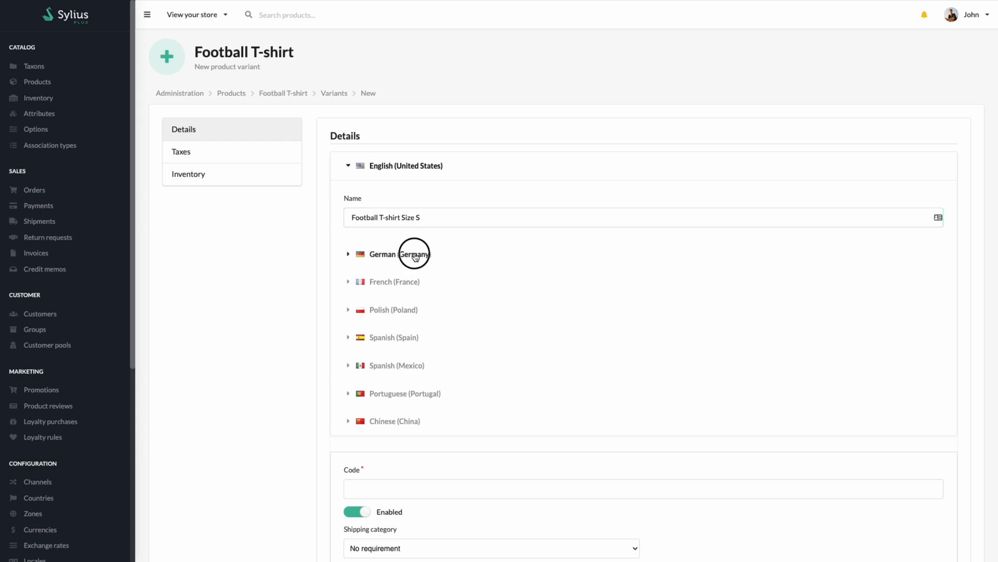
left_click(393, 282)
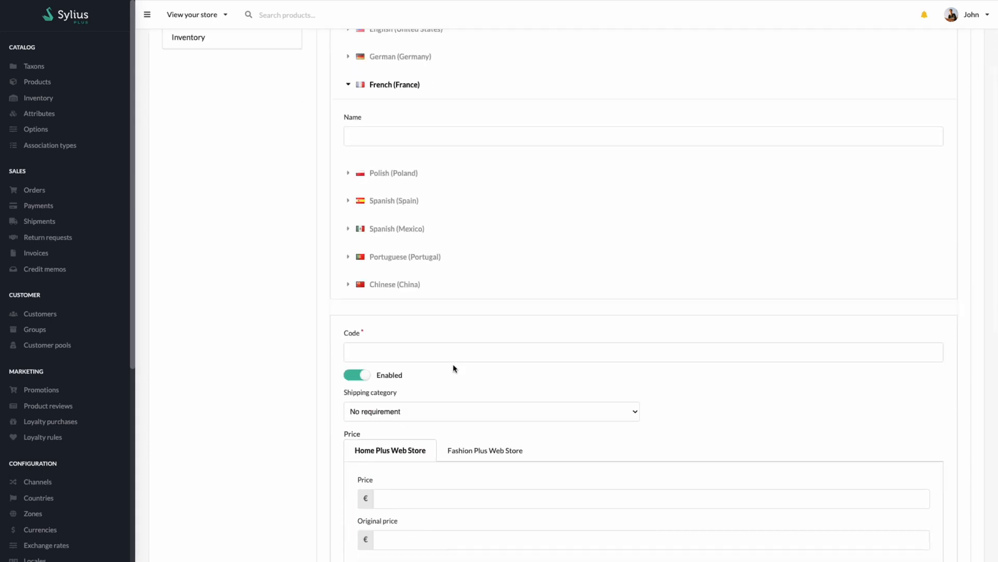
type("football_t-s")
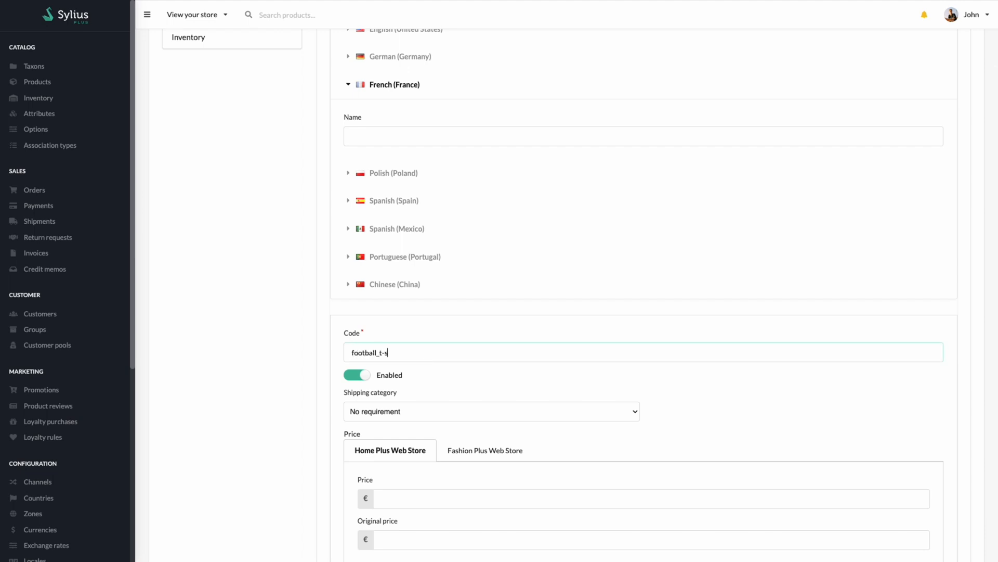
type("hirt")
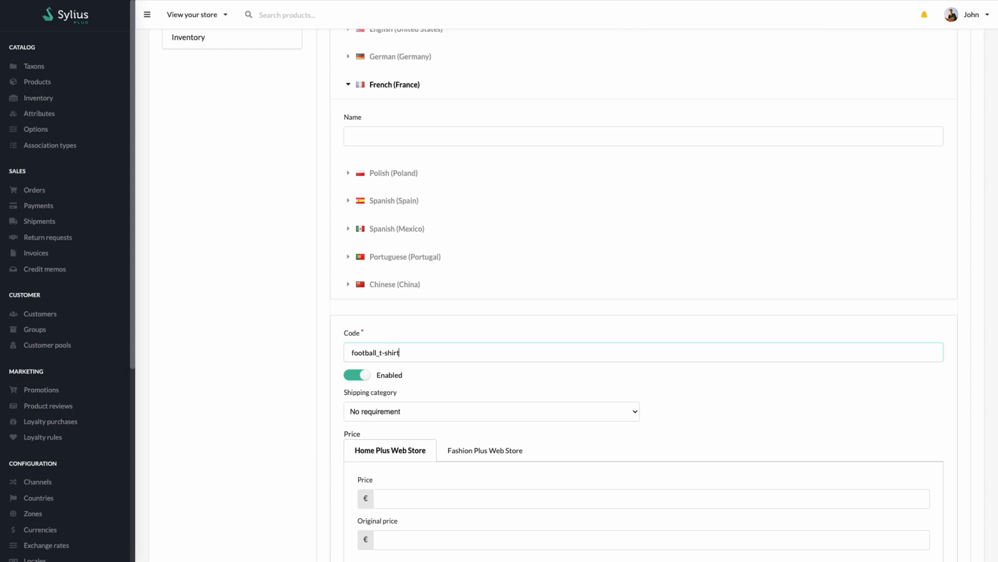
type("_size_s")
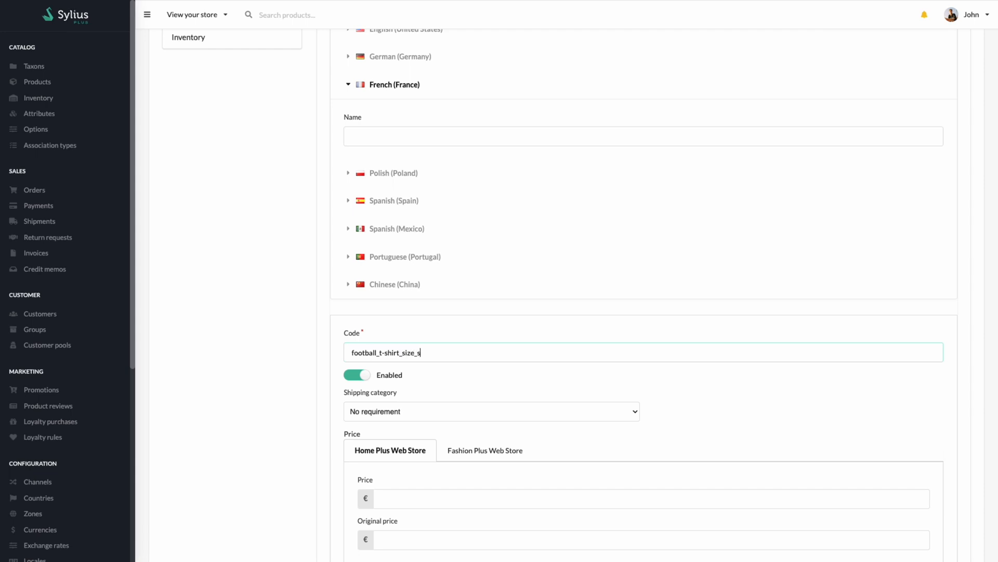
Step: Price the variant at 49.99 with original price 60 in Home Plus and Fashion Plus stores
scroll("down", 3)
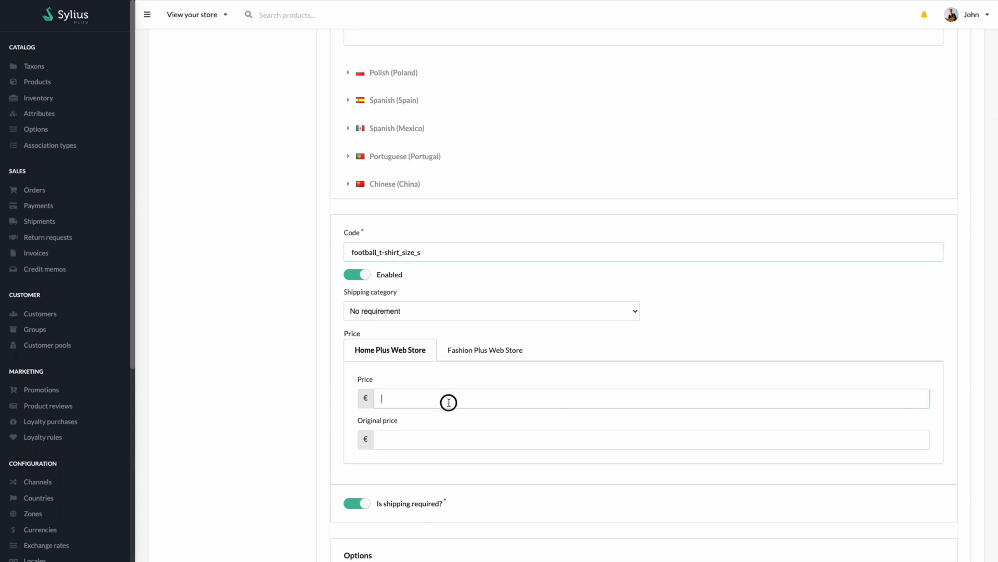
type("4")
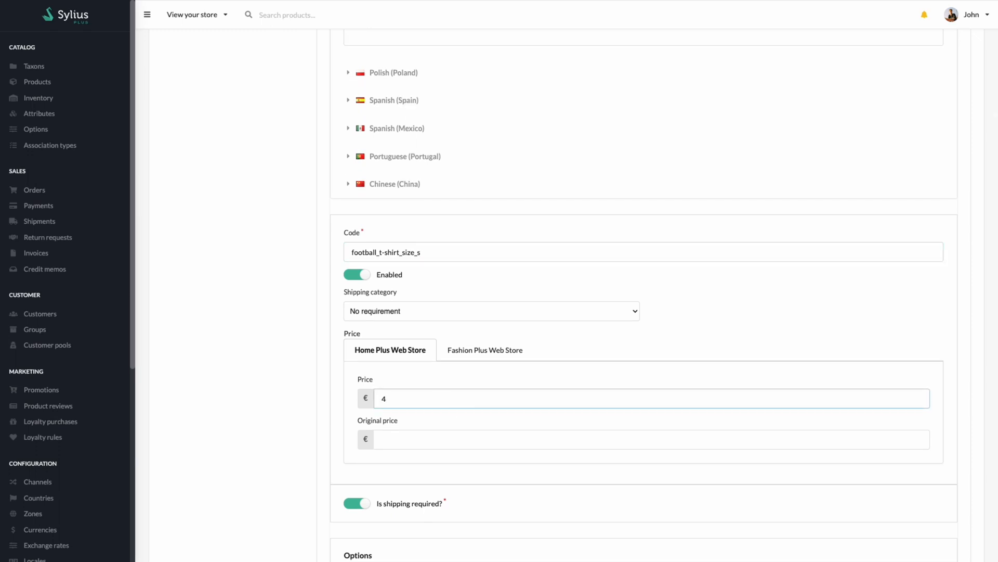
type("49.99")
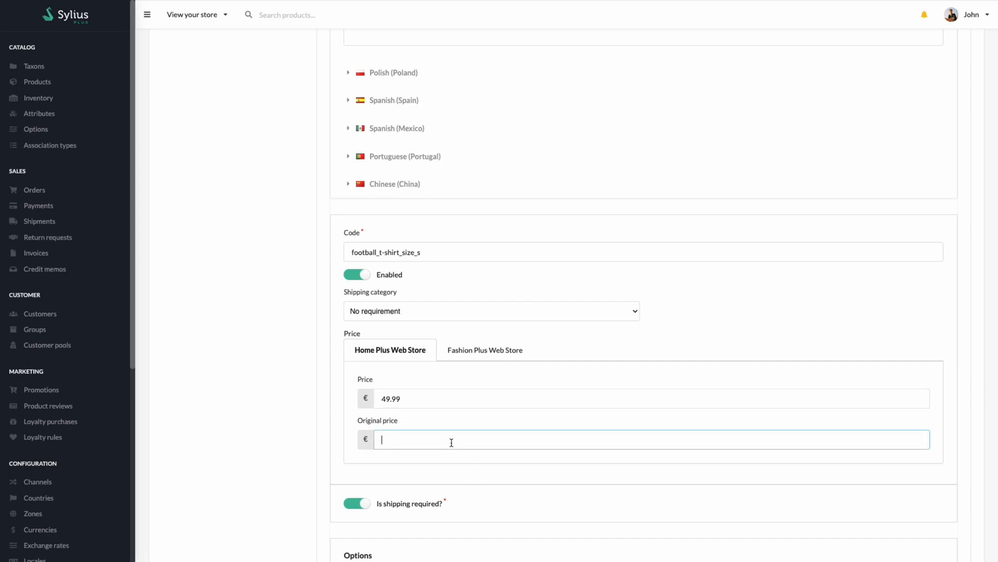
type("60")
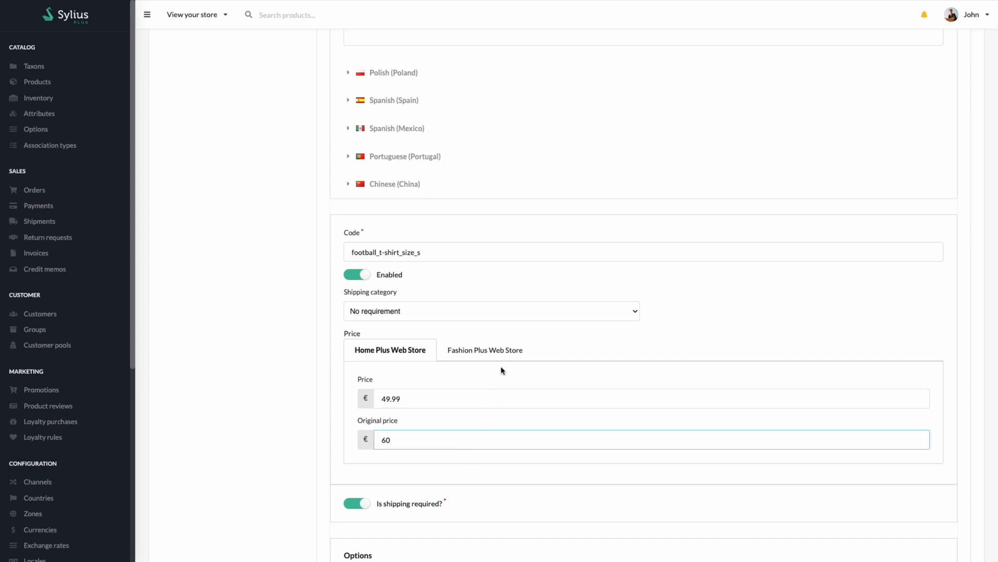
left_click(485, 349)
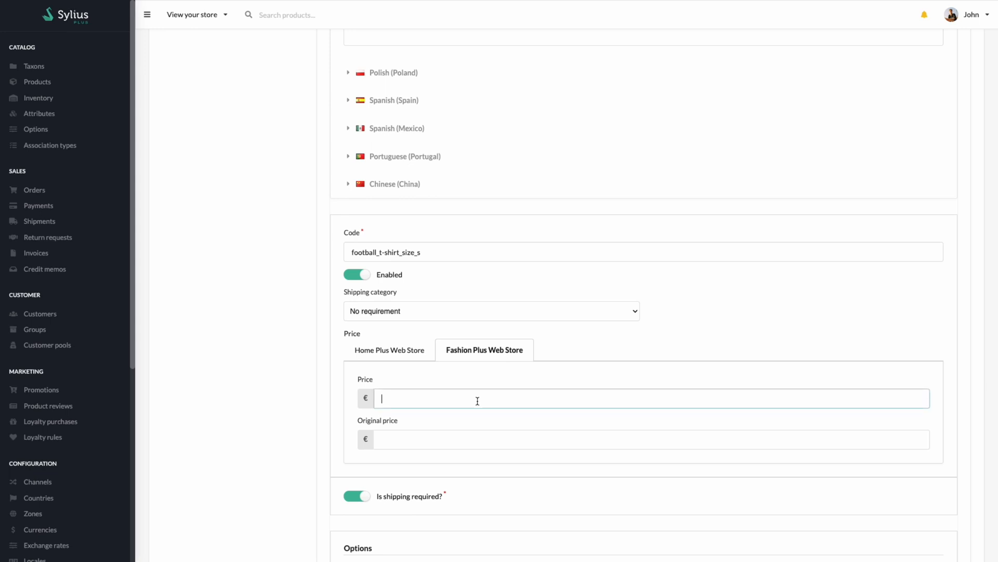
type("49.99")
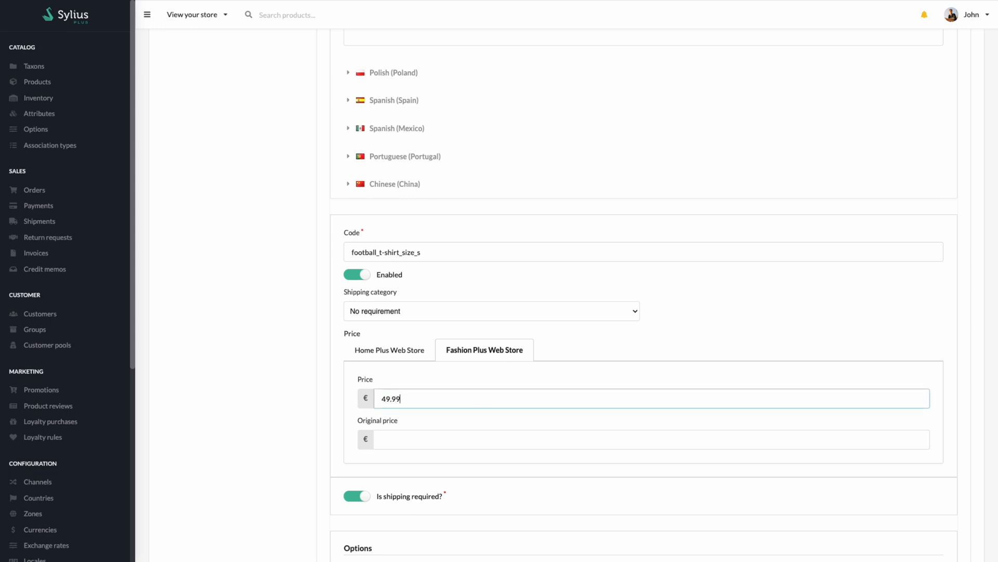
type("60")
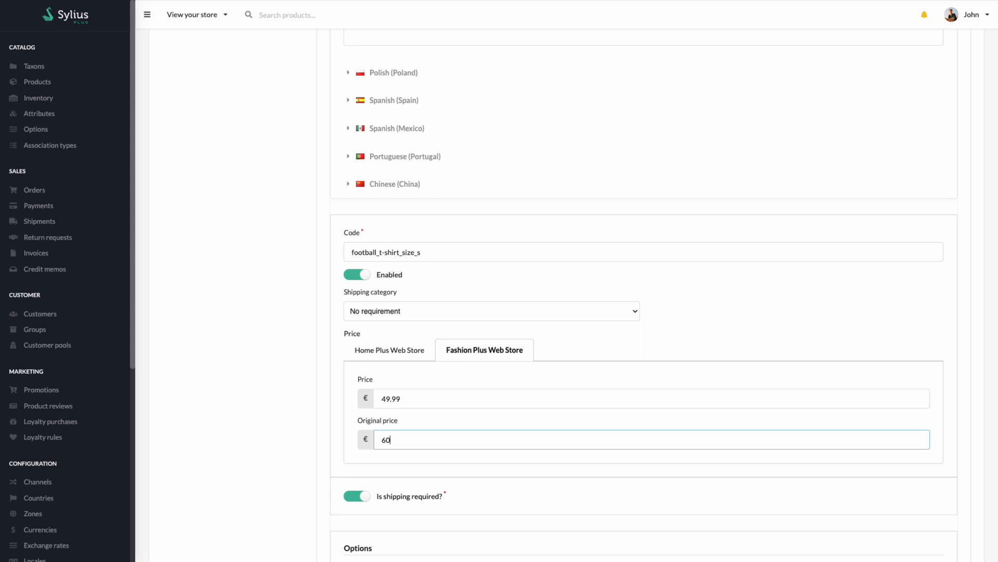
scroll("down", 3)
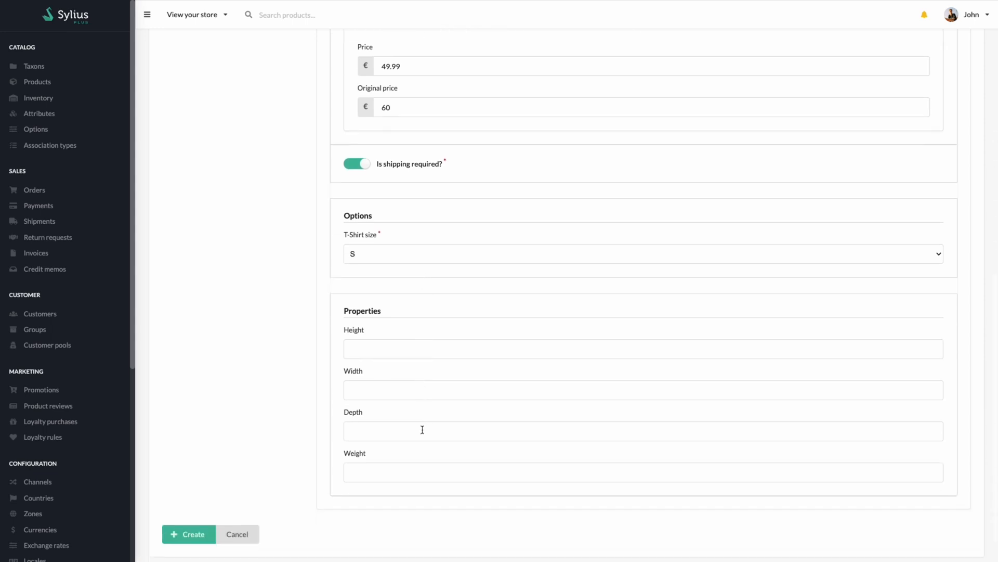
Step: Create the Football T-shirt Size S variant
left_click(188, 533)
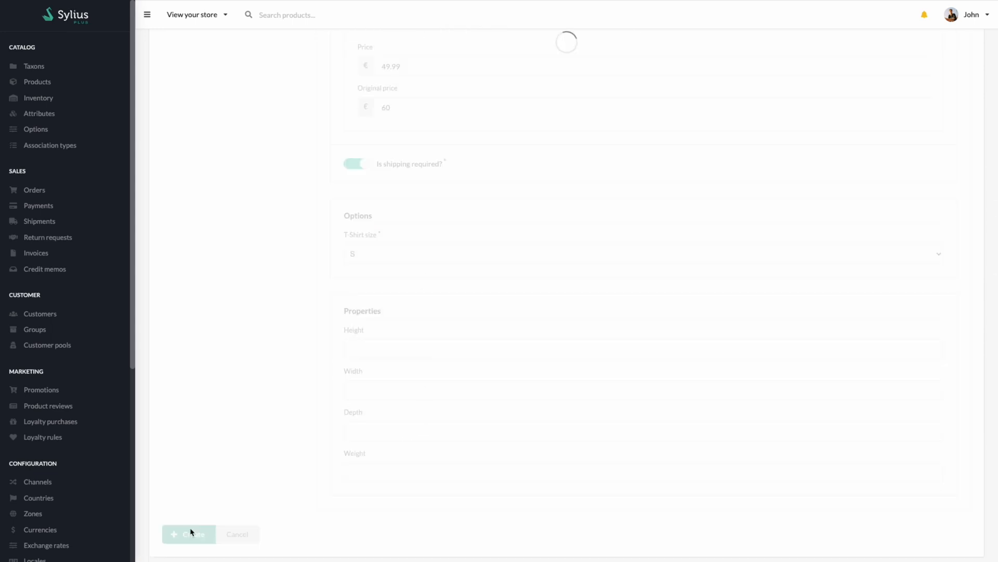
left_click(188, 533)
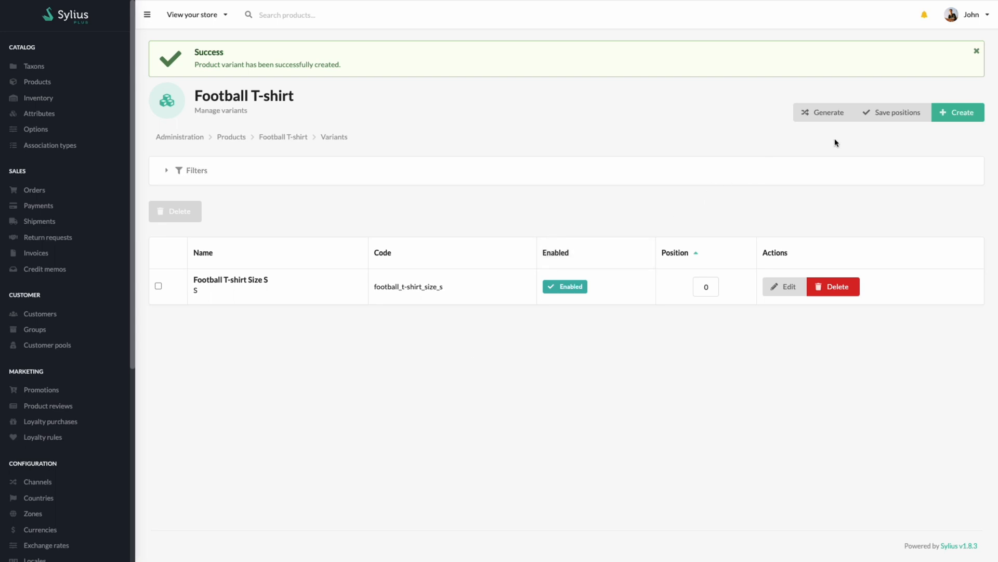
mouse_move(959, 113)
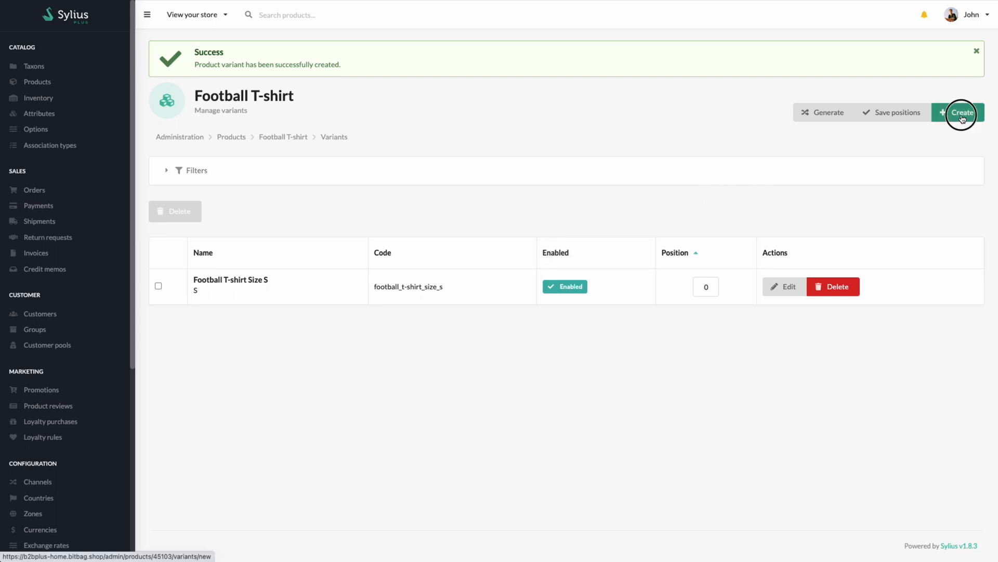
Step: Start a Football T-shirt Size M variant with code football_t-shirt_size_m
left_click(961, 112)
type("Football T-")
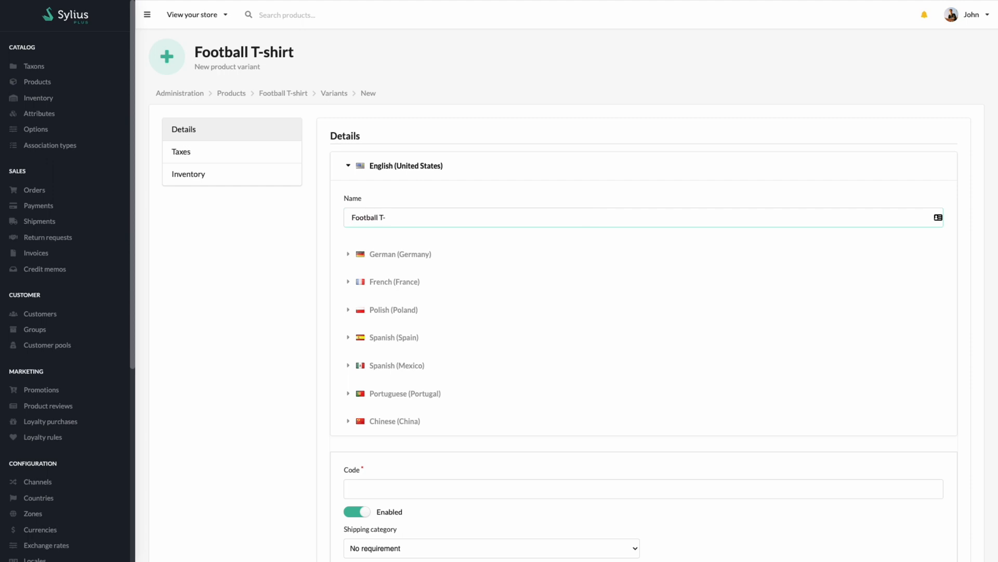
type("shirt Size M")
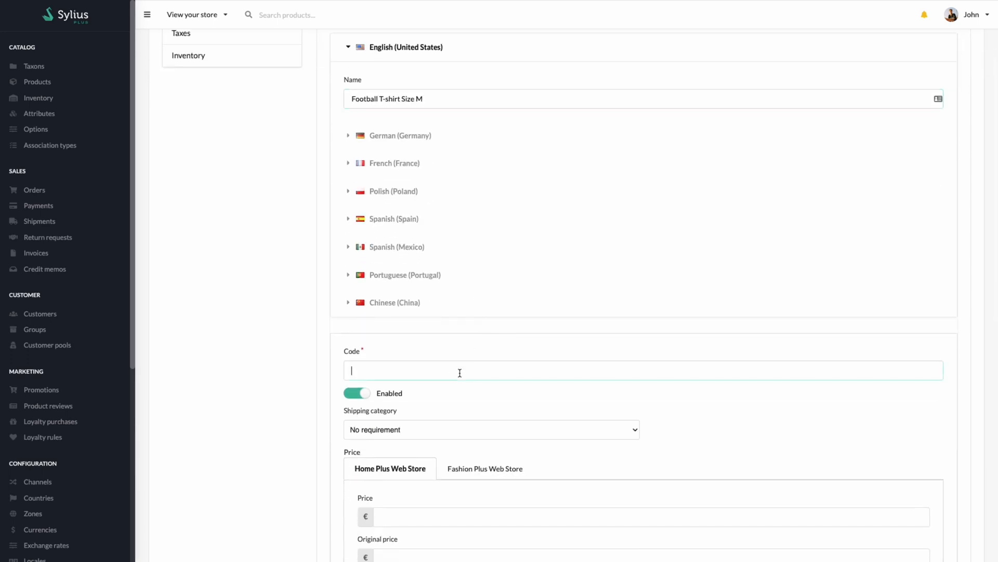
type("football_t-shi")
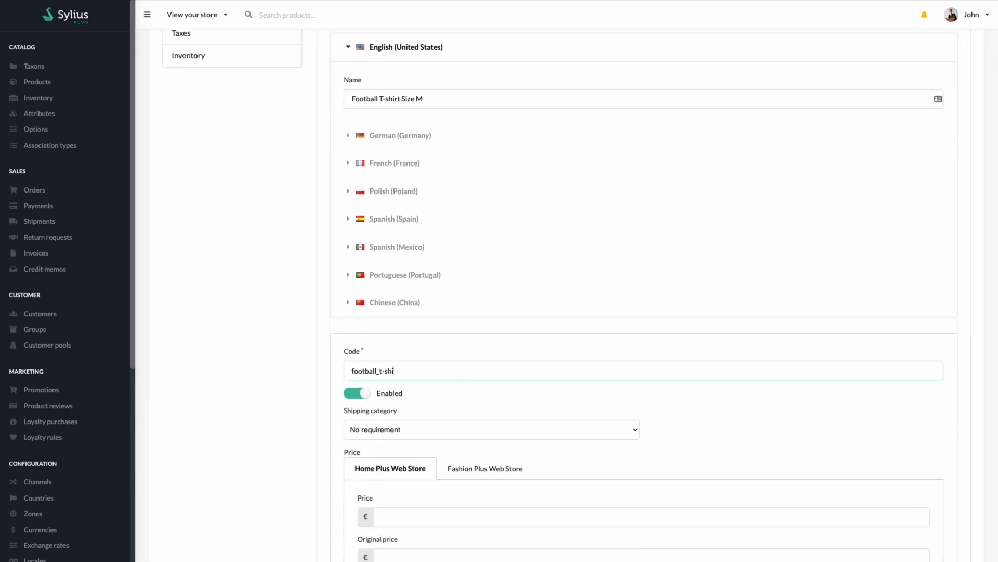
type("rt_size_m")
left_click(652, 517)
type("49.99")
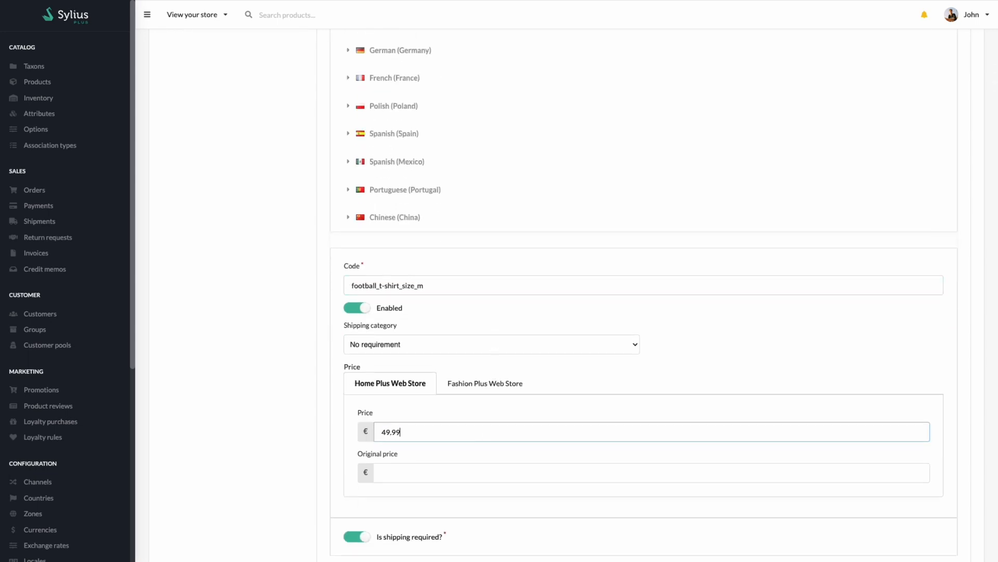
Step: Fill the Fashion Plus prices, choose T-Shirt size M, create the variant, and dismiss the confirmation
left_click(484, 382)
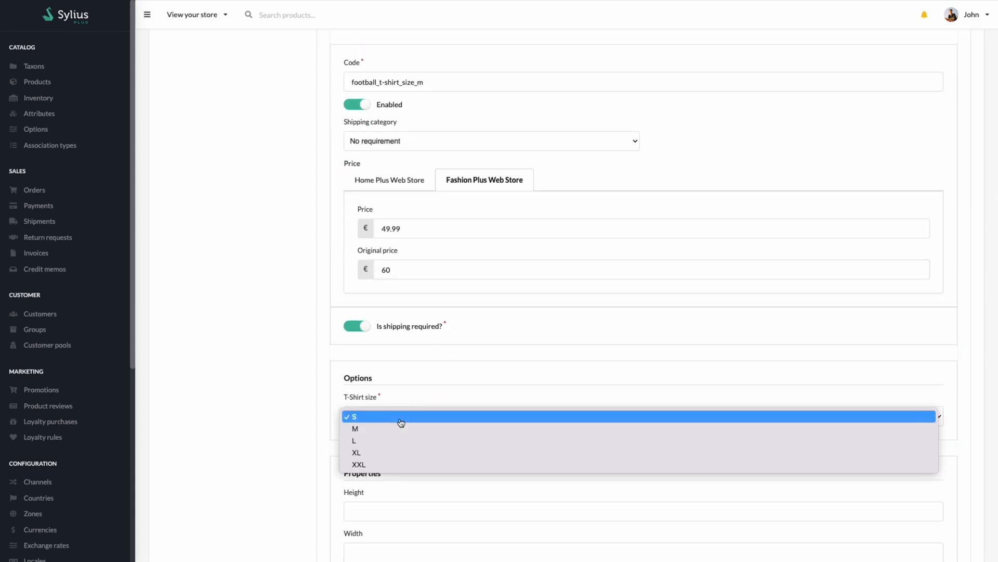
left_click(354, 428)
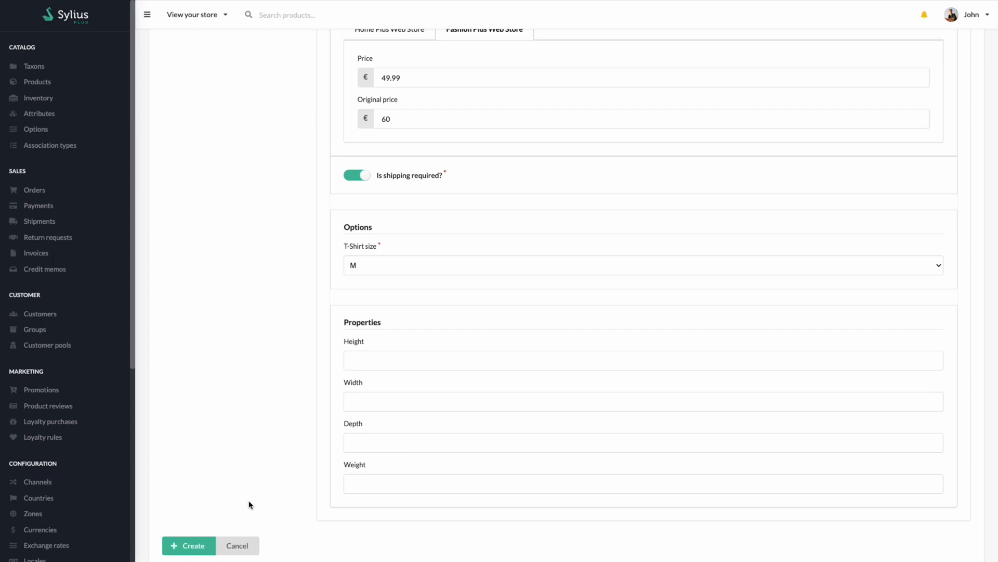
left_click(188, 545)
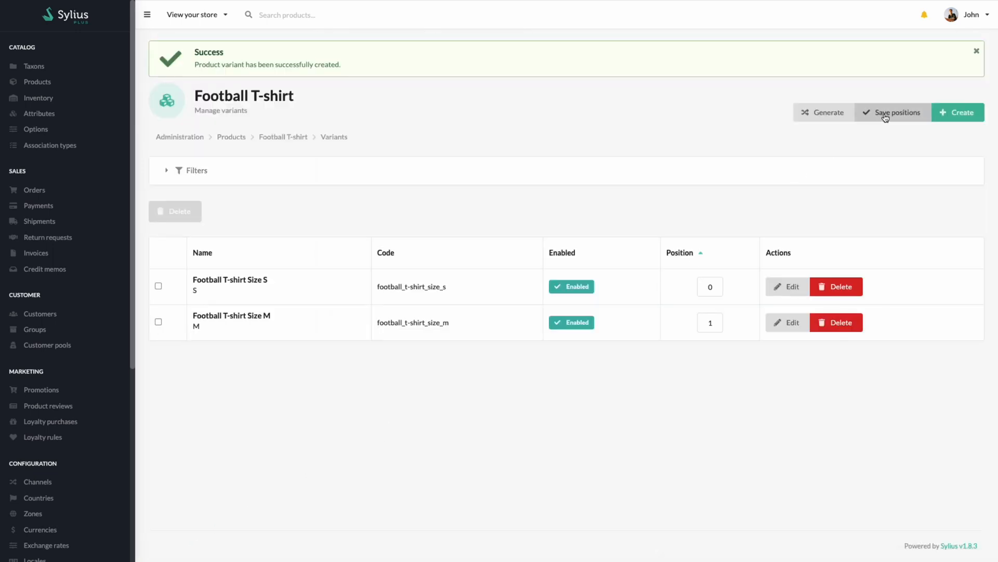
left_click(976, 51)
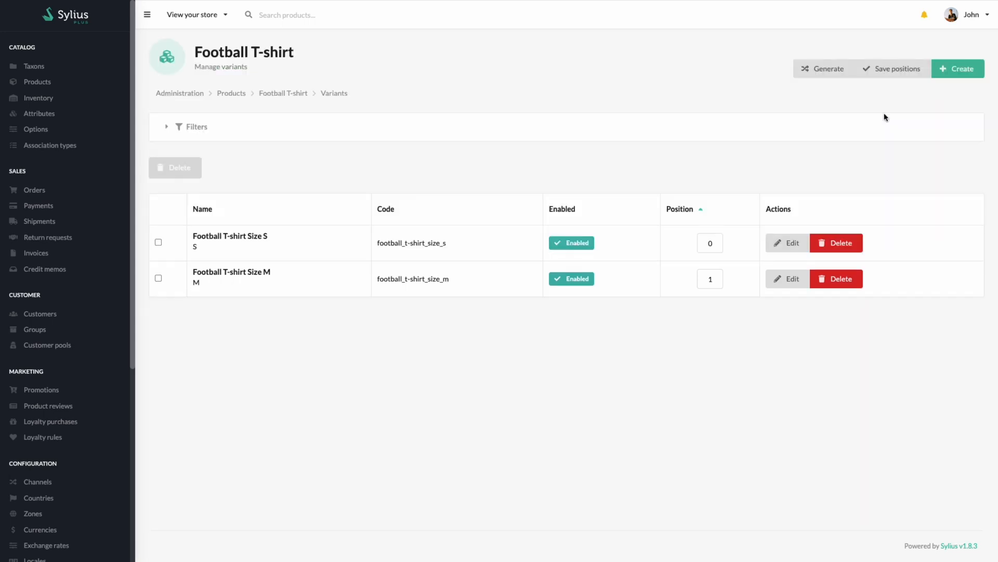
mouse_move(578, 236)
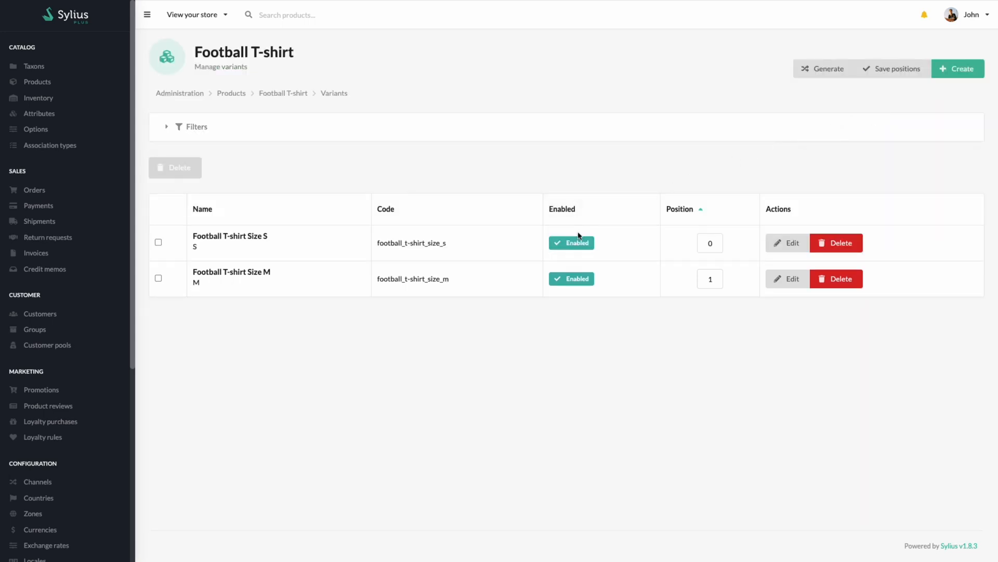
mouse_move(49, 146)
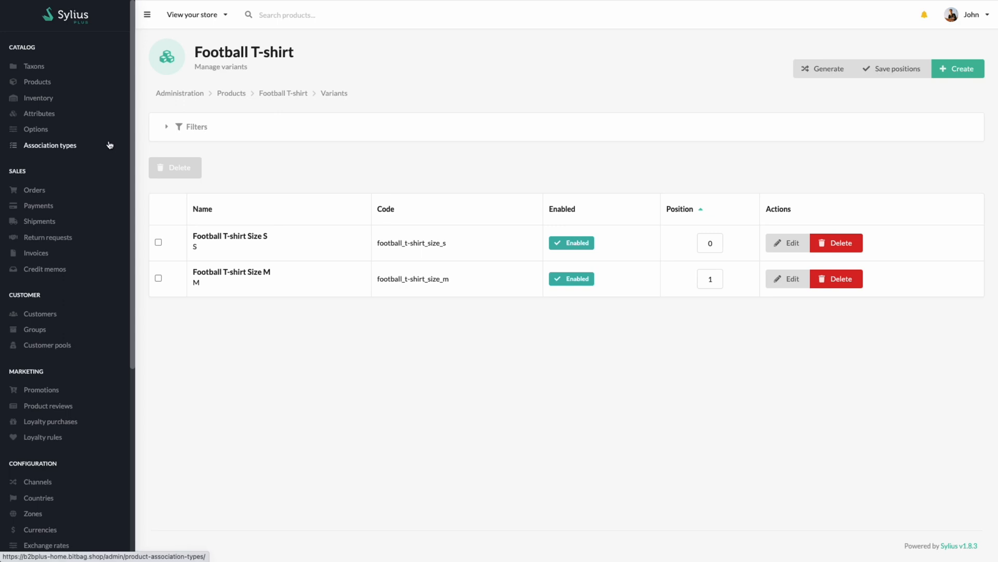
Step: Reopen Football T-shirt's edit page via the Sport T-shirt category and list its storefront options
left_click(37, 82)
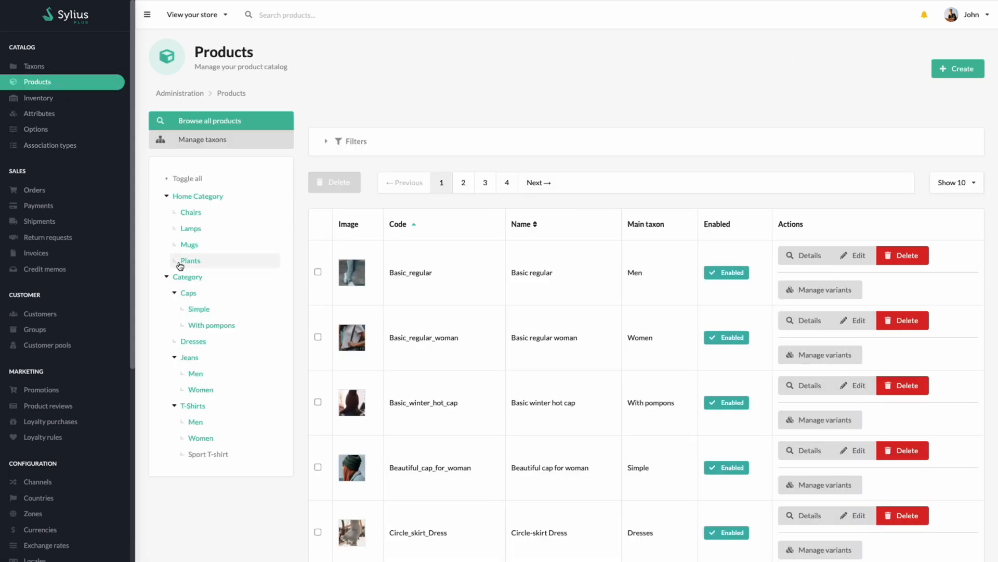
mouse_move(207, 454)
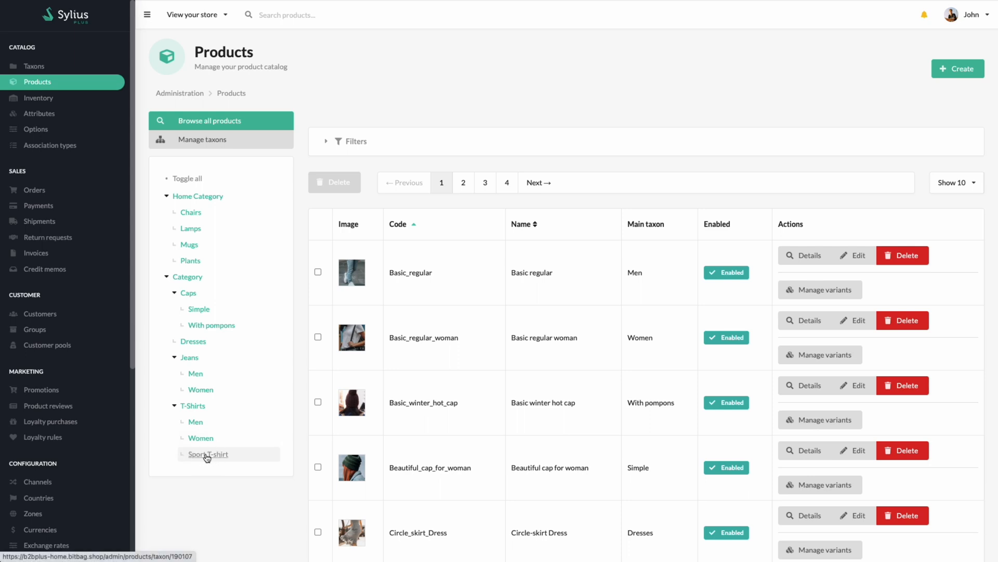
left_click(206, 453)
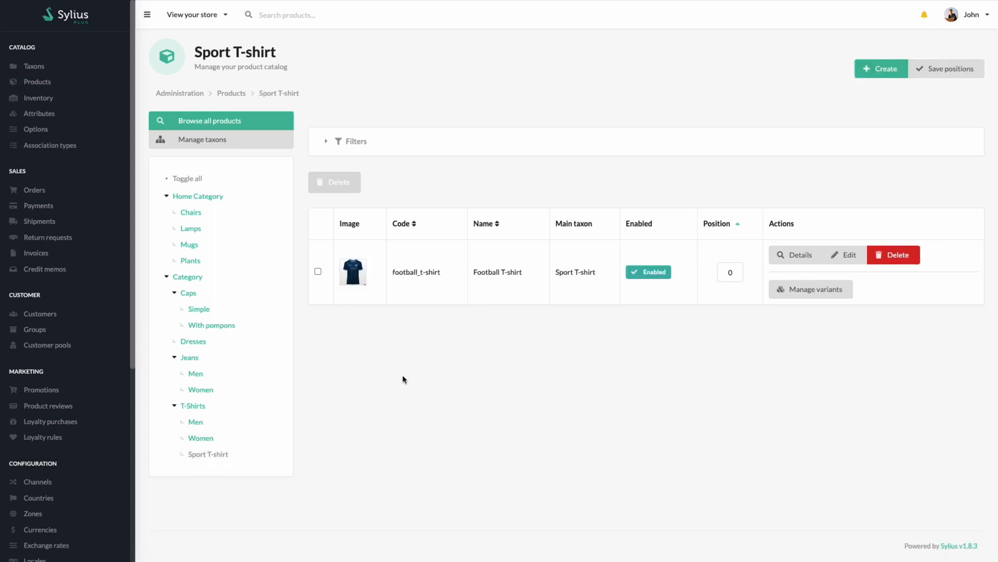
mouse_move(849, 254)
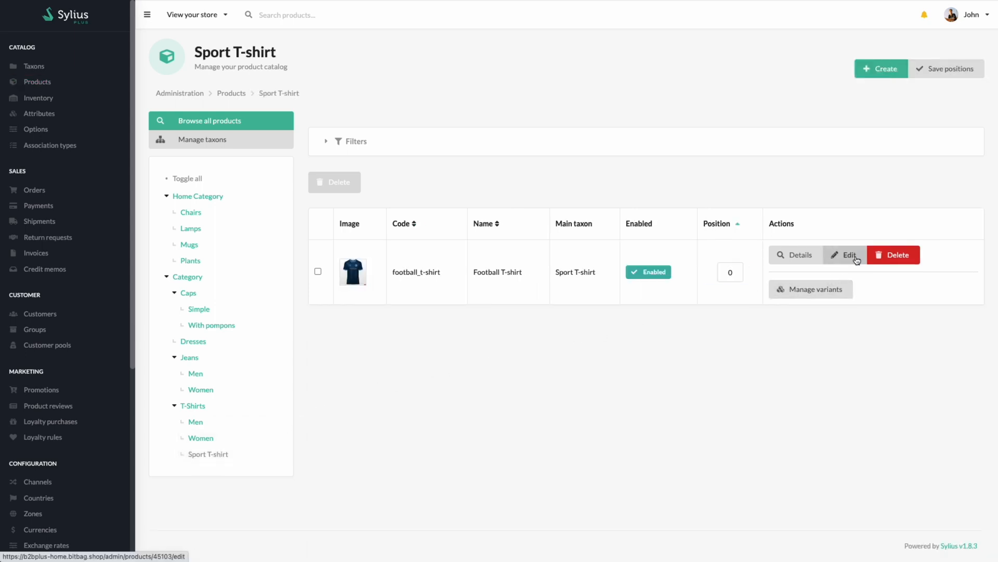
left_click(845, 255)
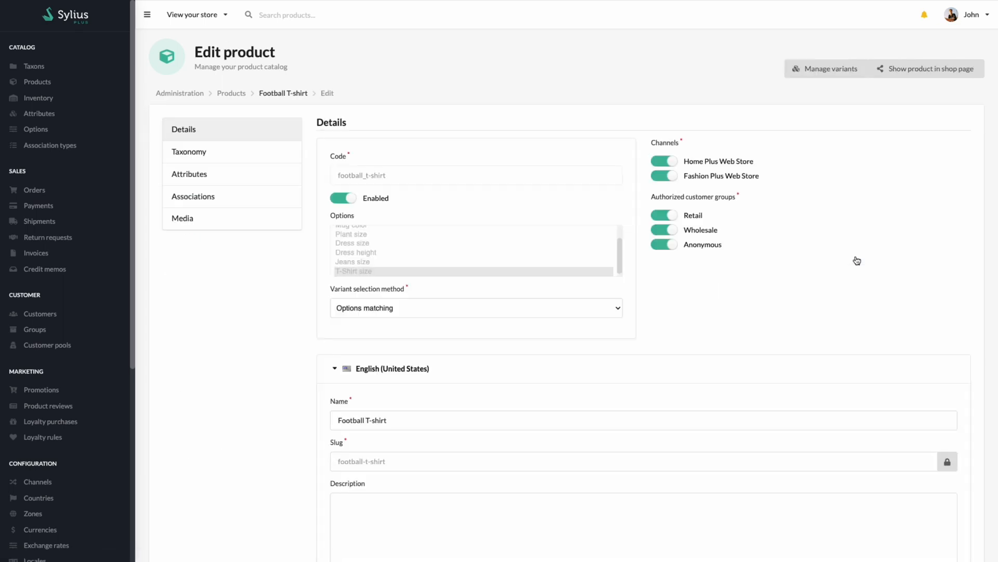
left_click(926, 68)
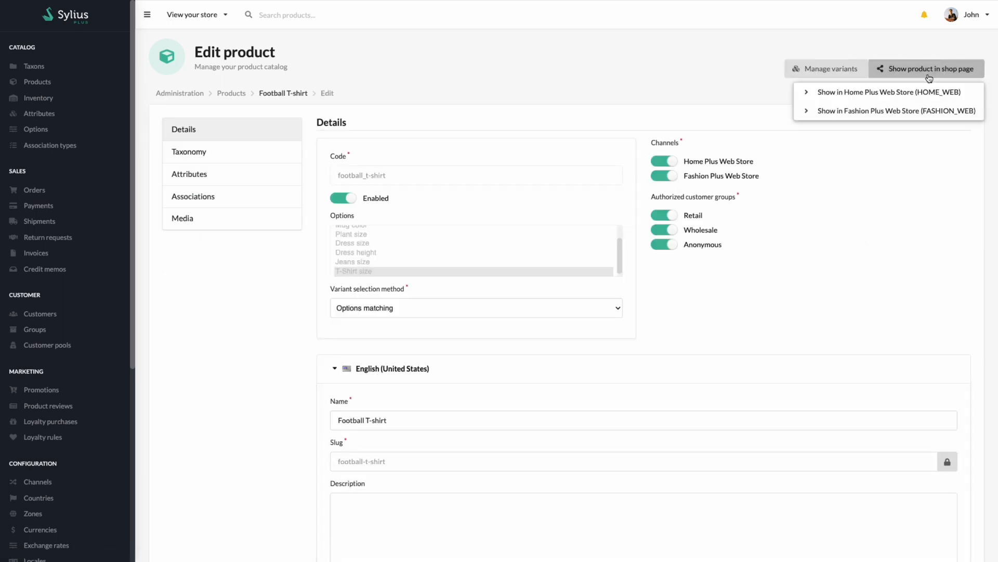
Step: View Football T-shirt on the storefront, select size M, and check its attributes
left_click(868, 91)
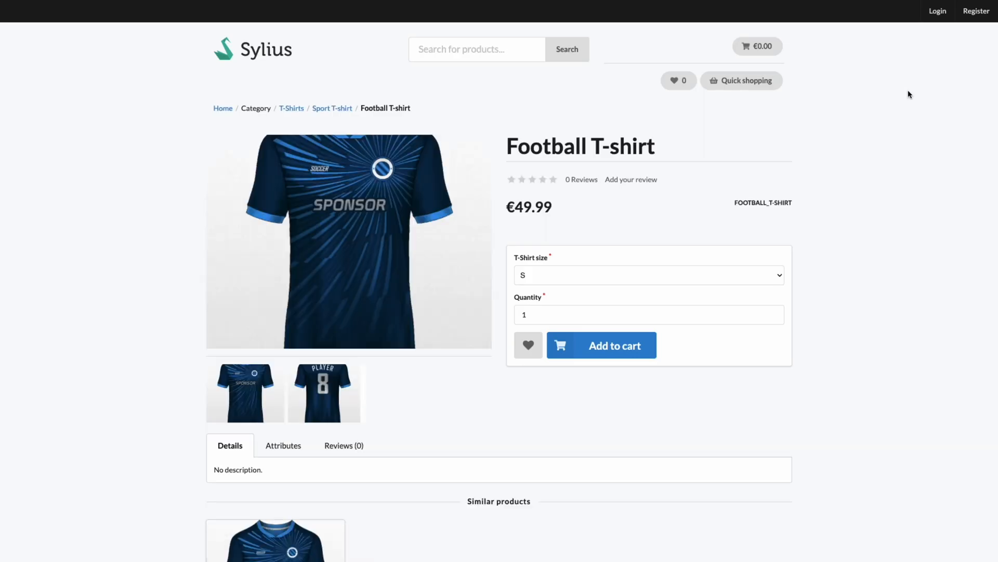
mouse_move(715, 218)
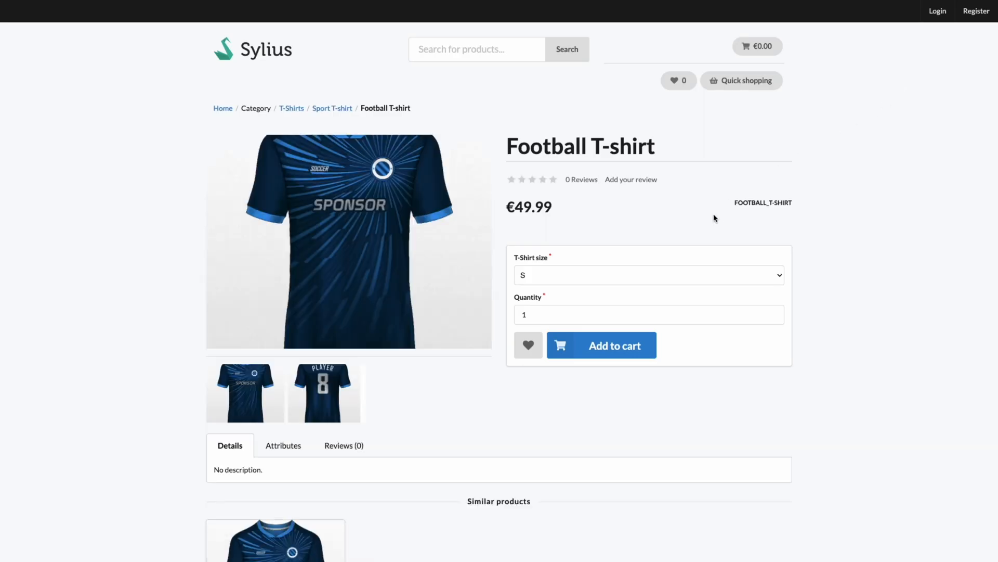
left_click(647, 275)
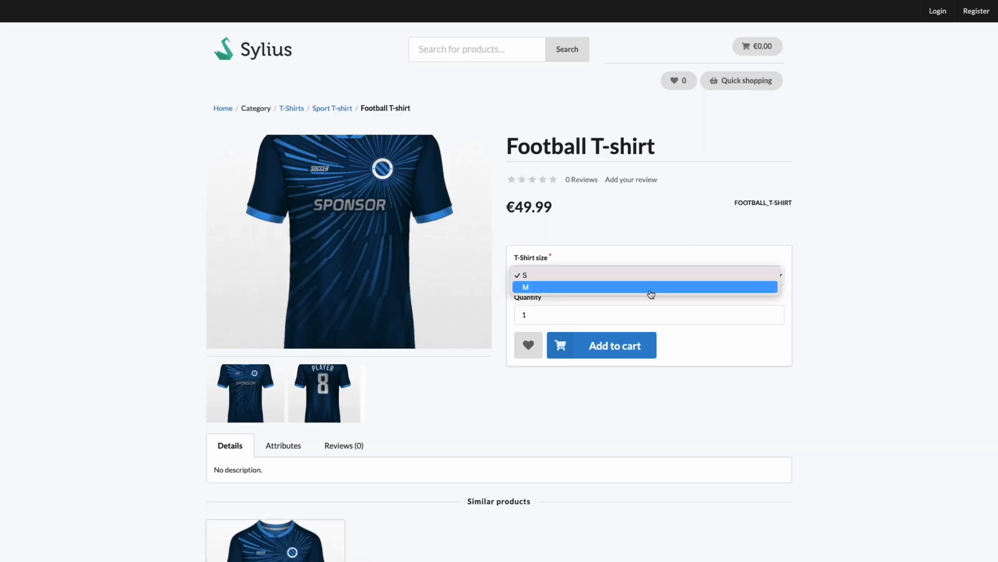
left_click(646, 286)
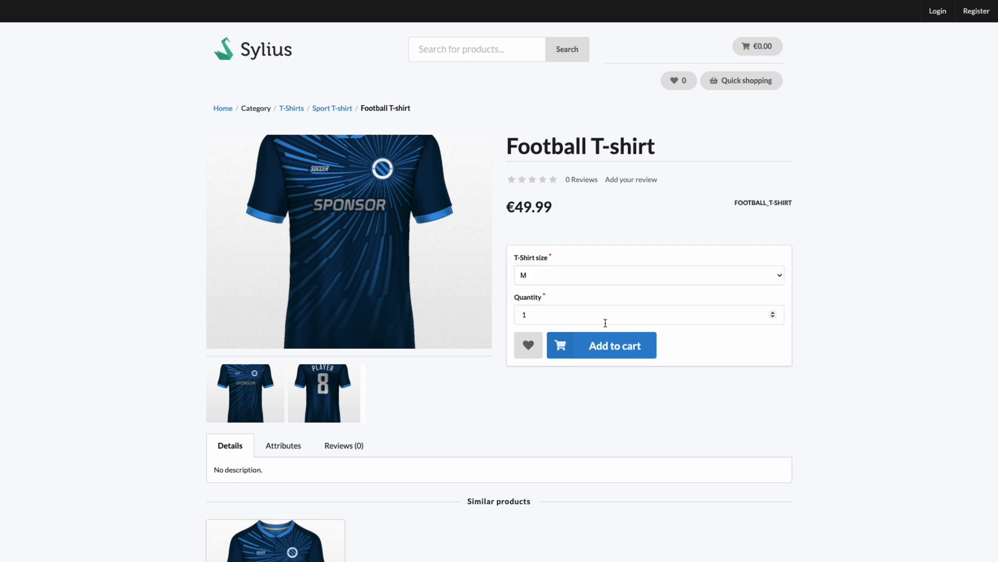
mouse_move(601, 344)
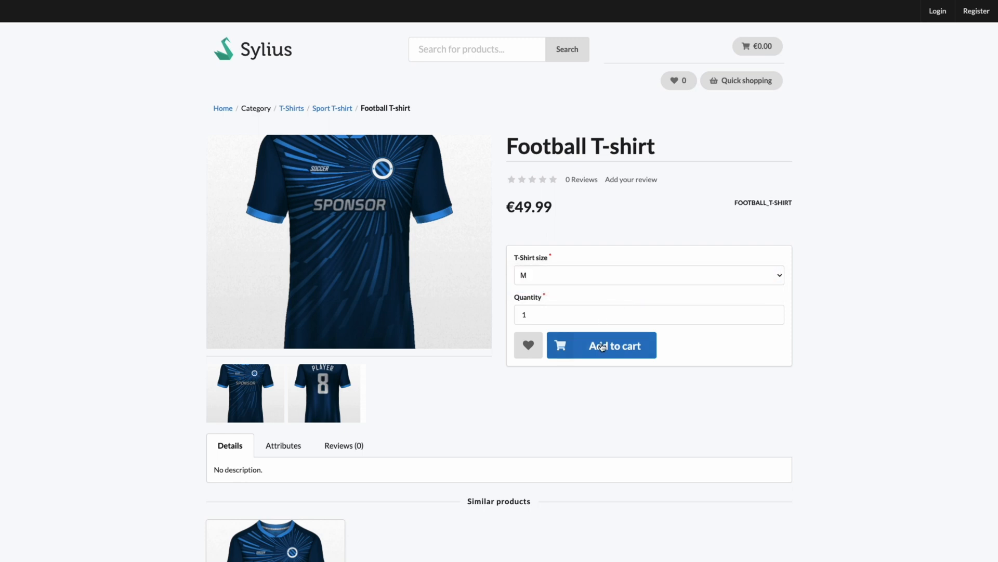
left_click(283, 444)
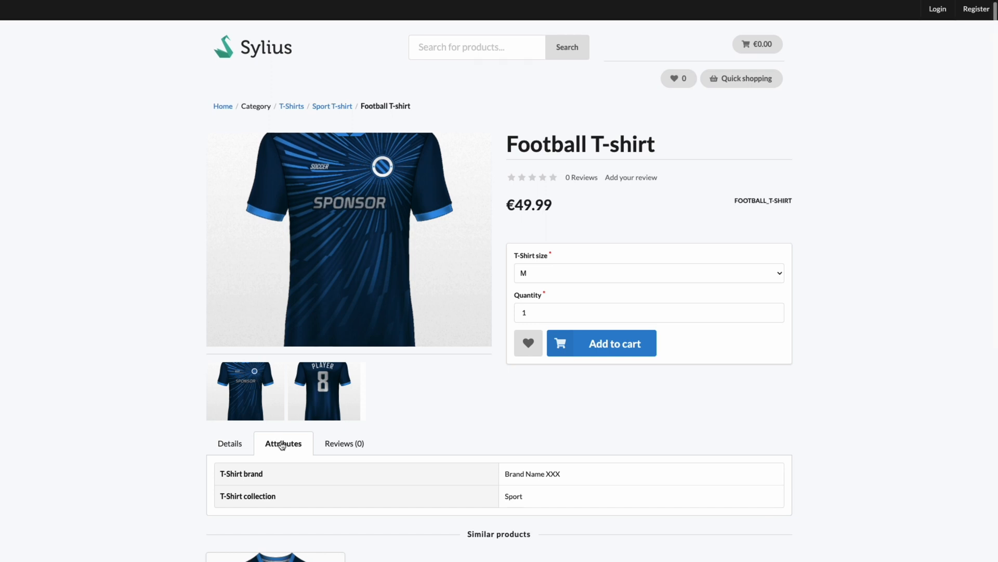
scroll("down", 3)
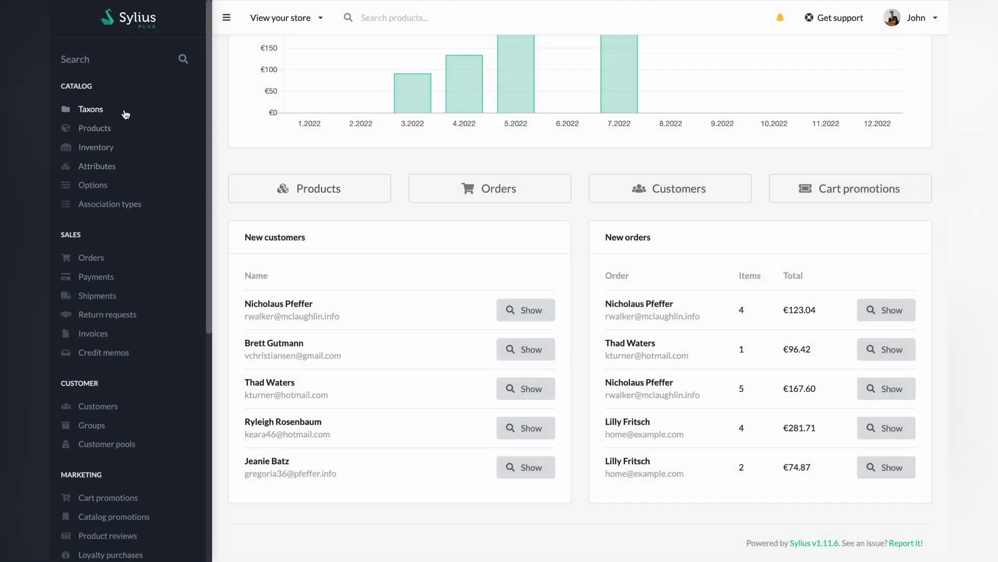
Step: Start a new taxon under T-Shirts / Men with code long_sleeve
left_click(90, 108)
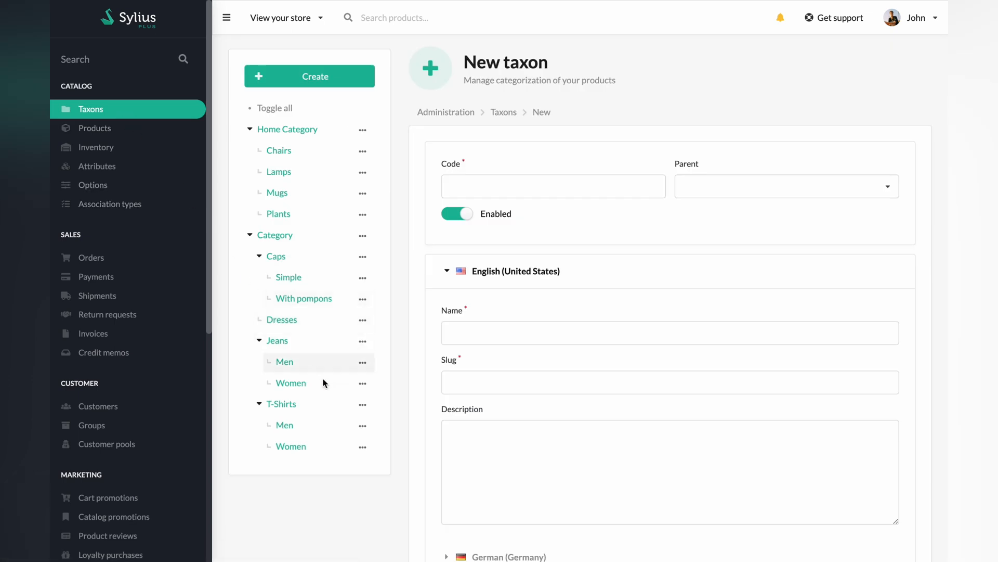
left_click(363, 430)
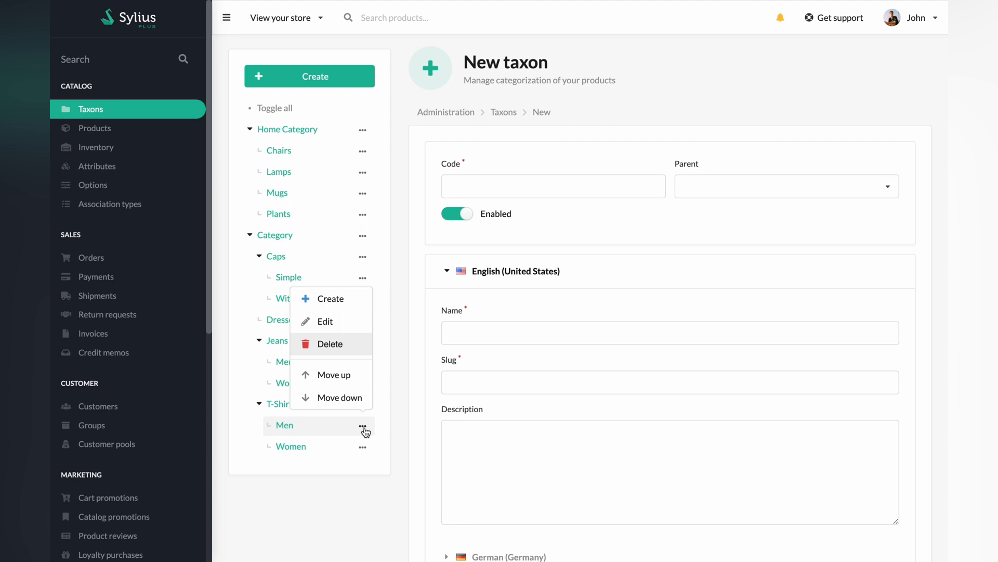
mouse_move(324, 298)
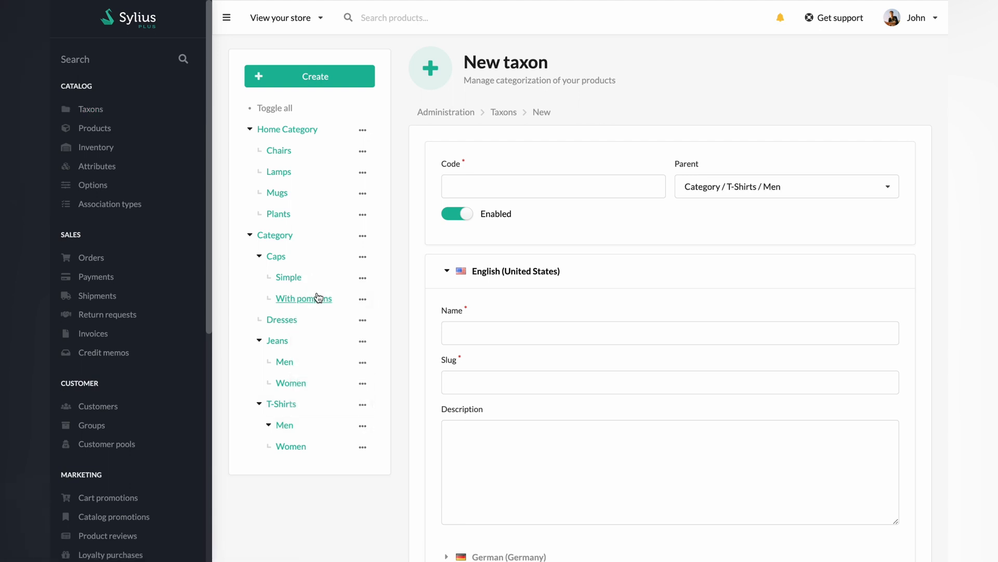
left_click(551, 187)
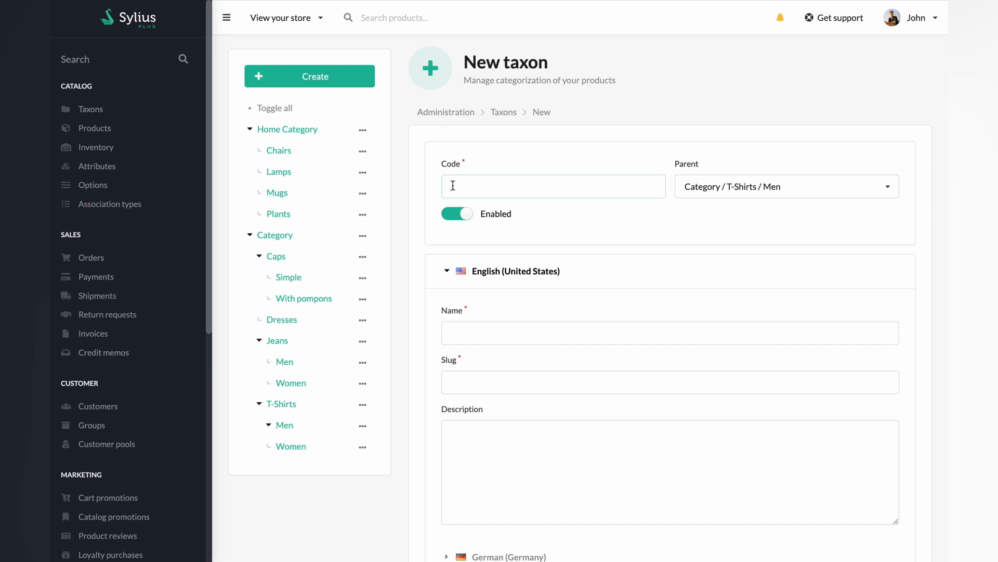
type("long")
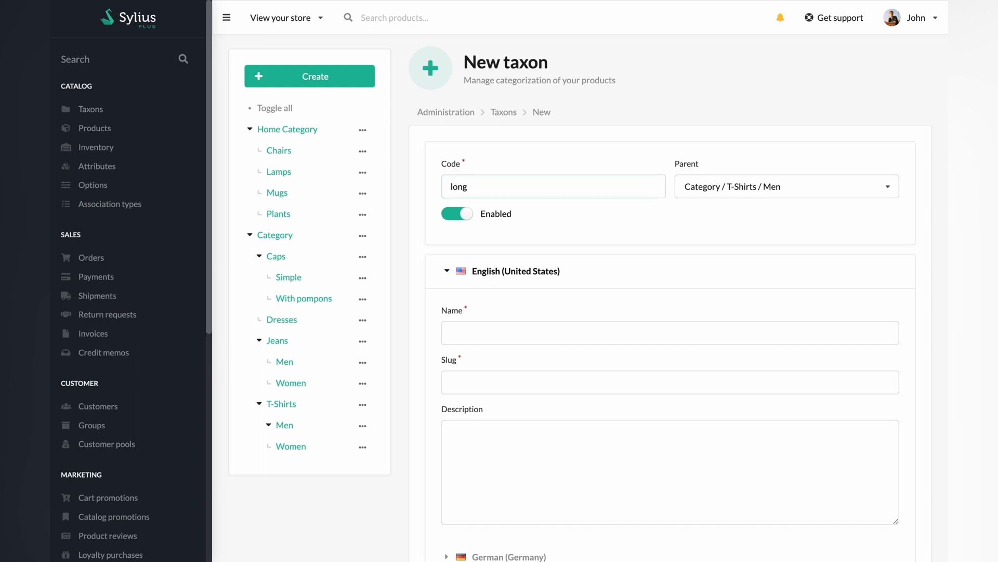
type("_sleeve")
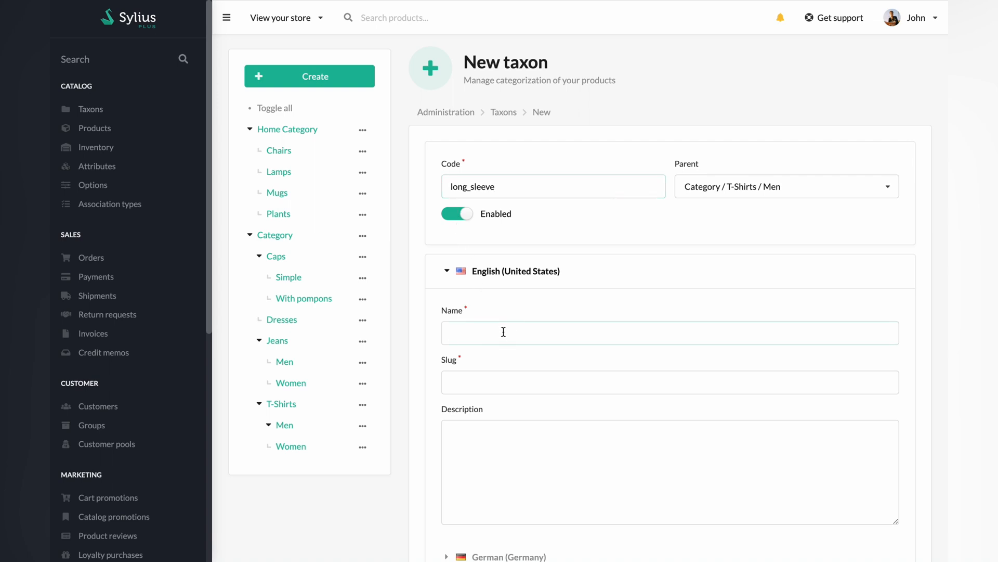
Step: Name the taxon 'Long sleeve', add a description, and create it
type("Long")
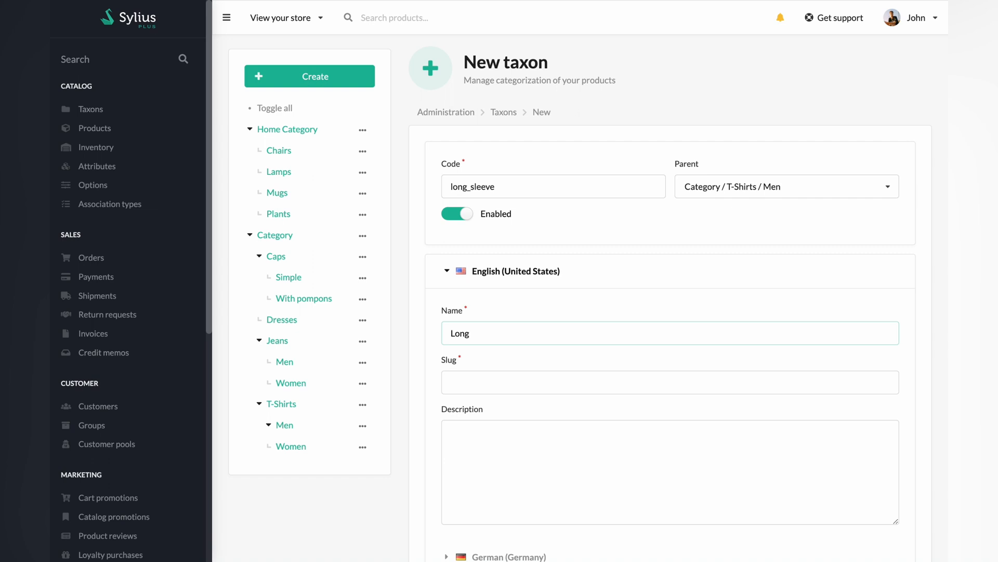
type("sleeve")
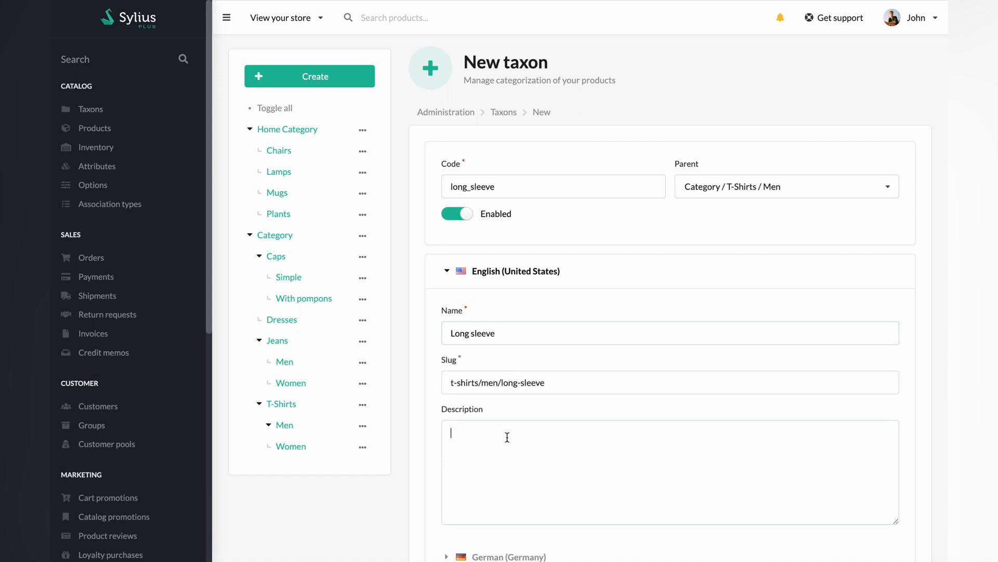
type("descri")
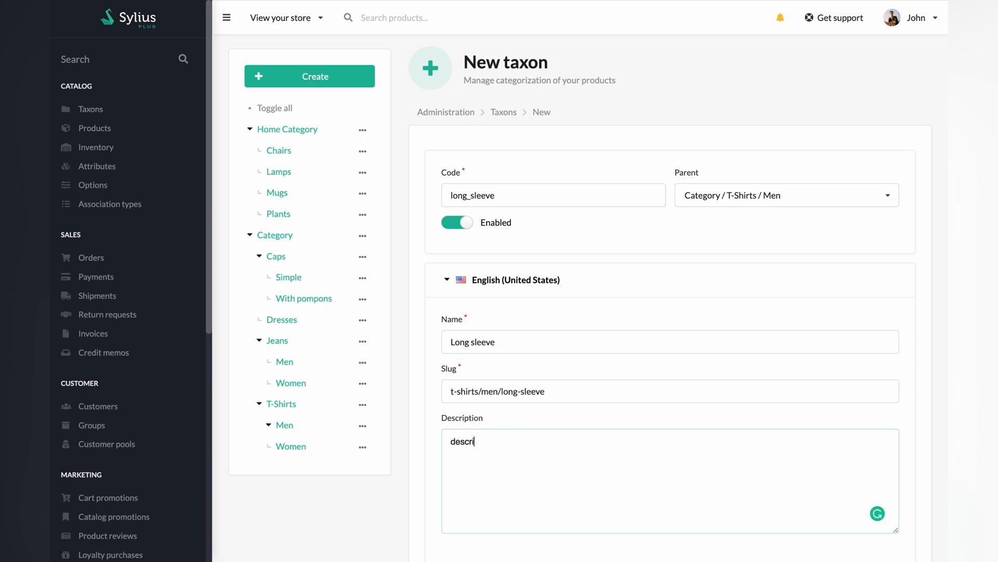
type("ption descriptiondescriptiondescriptiondescriptiondescriptiondescriptiondescription")
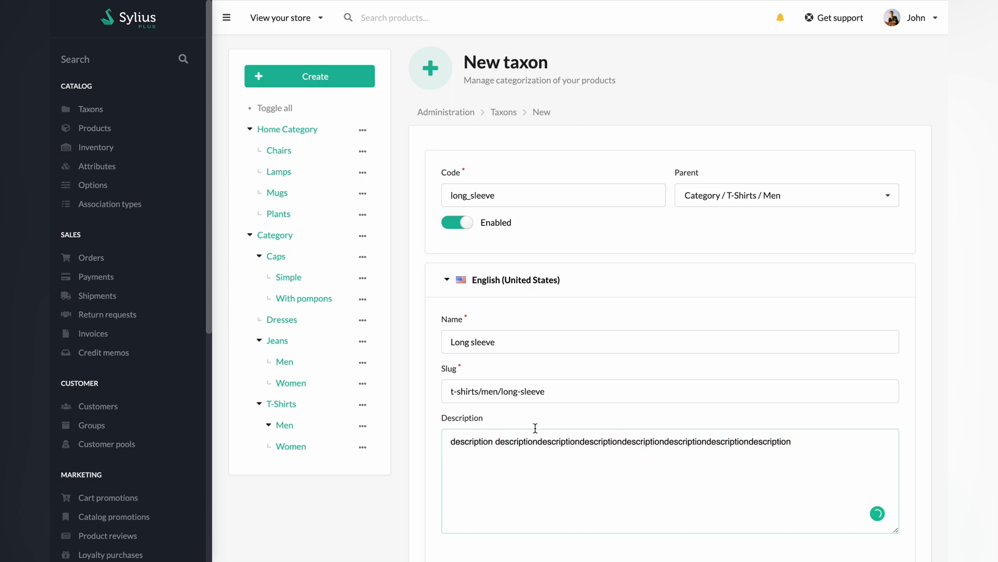
scroll("down", 3)
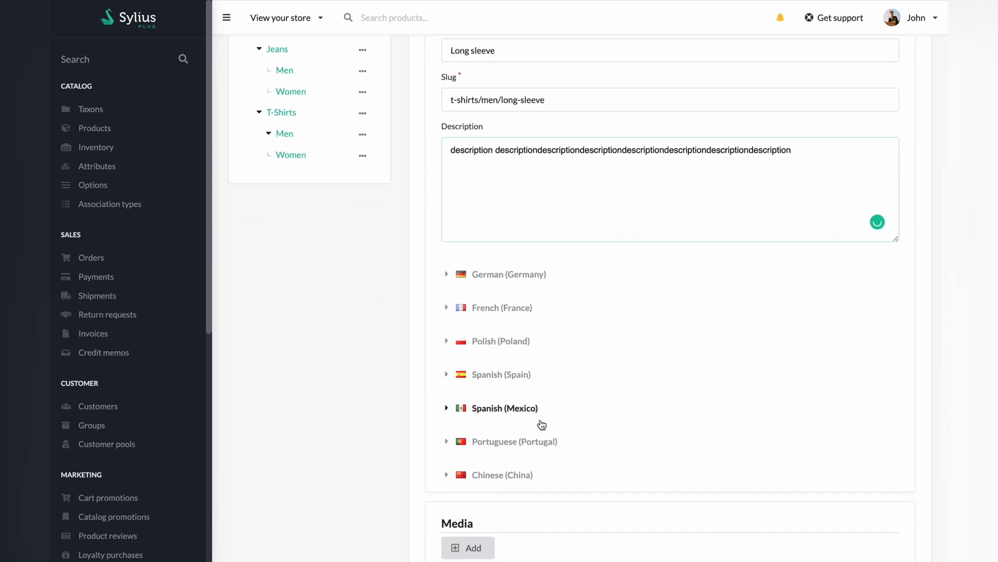
scroll("down", 3)
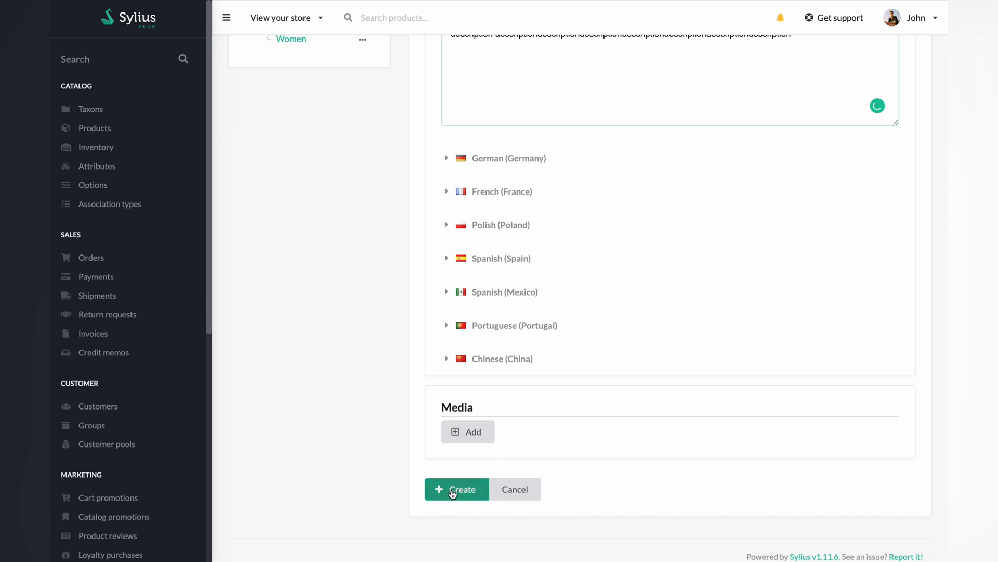
left_click(456, 488)
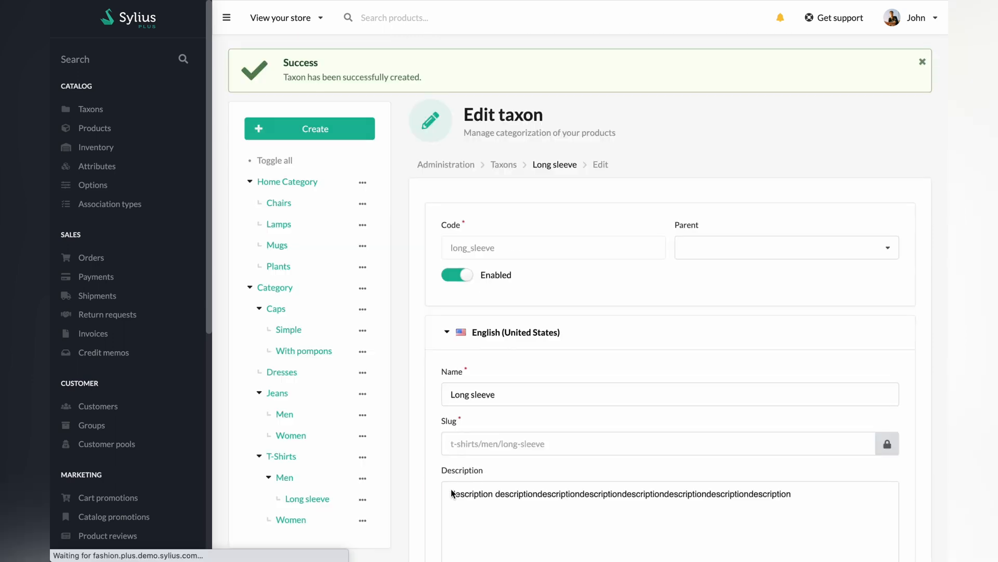
Step: Fill a new taxon under Men with code short_sleeve, name Short sleeve, and description2
left_click(787, 247)
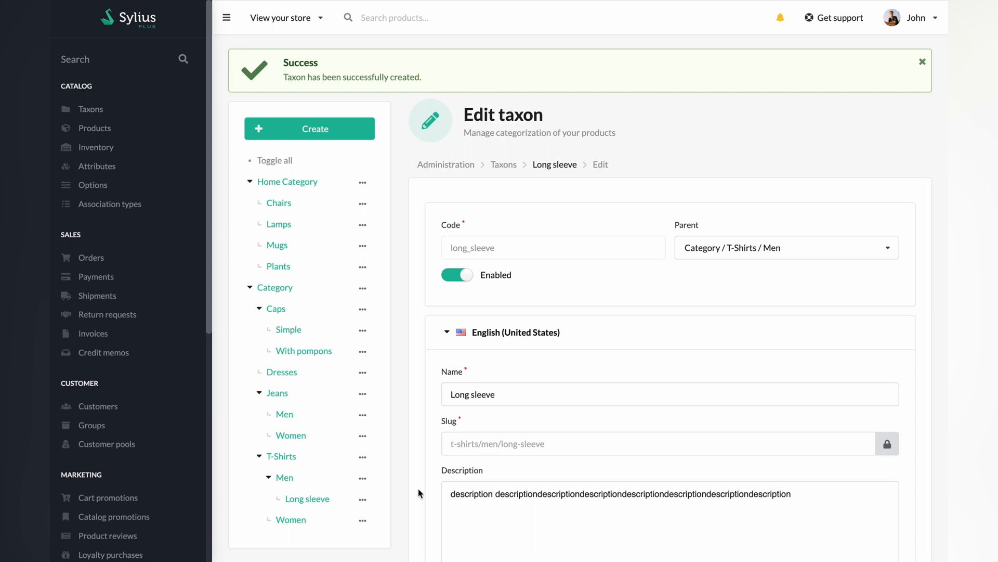
left_click(362, 477)
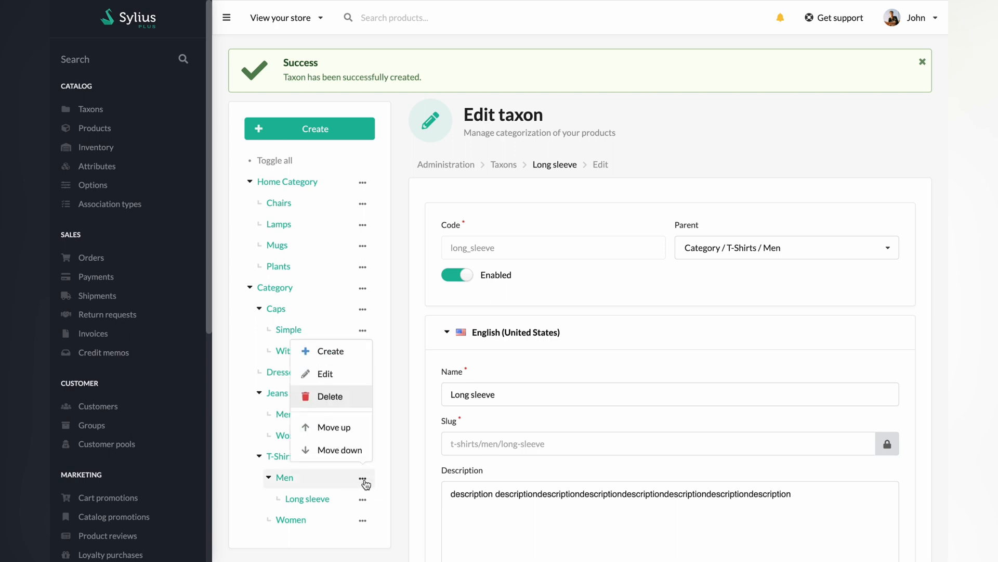
mouse_move(309, 351)
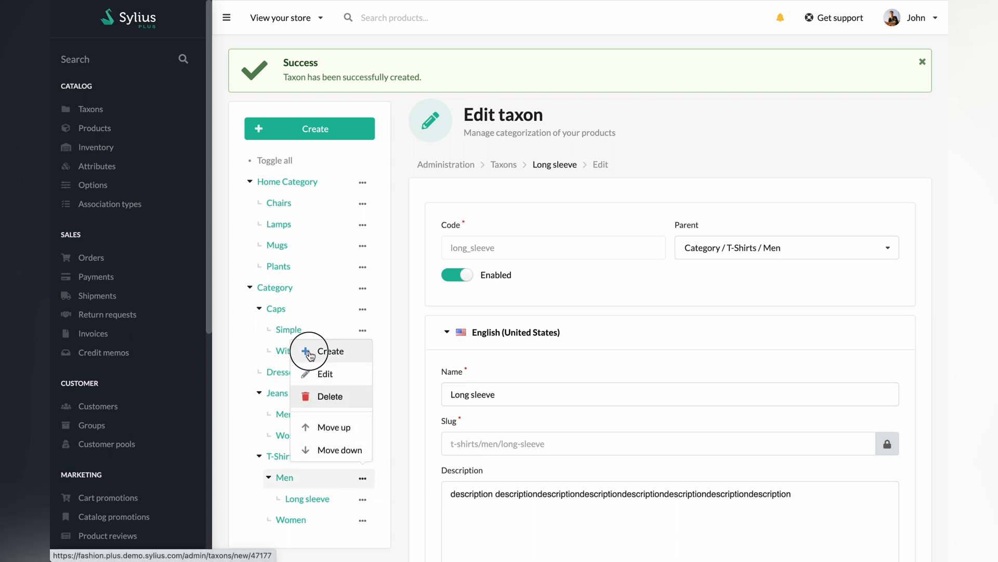
left_click(332, 351)
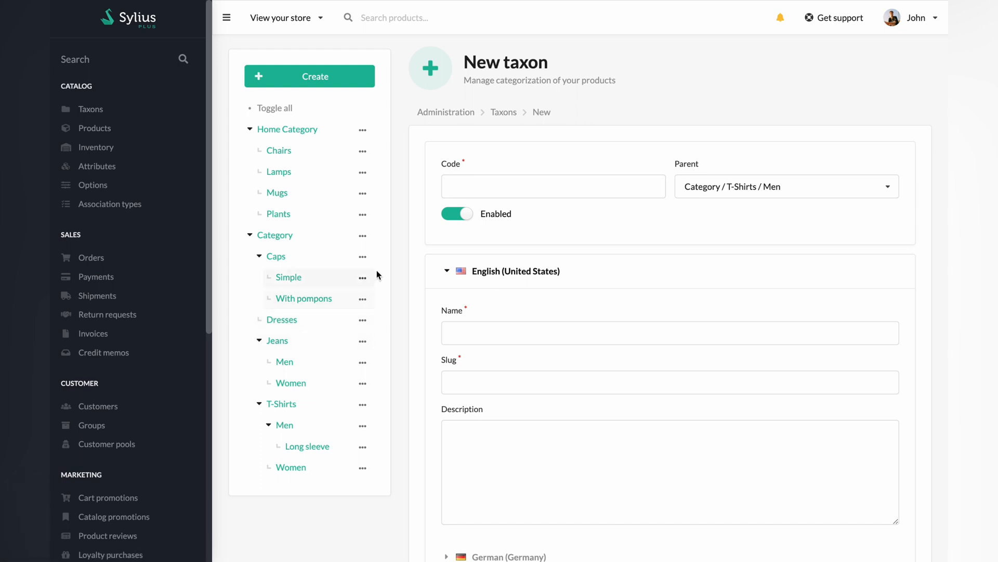
type("s")
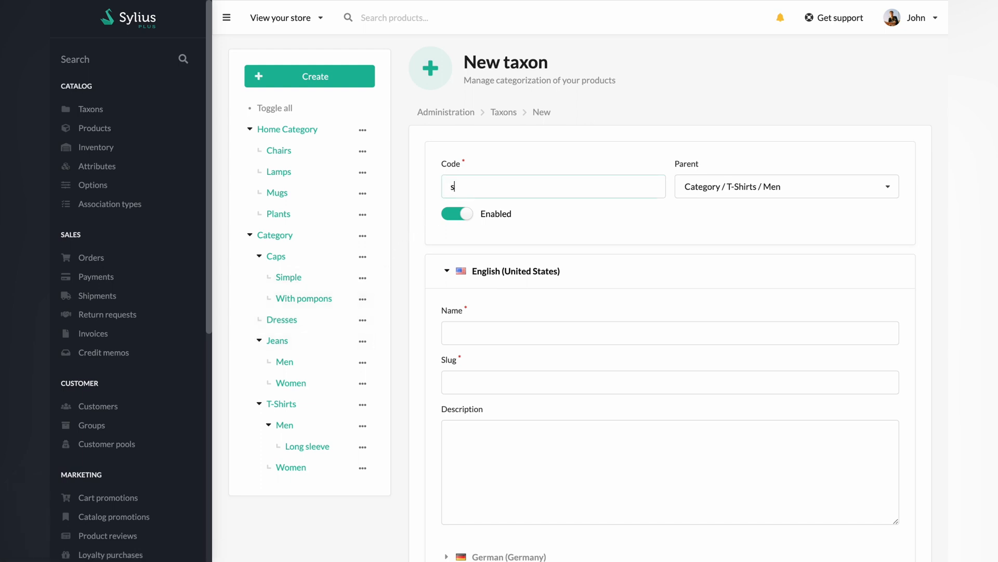
type("hort_sleeve")
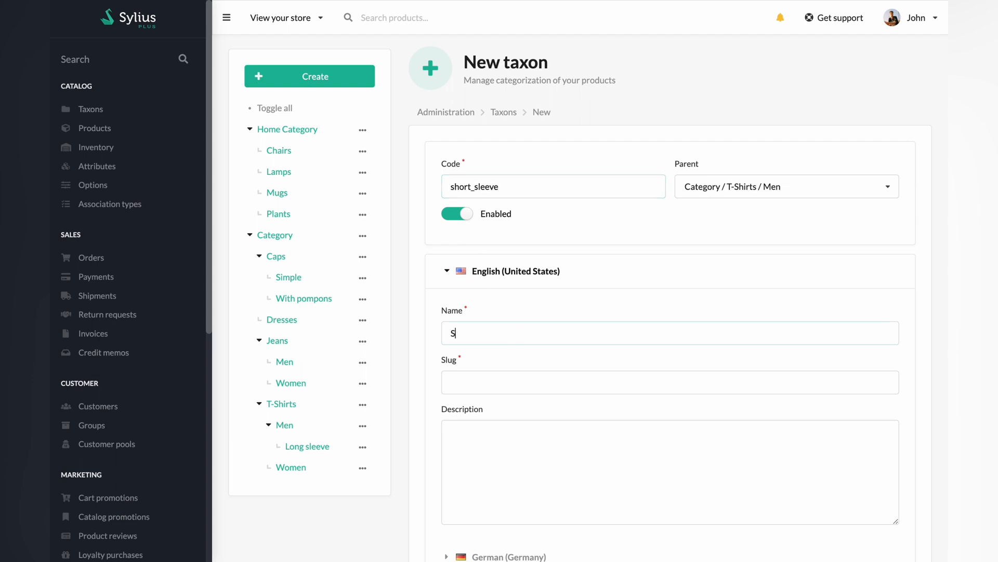
type("hort sleeve")
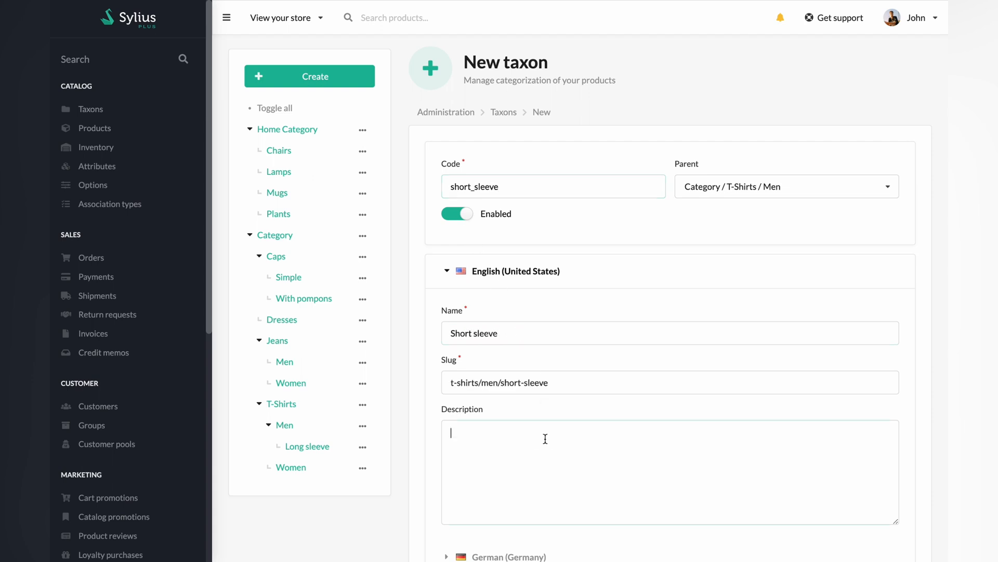
type("description2 description2description2description2description2description2description2")
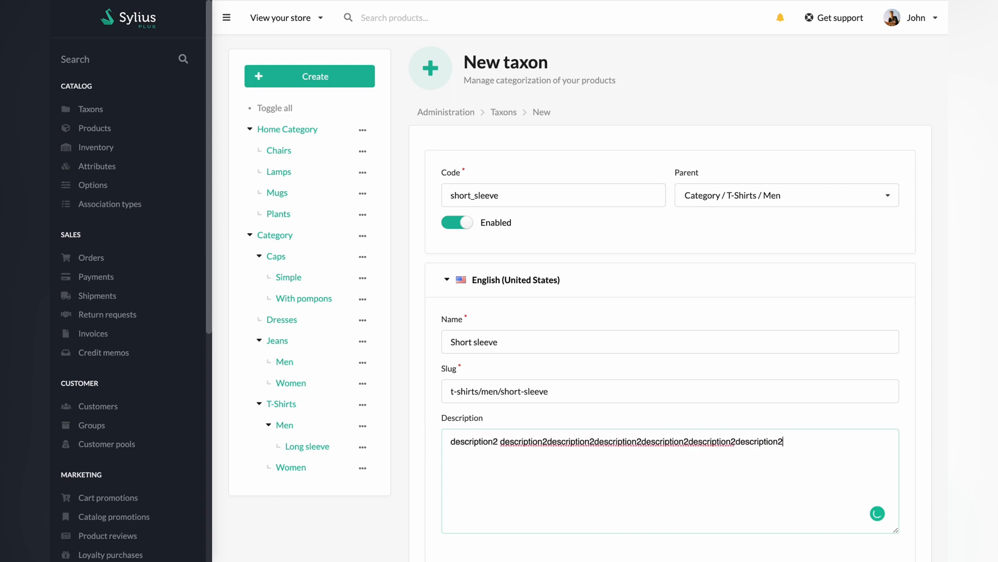
scroll("down", 3)
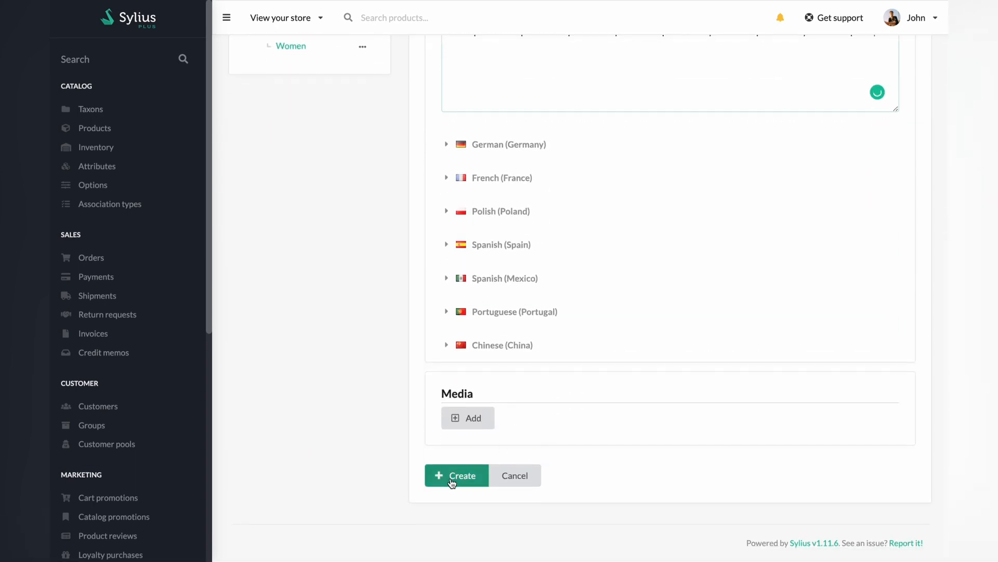
Step: Create the Short sleeve taxon and open the Basic regular product for editing
left_click(457, 475)
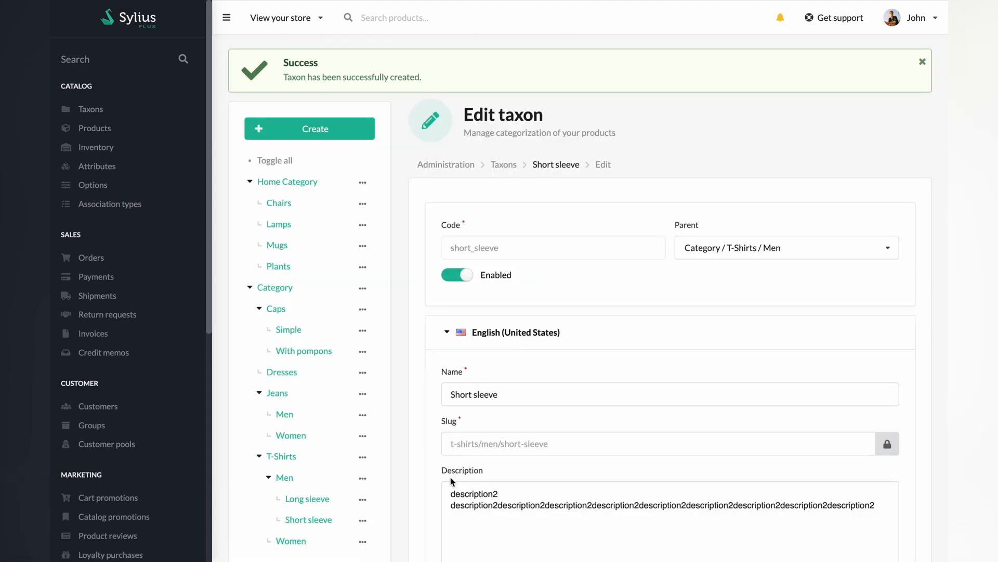
mouse_move(380, 427)
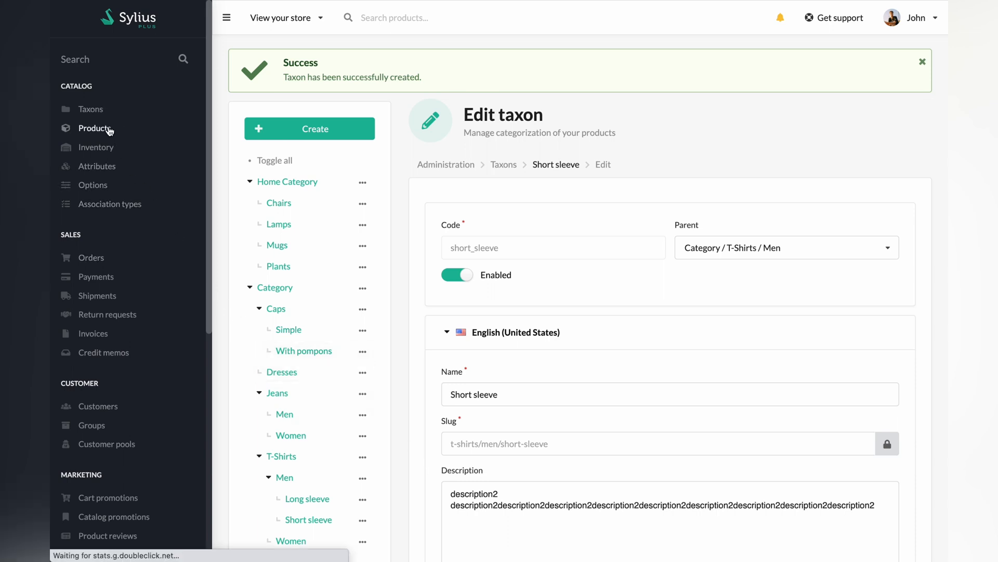
left_click(94, 128)
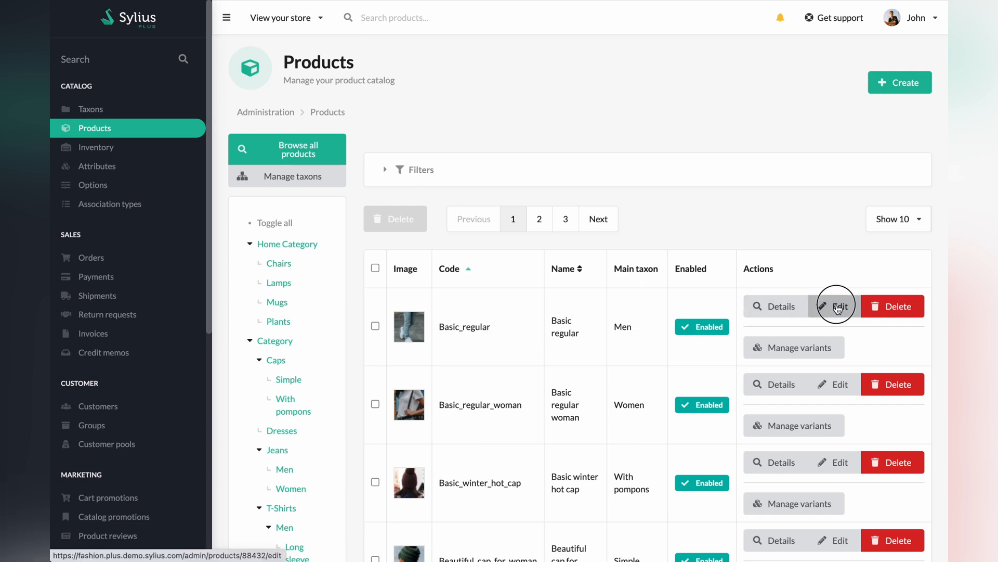
left_click(839, 306)
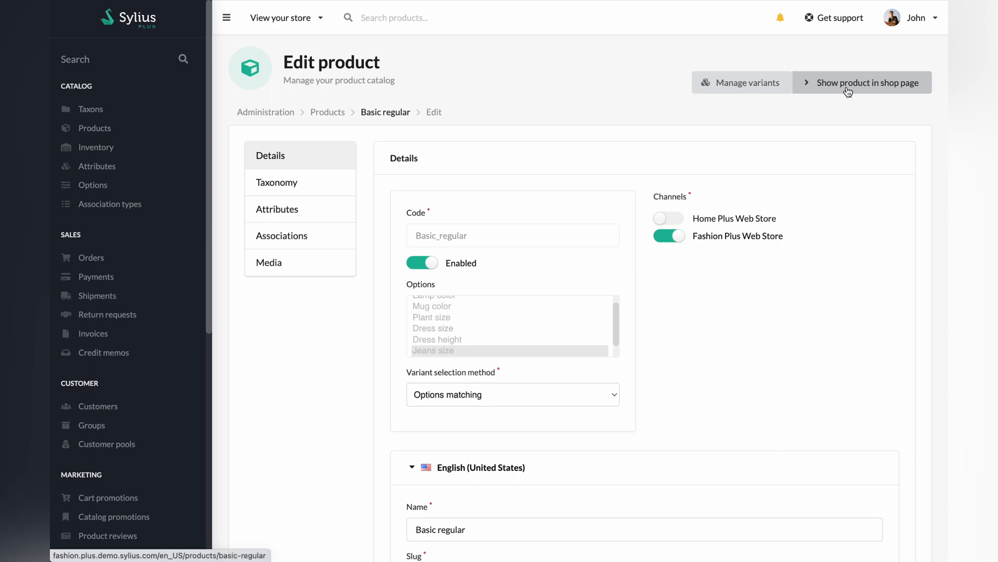
Step: View the product in the shop and browse T-Shirts / Men to the Short sleeve category page
left_click(862, 82)
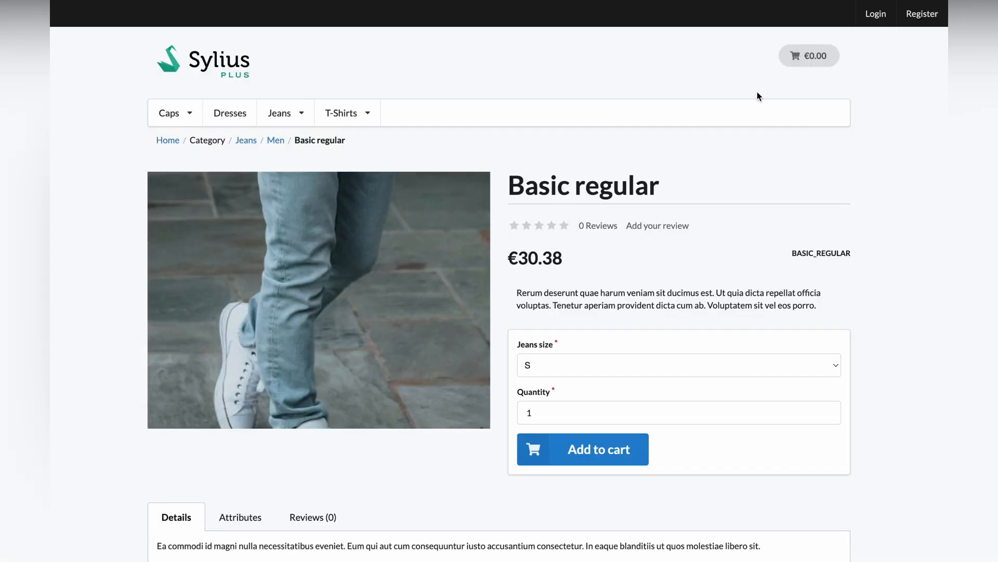
left_click(341, 113)
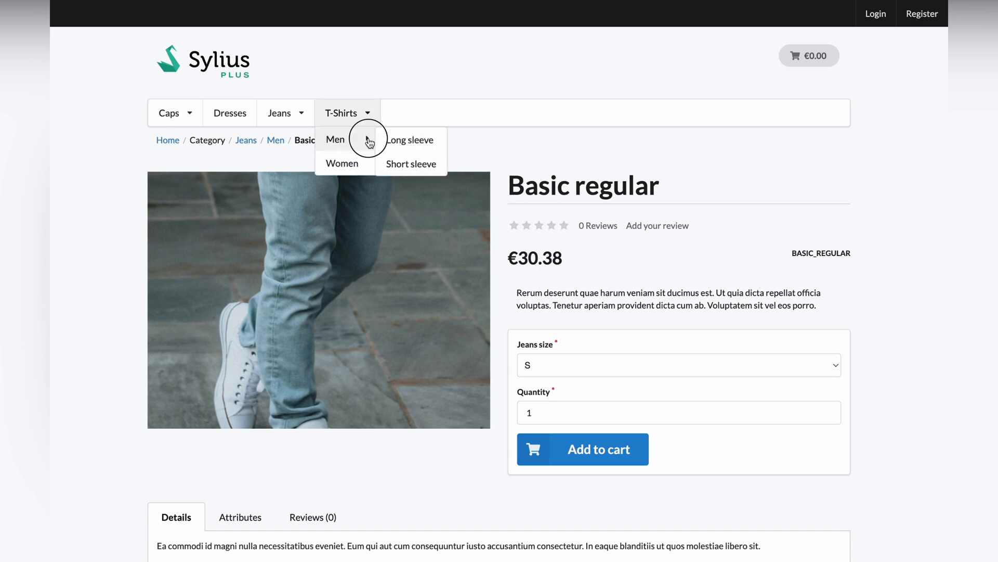
mouse_move(411, 139)
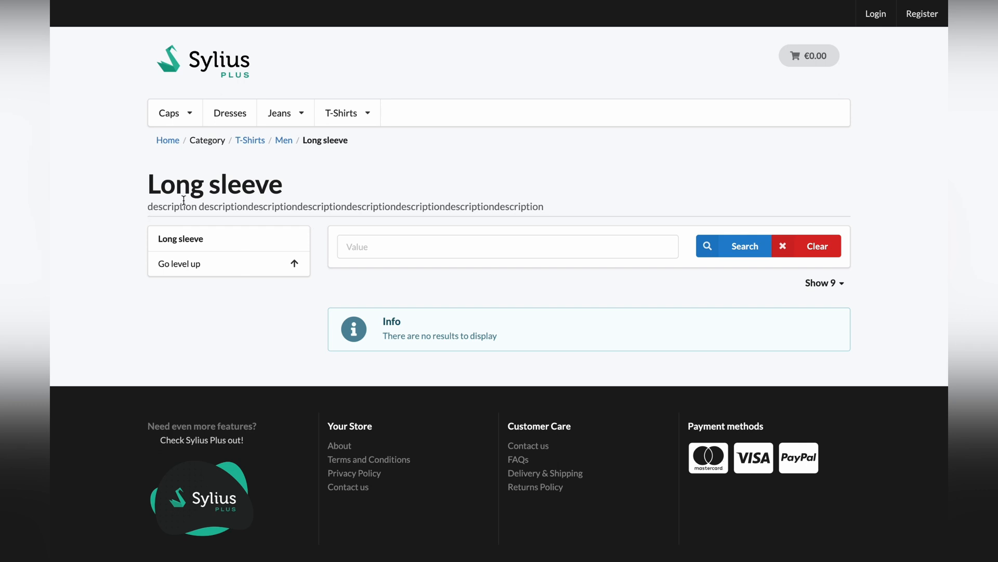
left_click(340, 113)
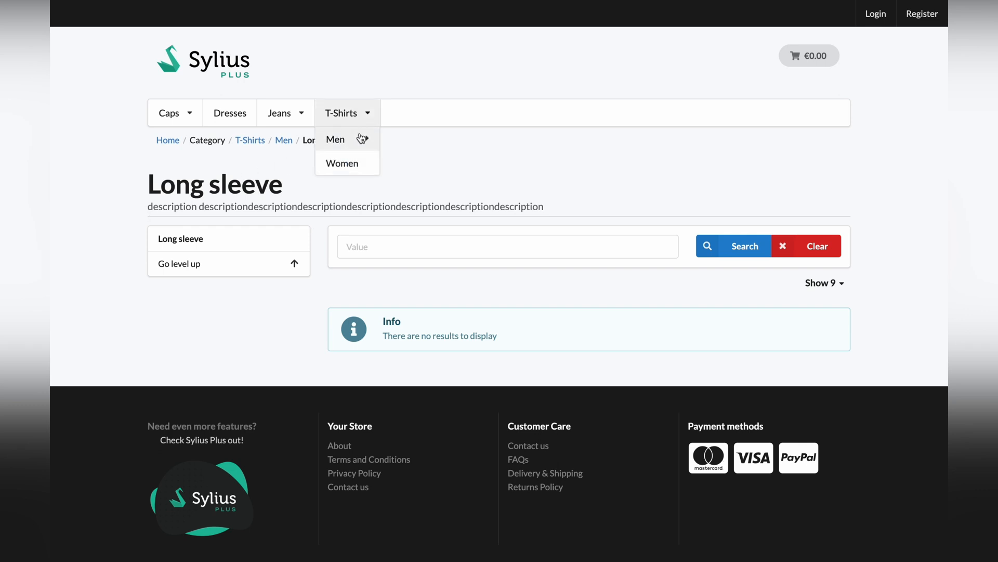
mouse_move(335, 138)
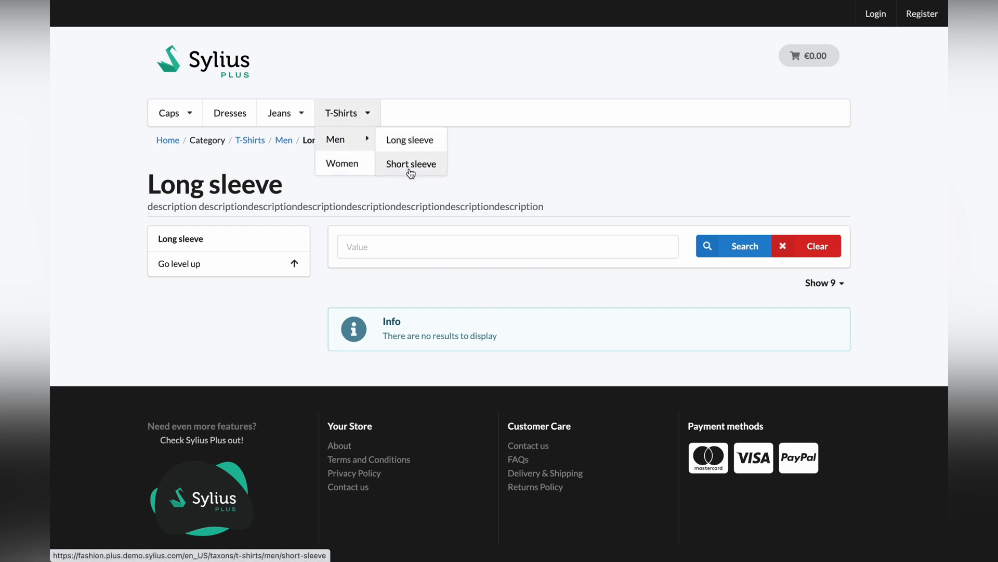
left_click(411, 164)
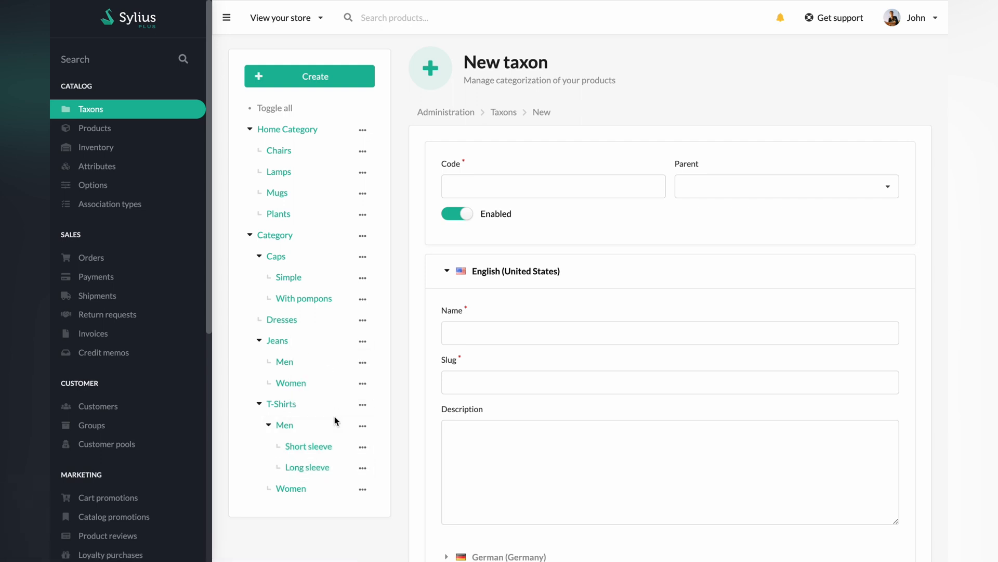
mouse_move(278, 45)
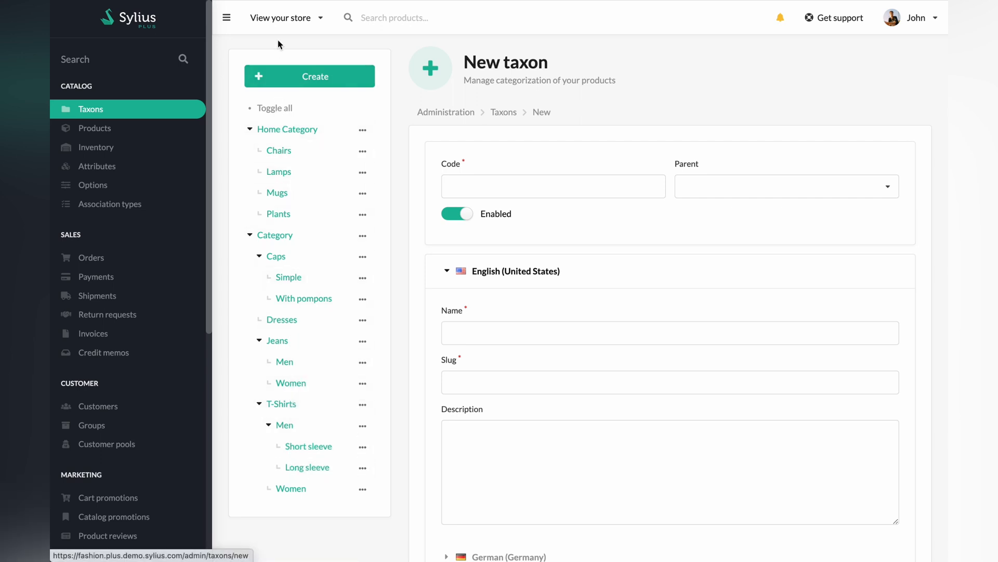
Step: Open the Fashion Plus Web Store and check the T-Shirts / Men subcategory order
left_click(281, 17)
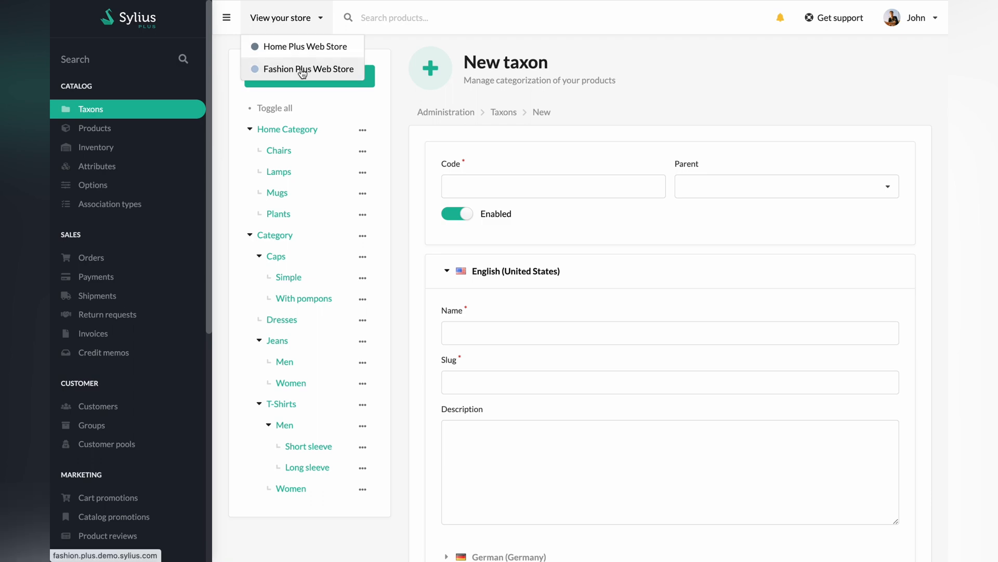
left_click(309, 69)
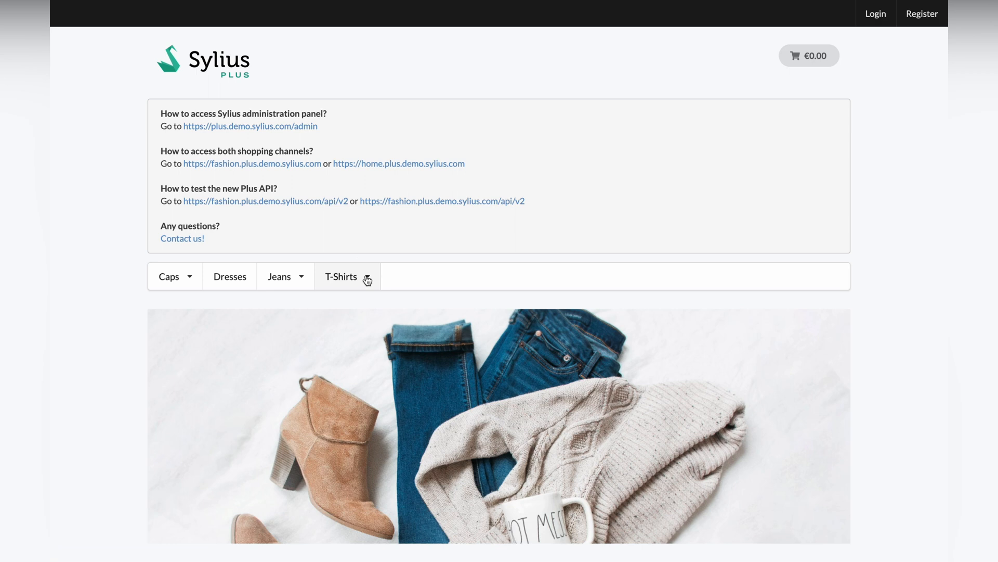
left_click(342, 275)
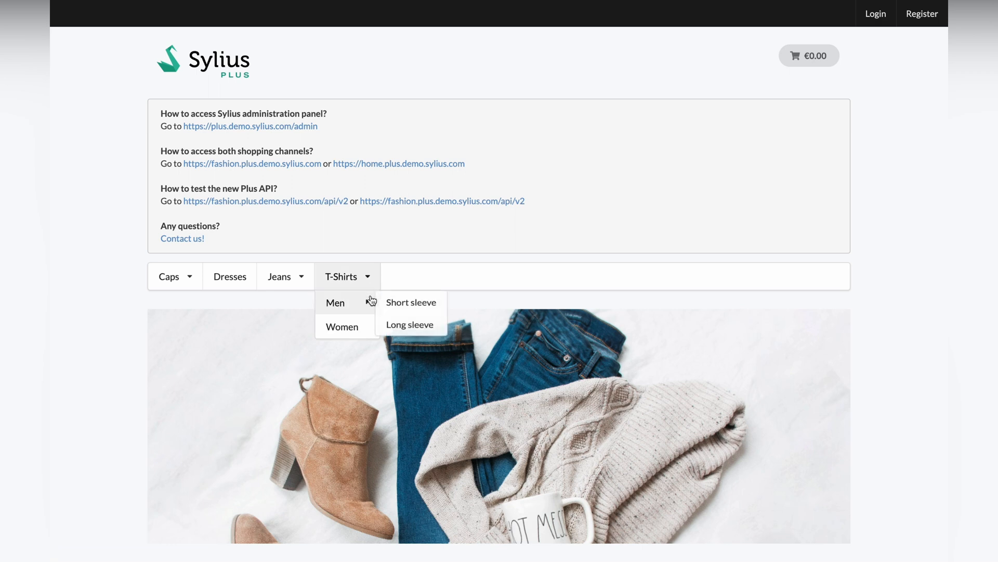
mouse_move(411, 303)
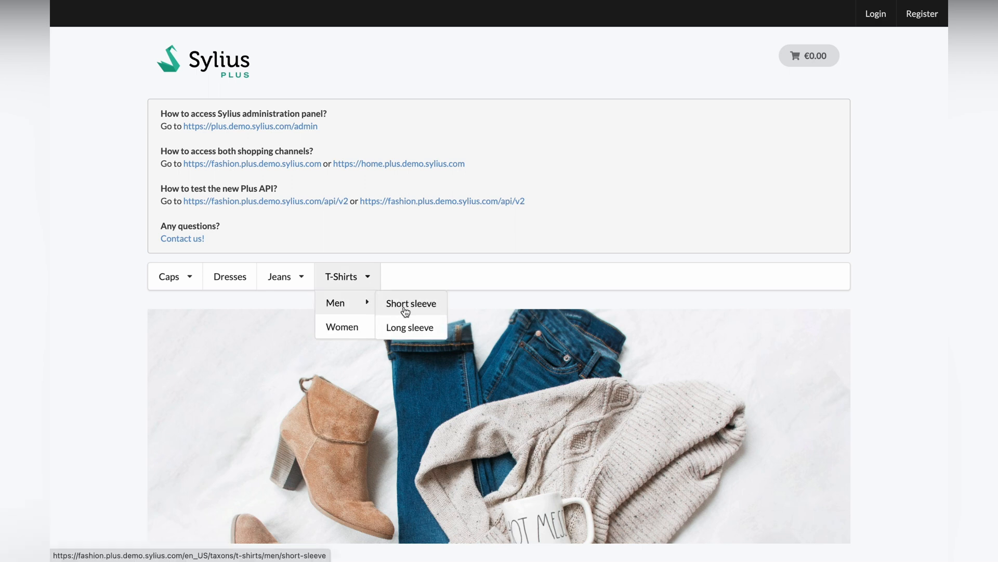